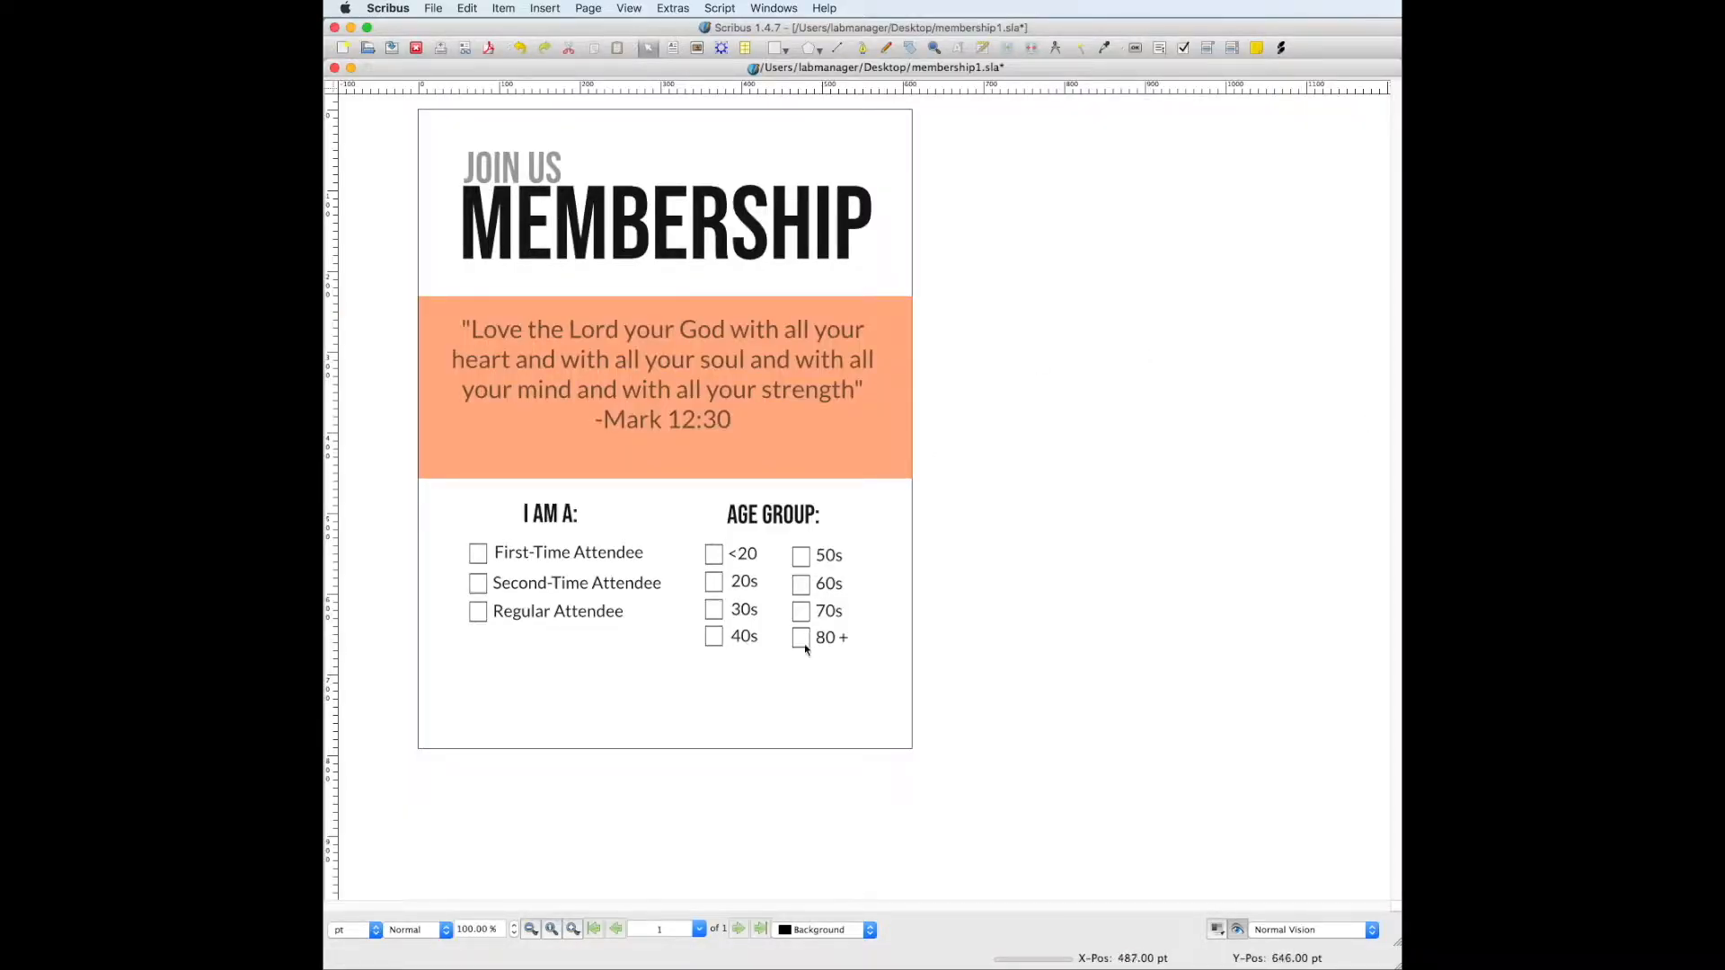
Switch to the More Information document, then back to the membership card document.
click(774, 8)
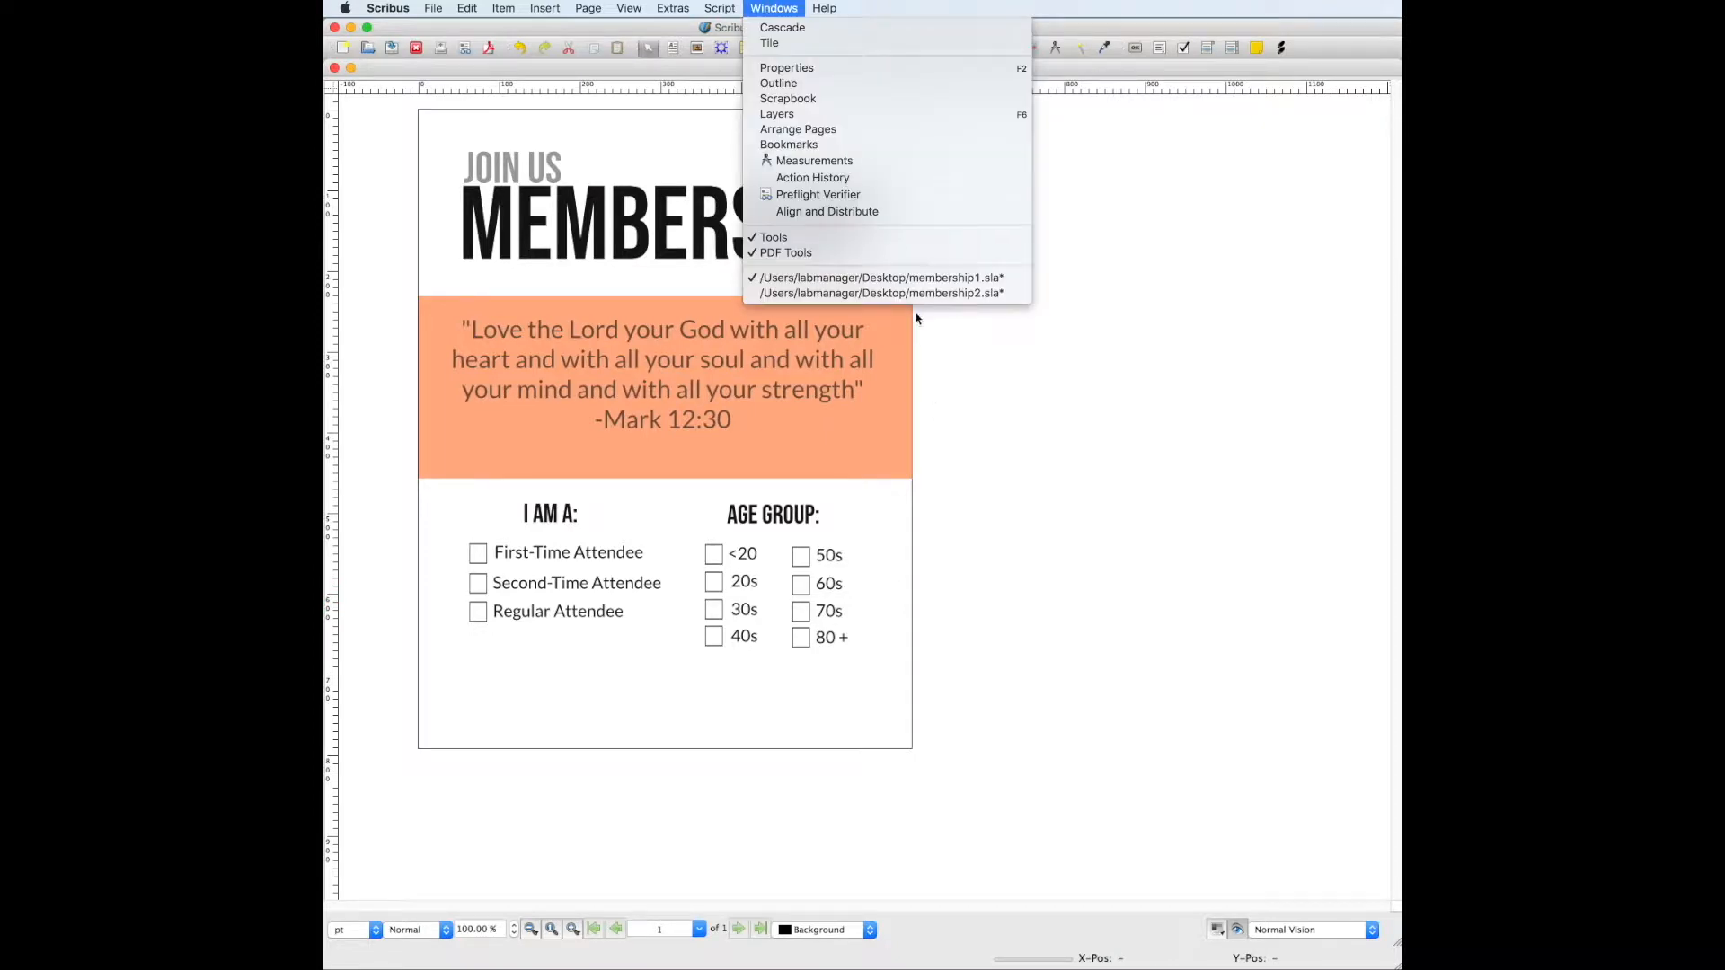
click(878, 293)
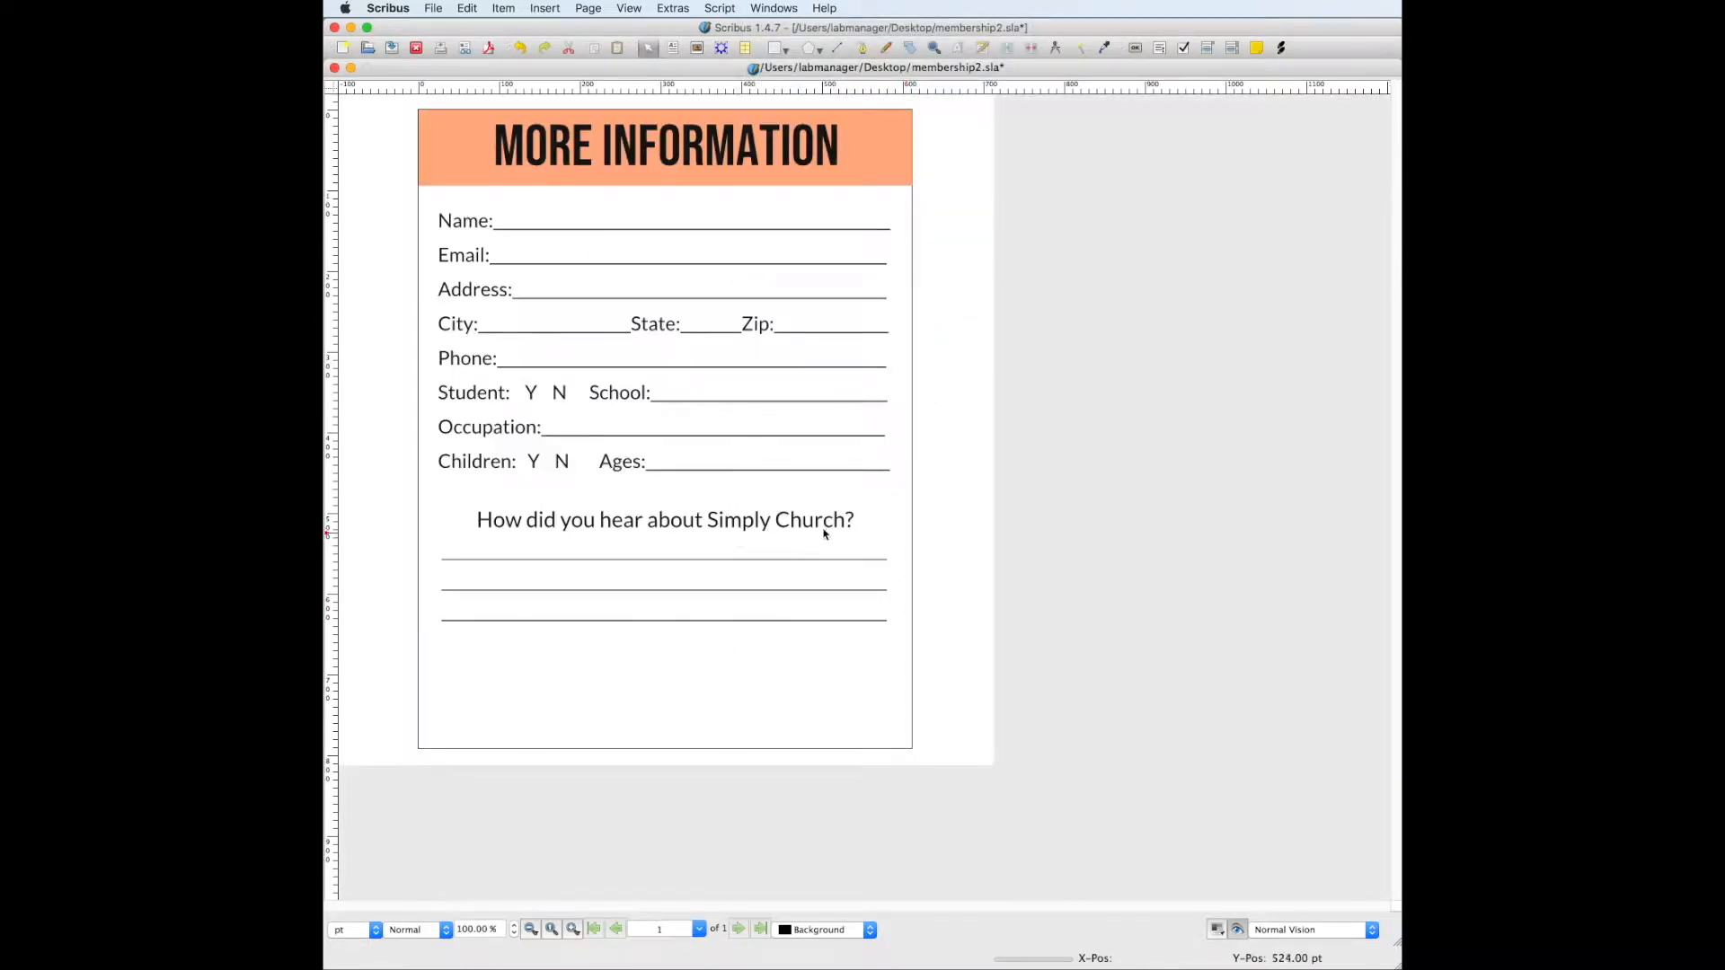
mouse_move(921, 353)
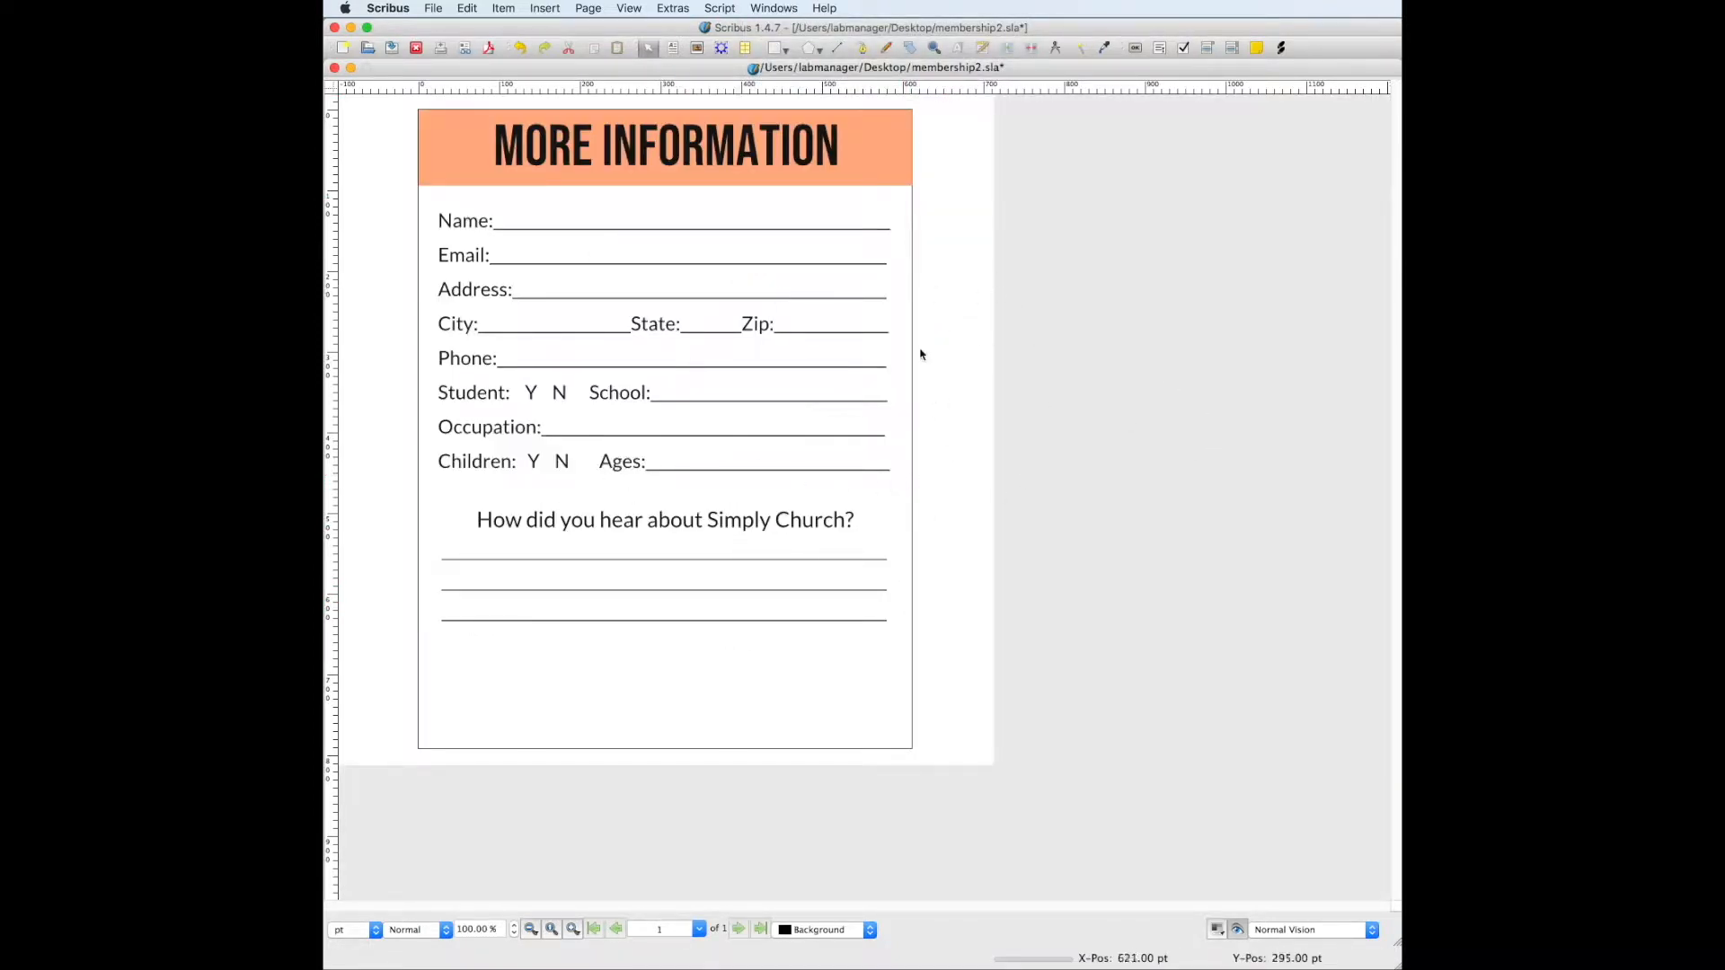
click(772, 8)
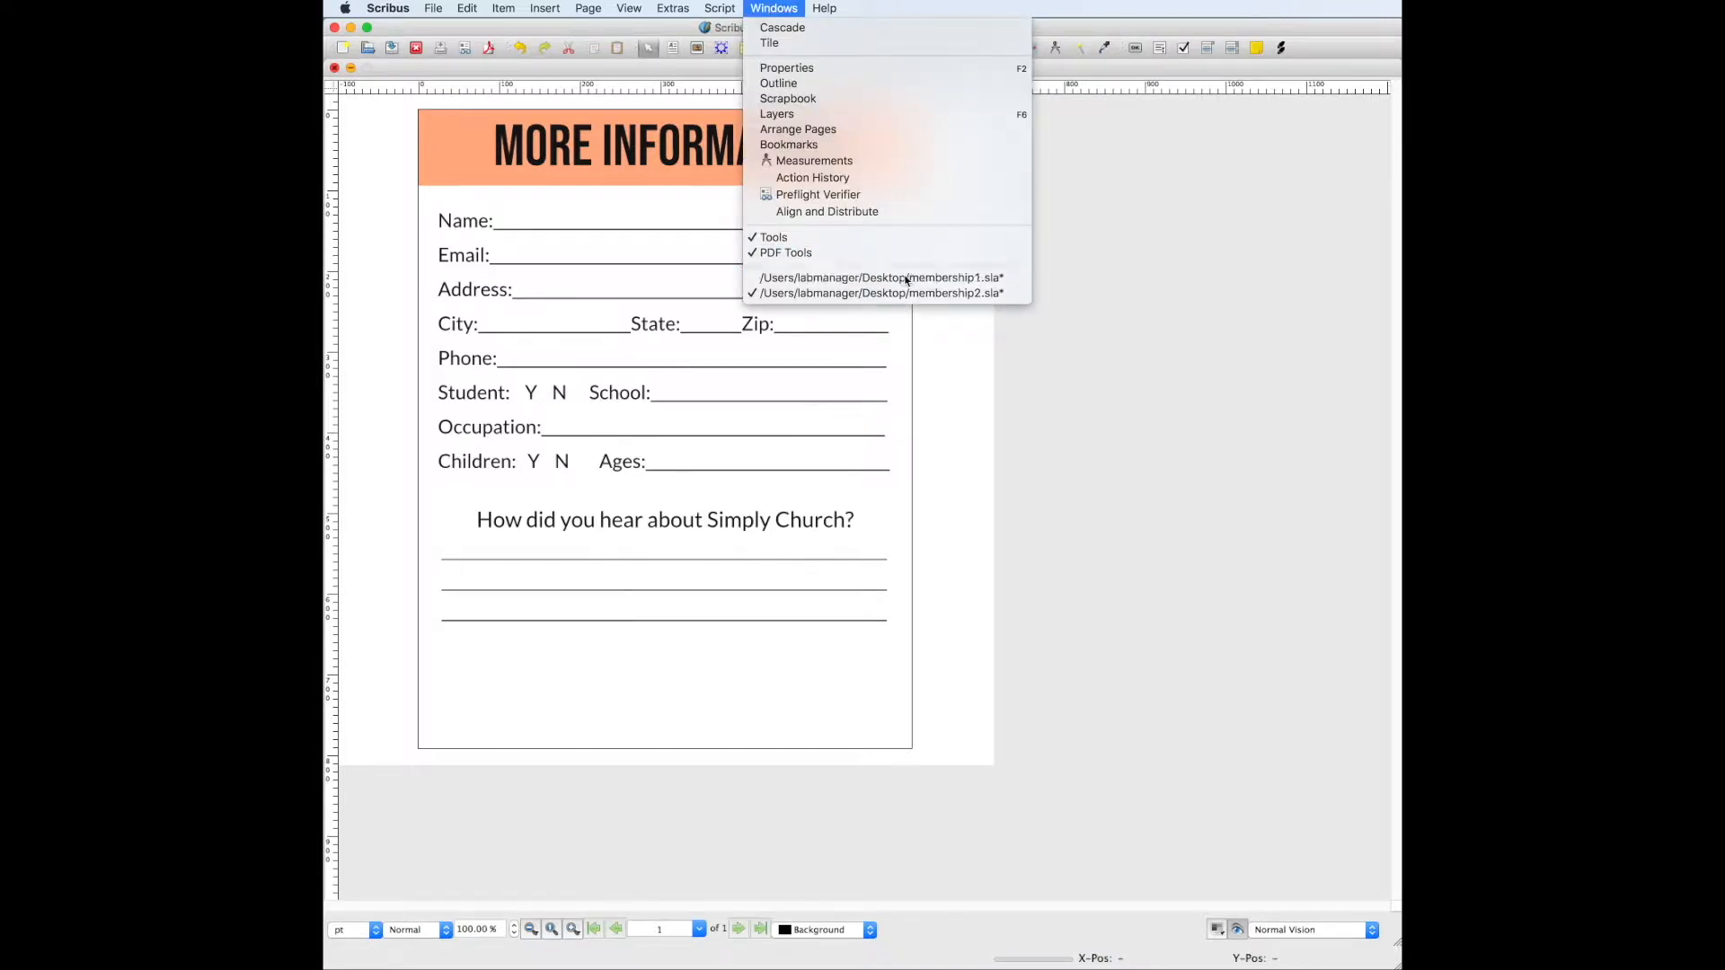
click(880, 278)
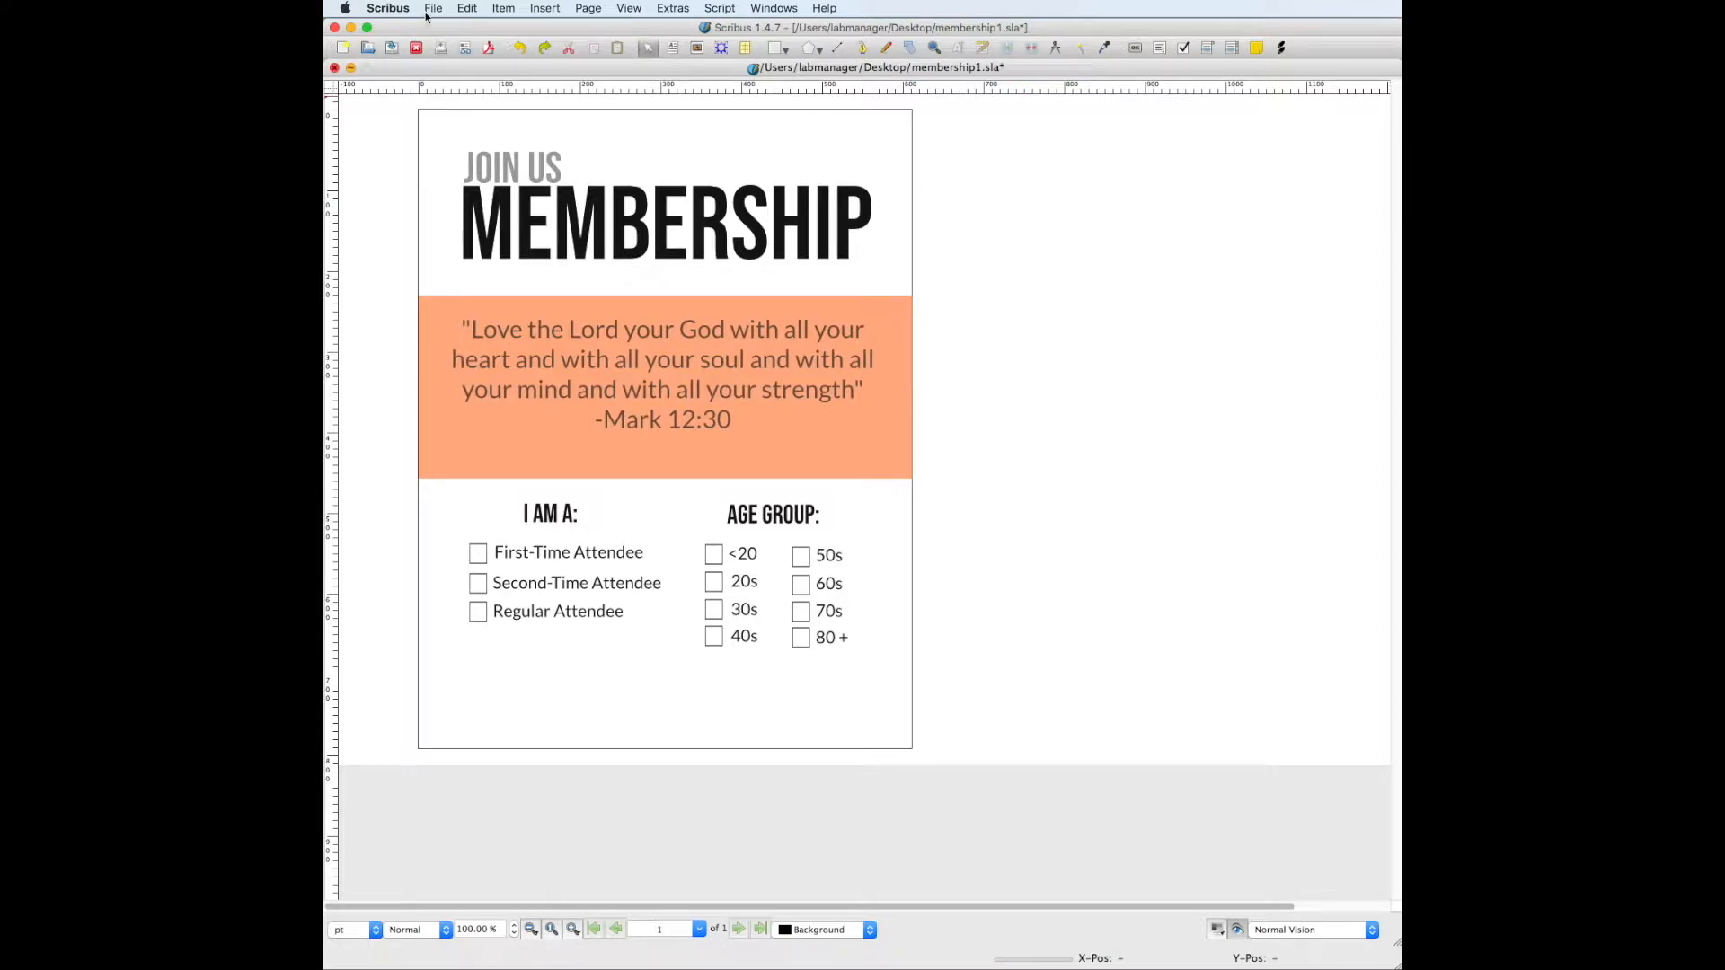
Start a new single-page portrait Letter document, 612 by 792 pt.
click(432, 8)
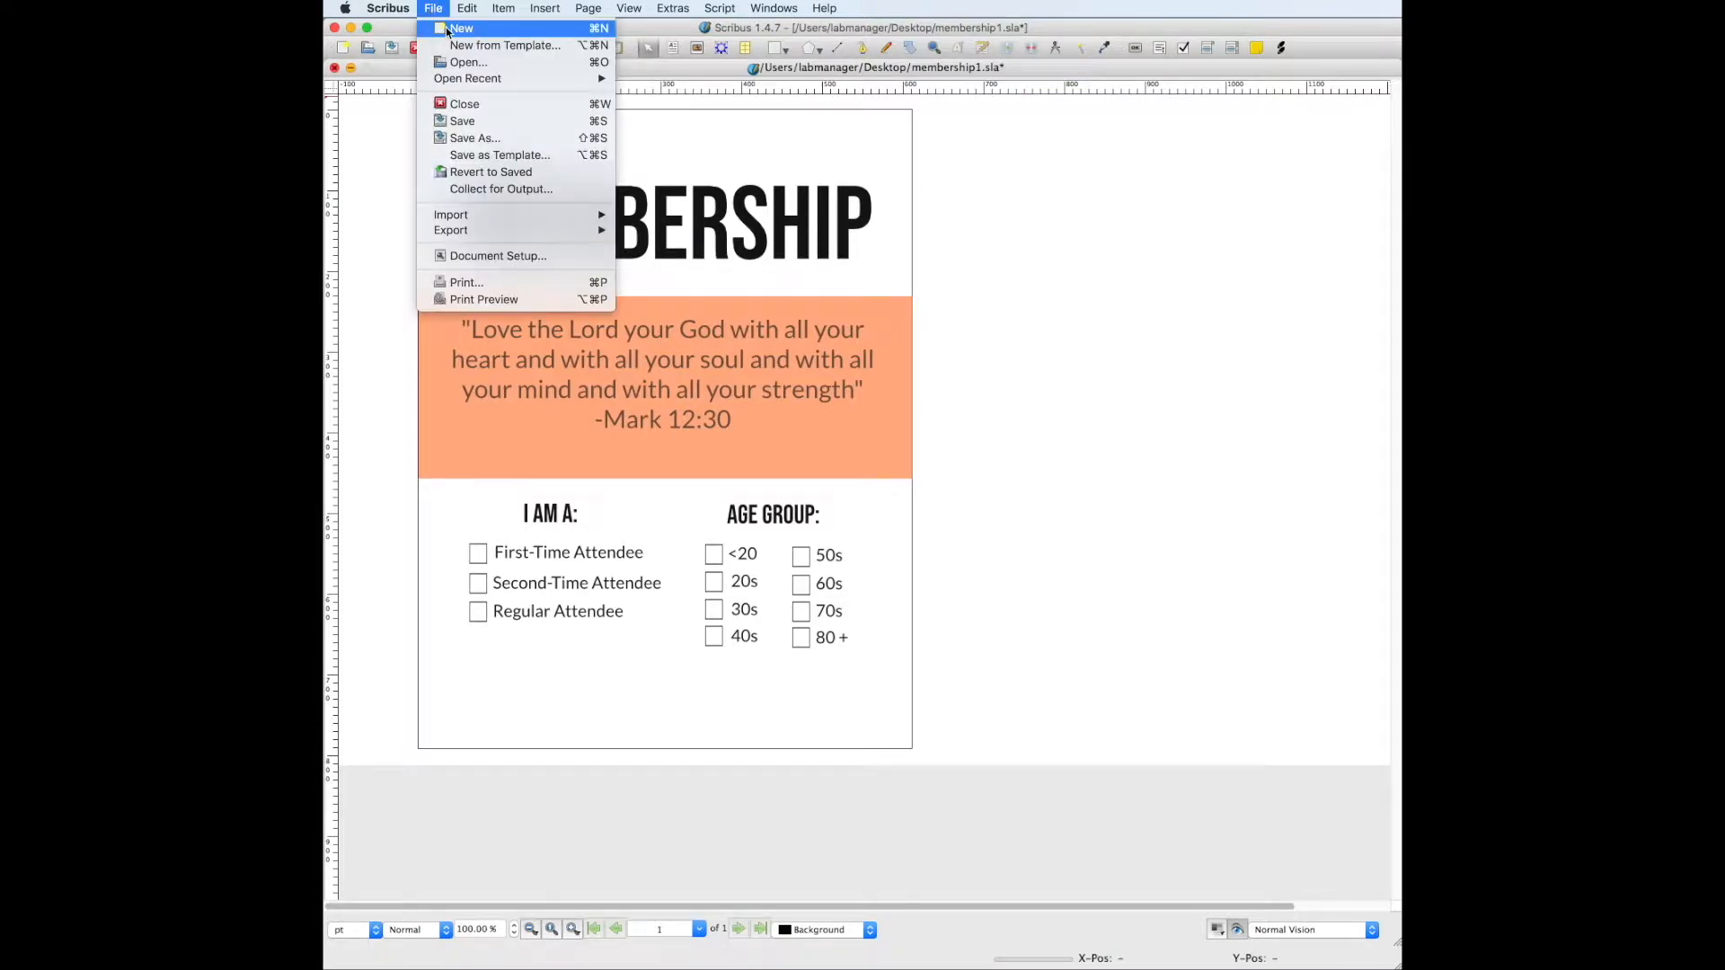
click(460, 28)
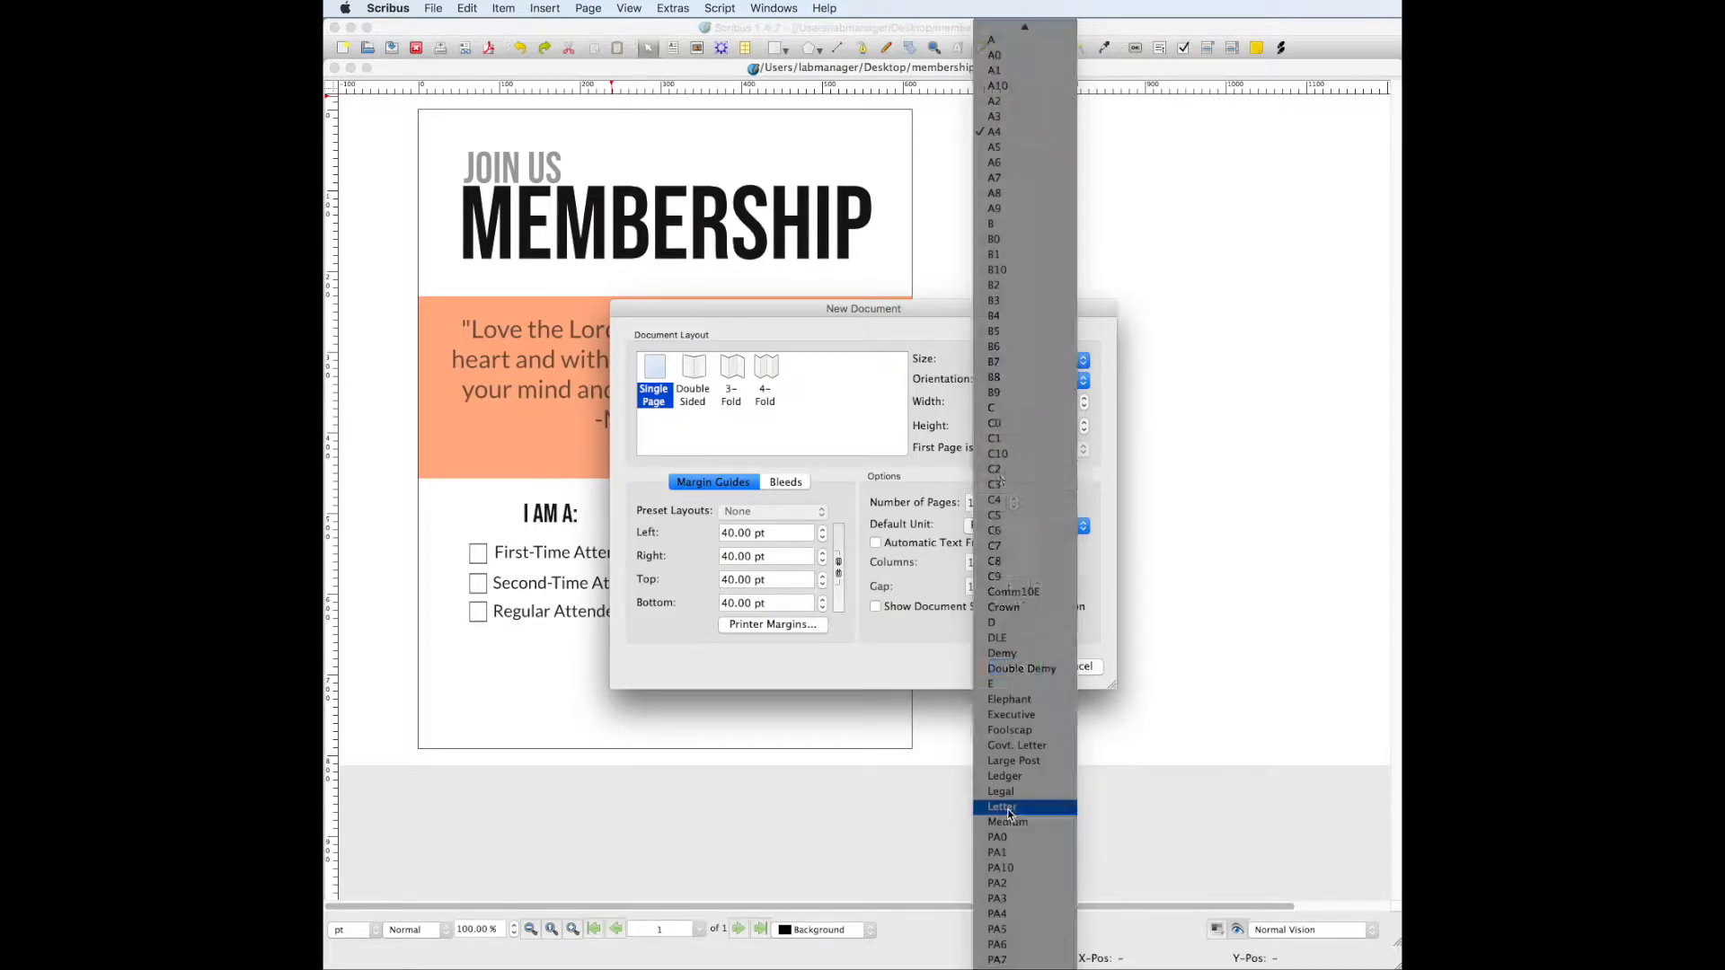
click(1001, 807)
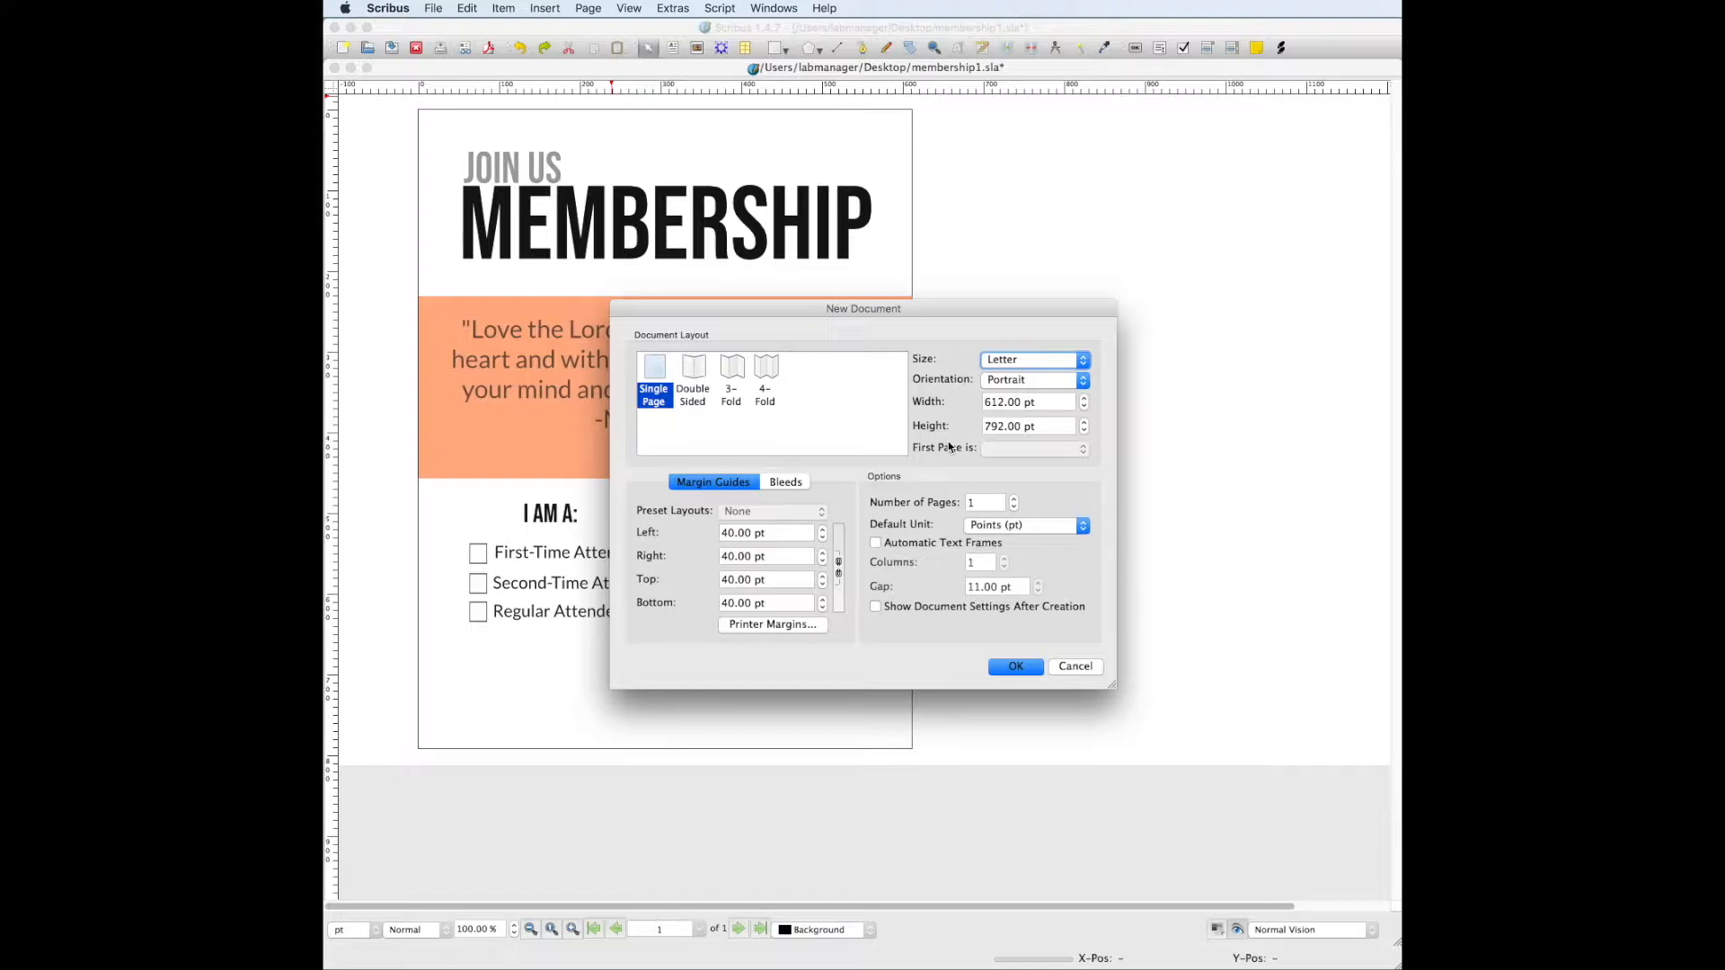
mouse_move(1069, 504)
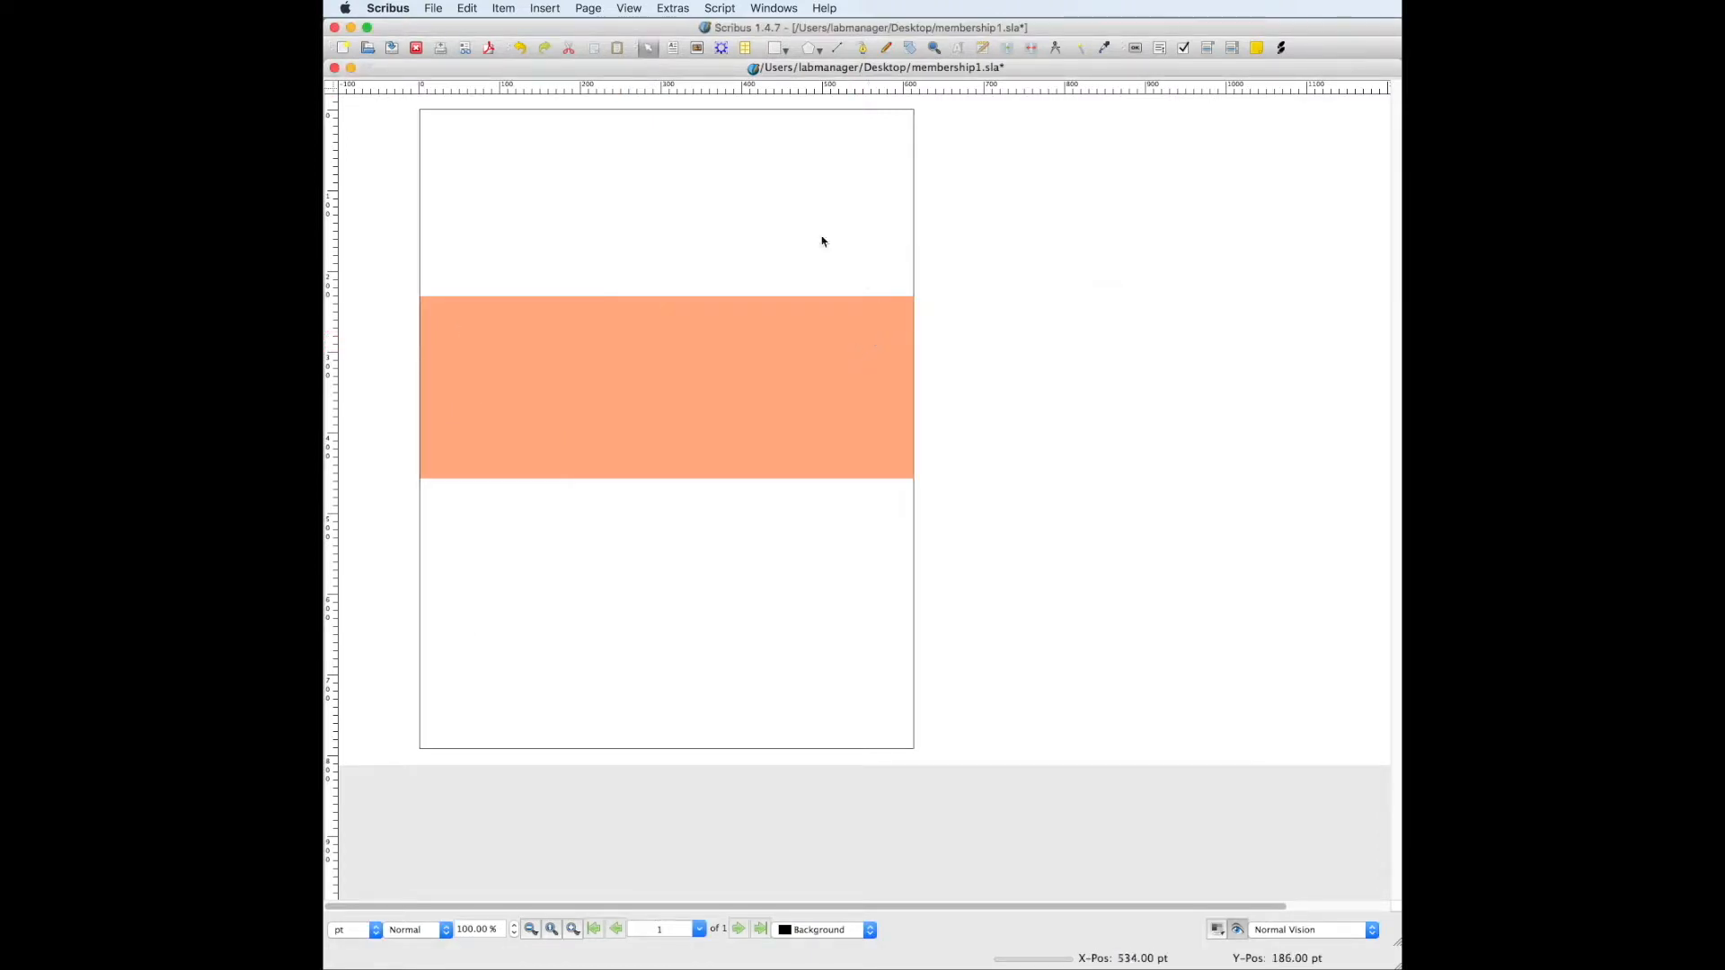
mouse_move(628, 419)
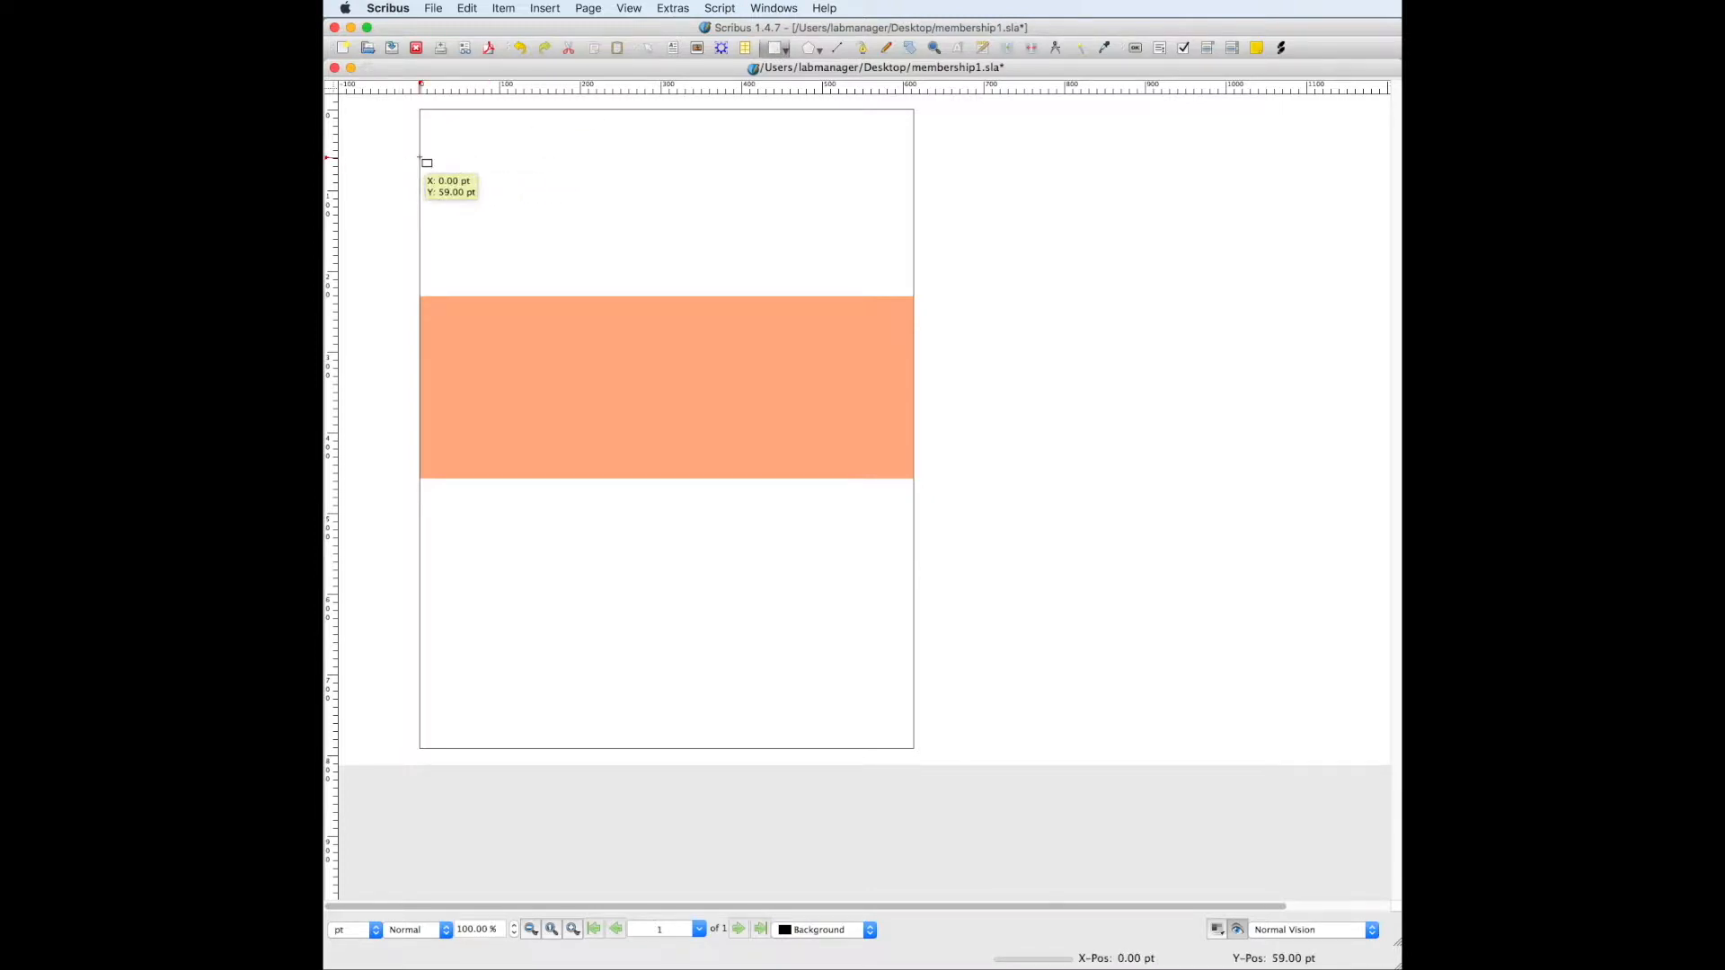
Draw a 612 × 129 pt full-width rectangle at 0, 58 pt and show its geometry.
drag(421, 163, 675, 214)
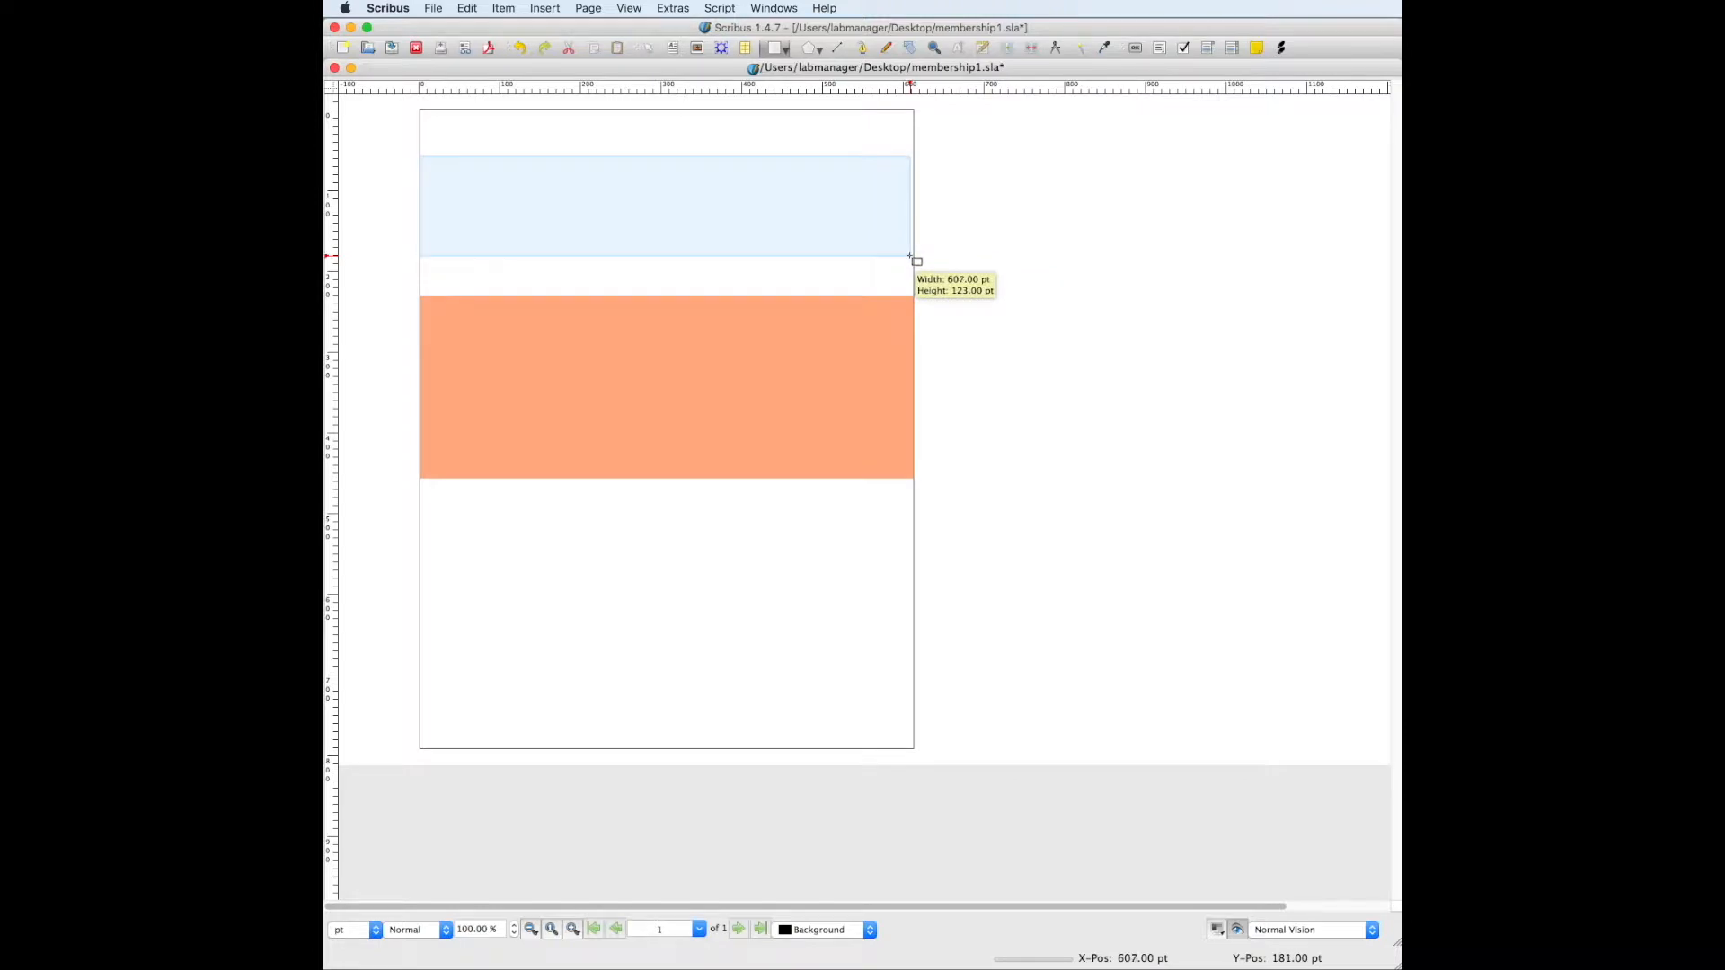
drag(908, 257, 921, 265)
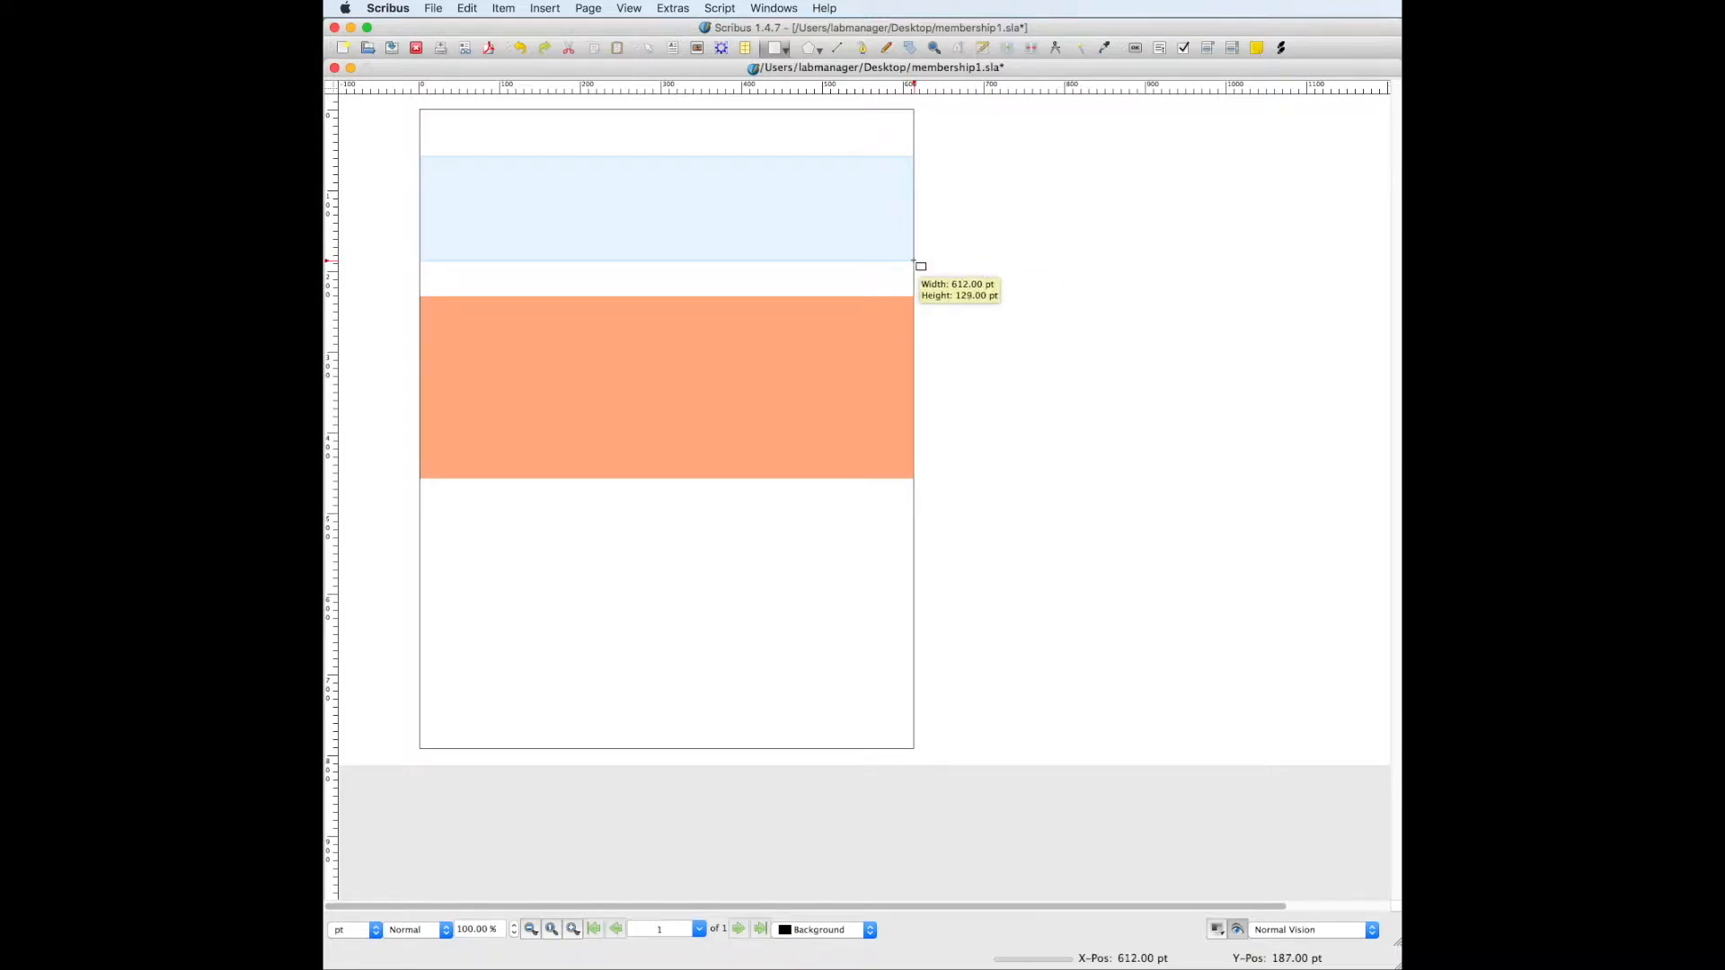
click(661, 209)
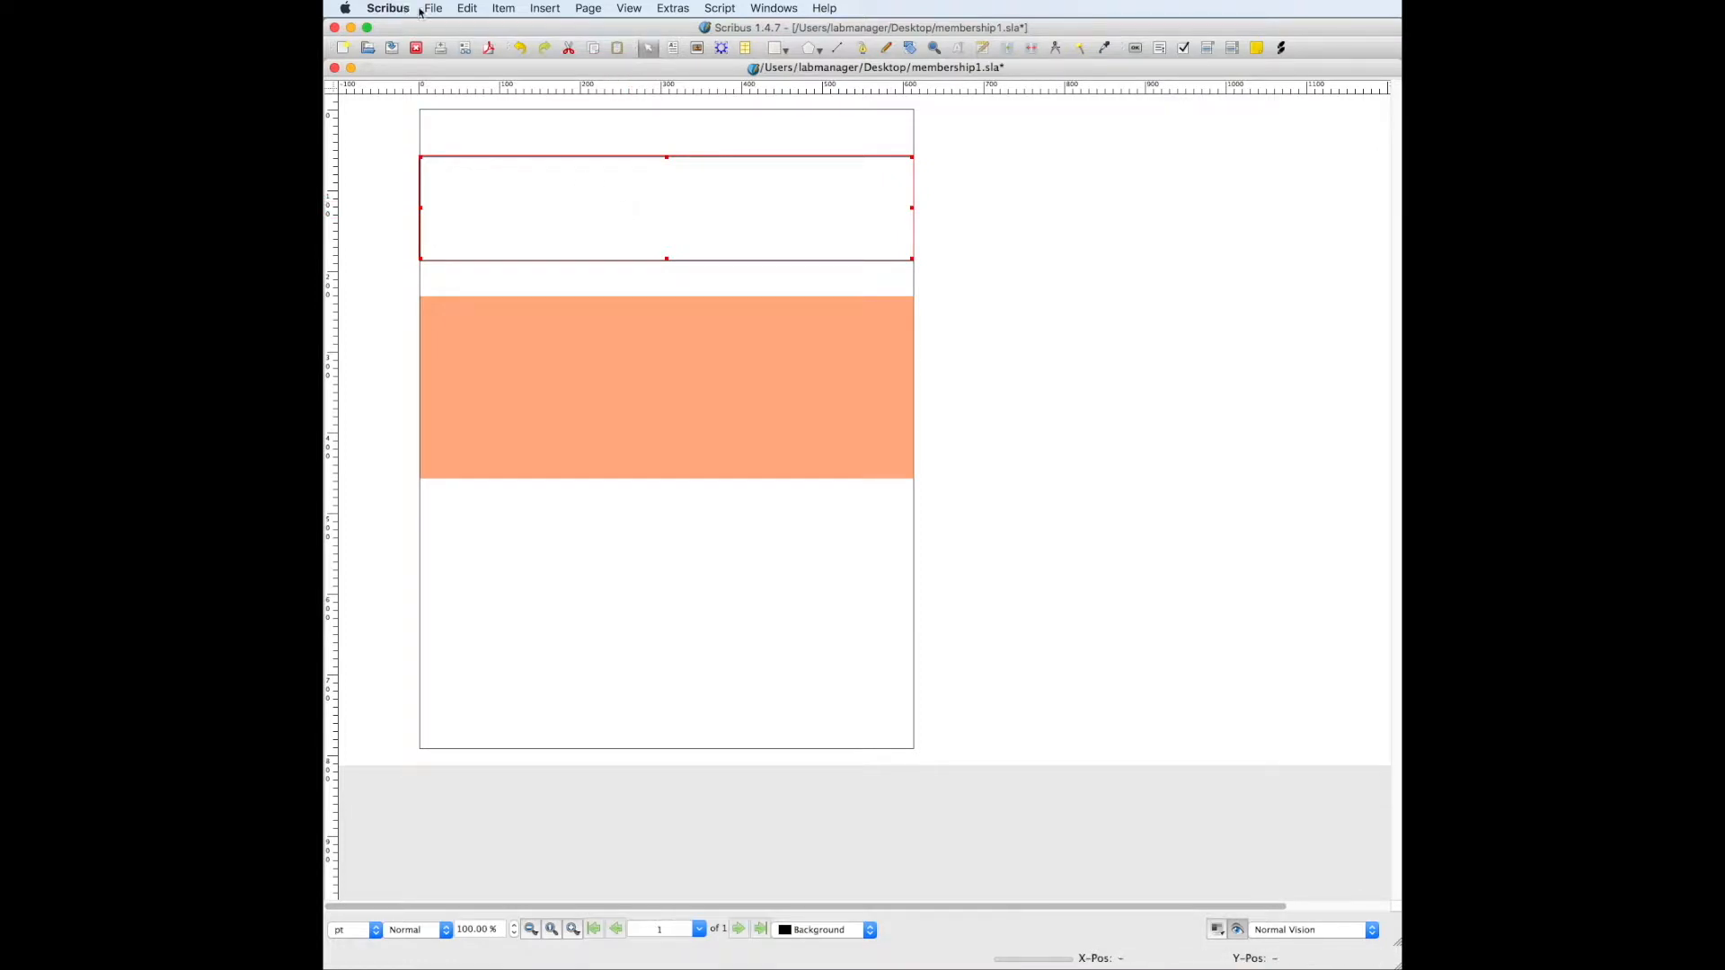
click(775, 8)
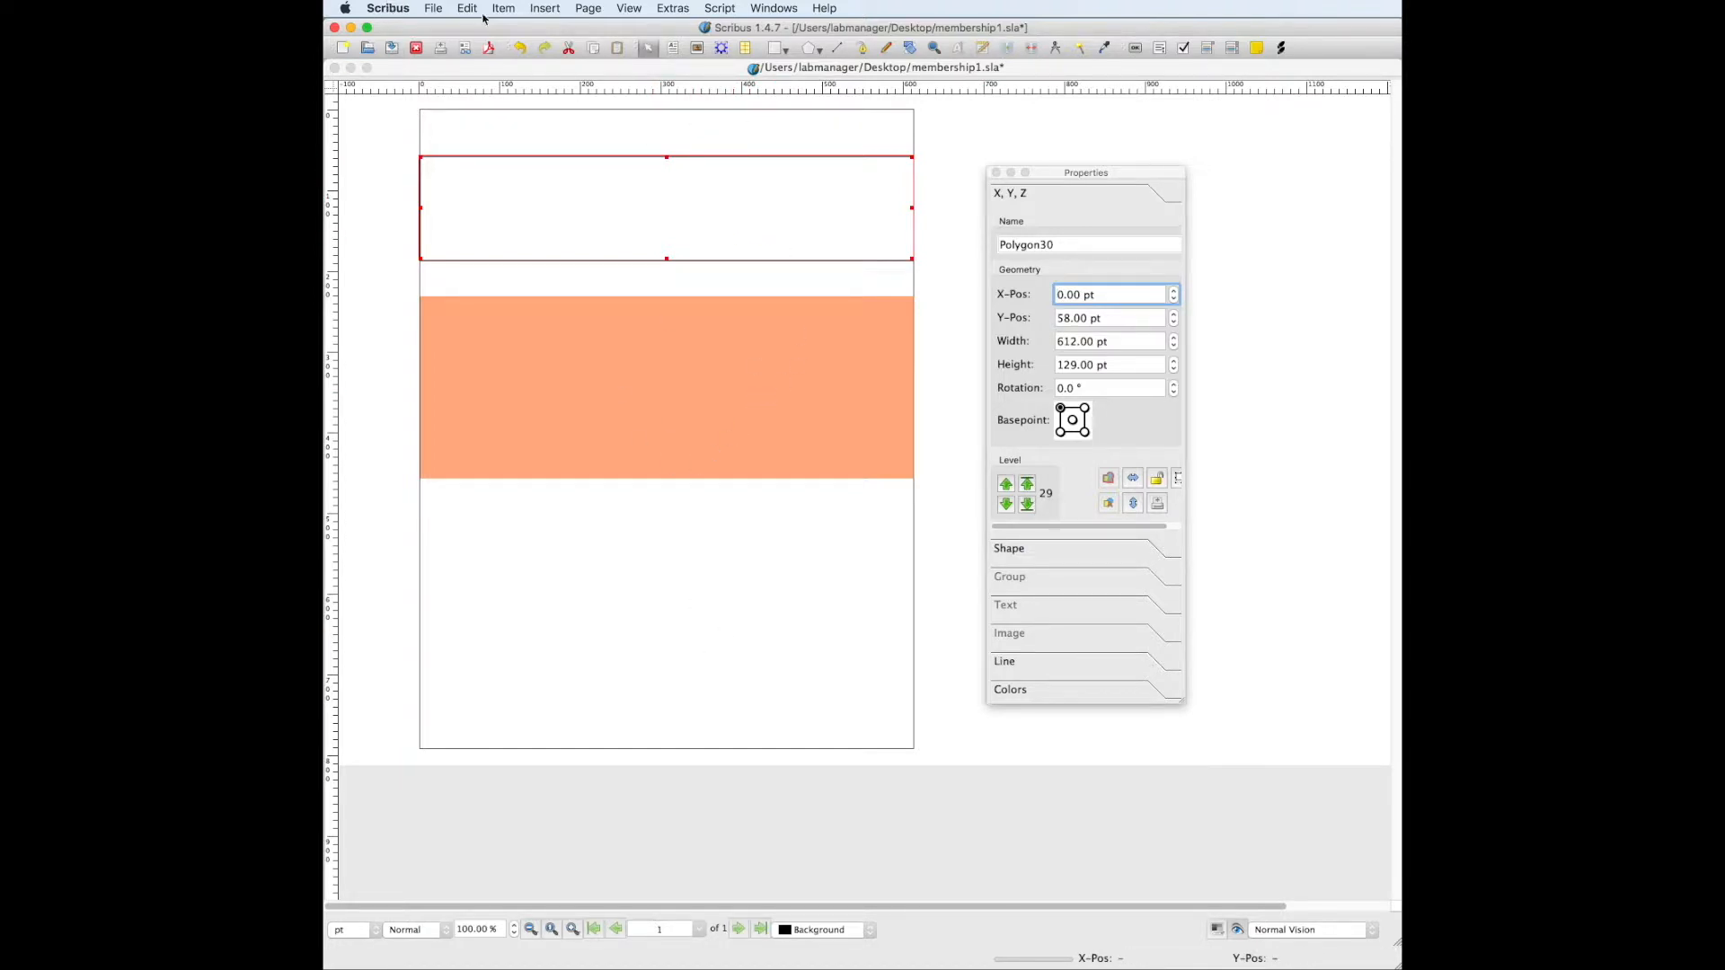
Open the document Colors list and start a new colour, trying teal, blue and yellow.
click(466, 8)
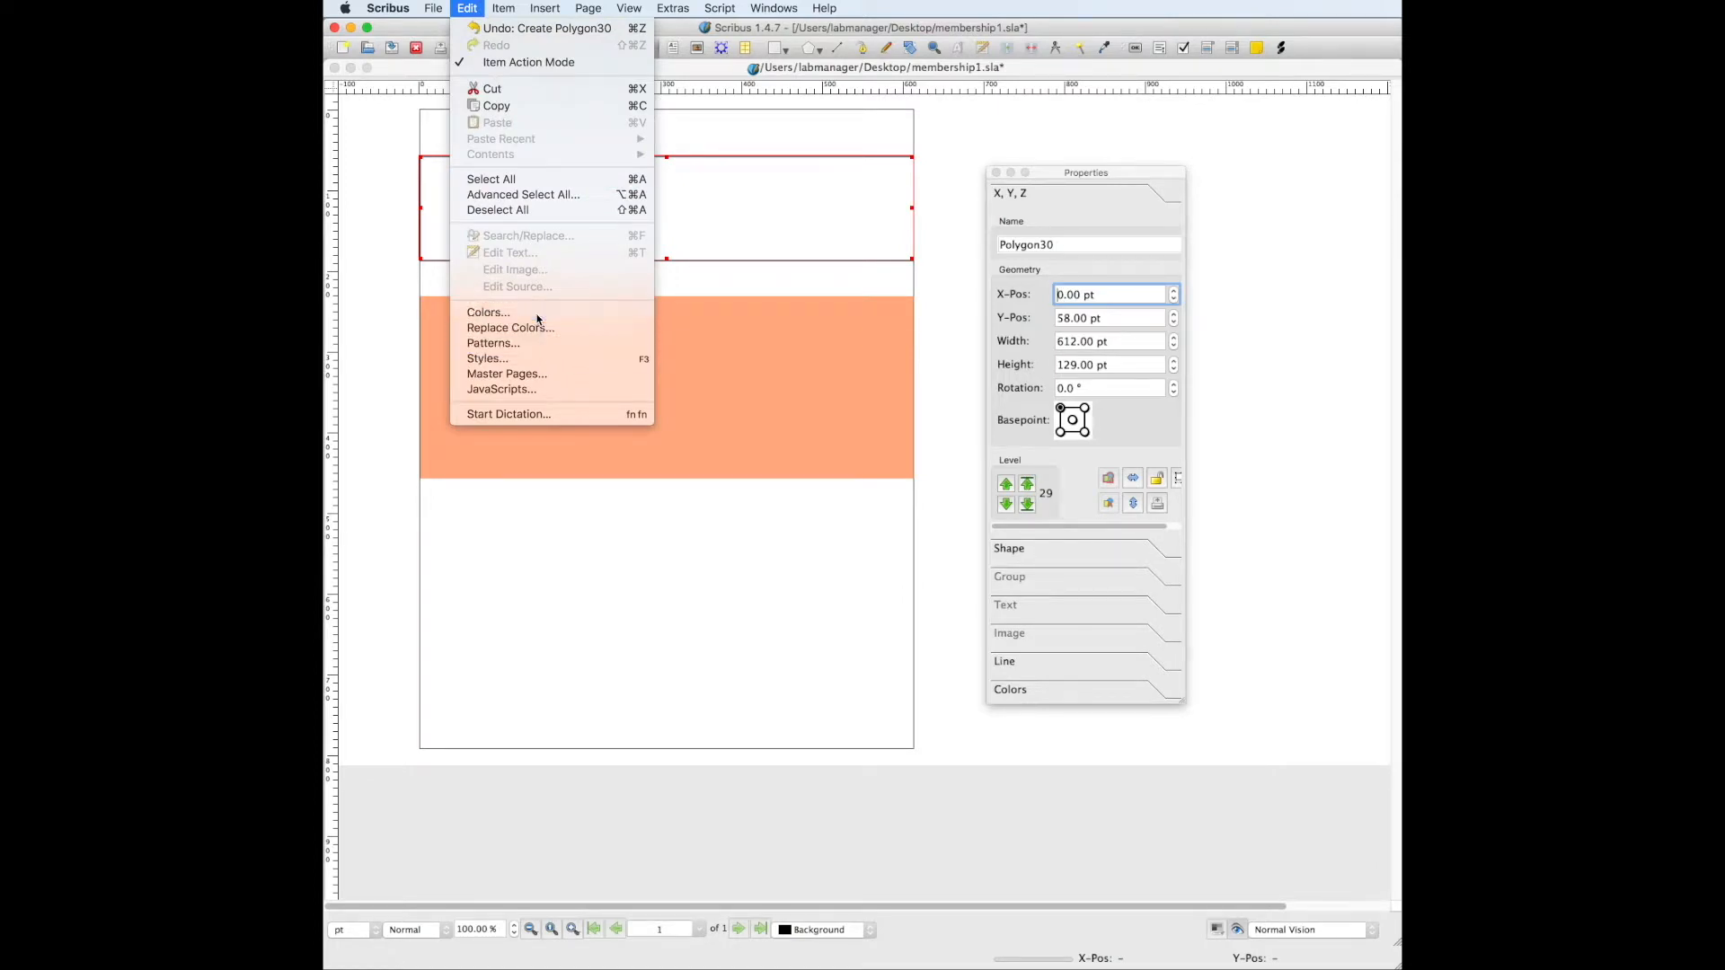
click(489, 312)
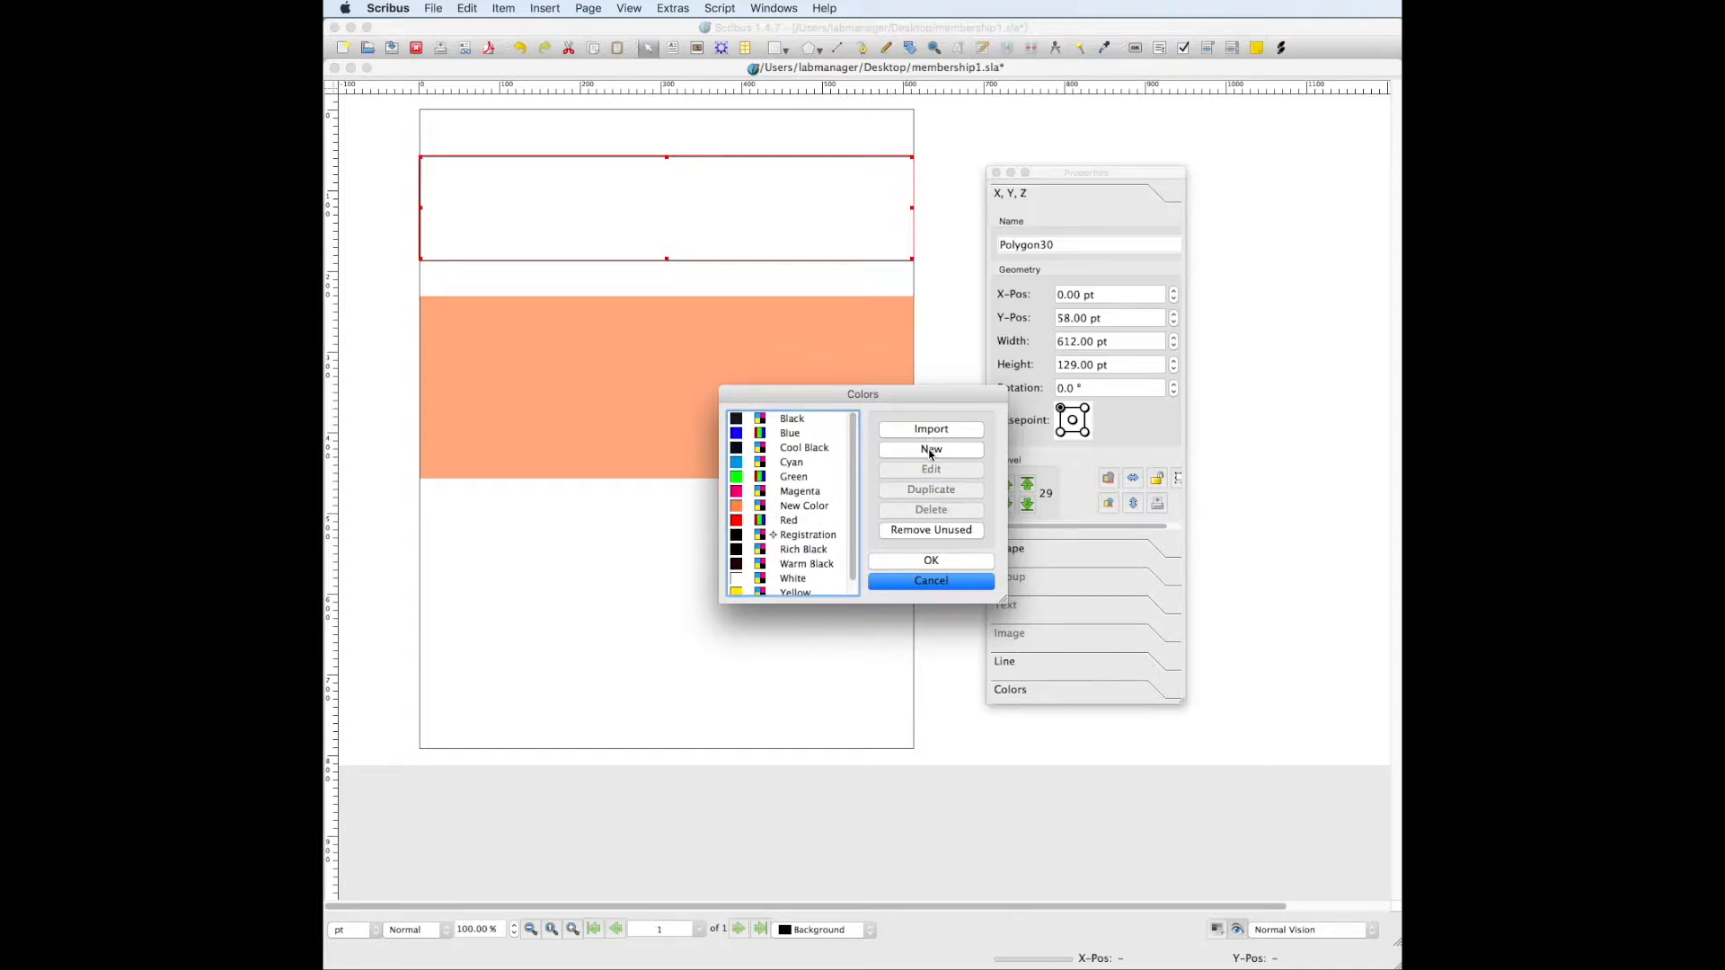
click(930, 449)
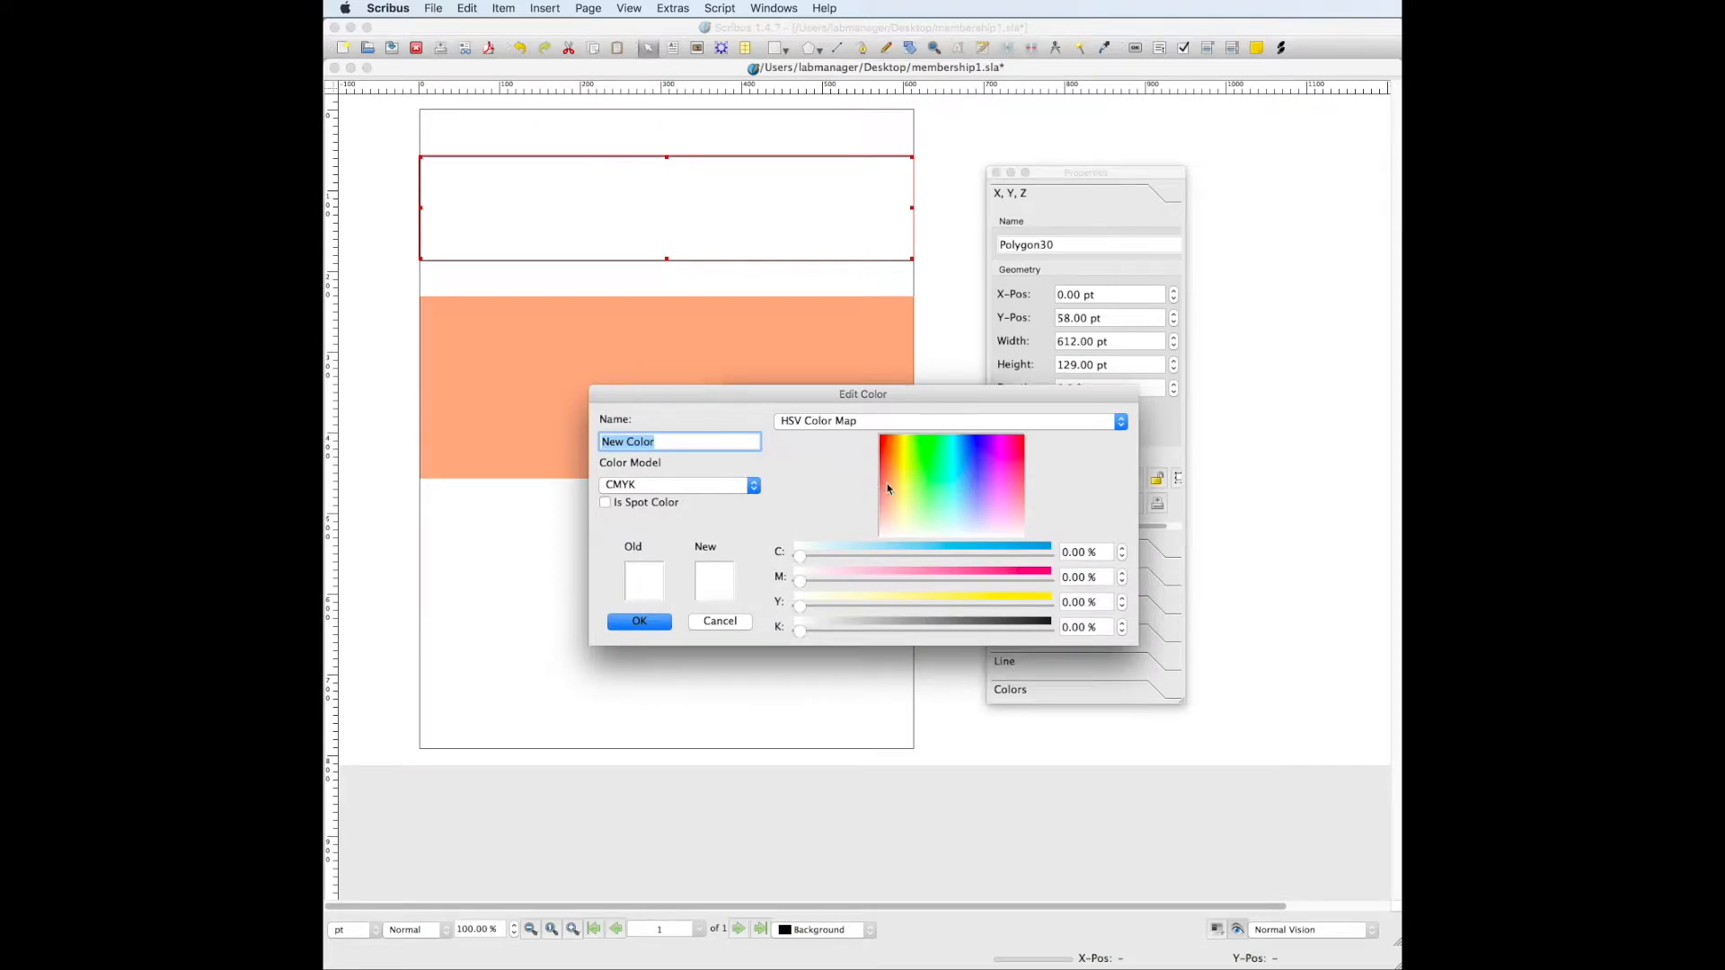
click(951, 507)
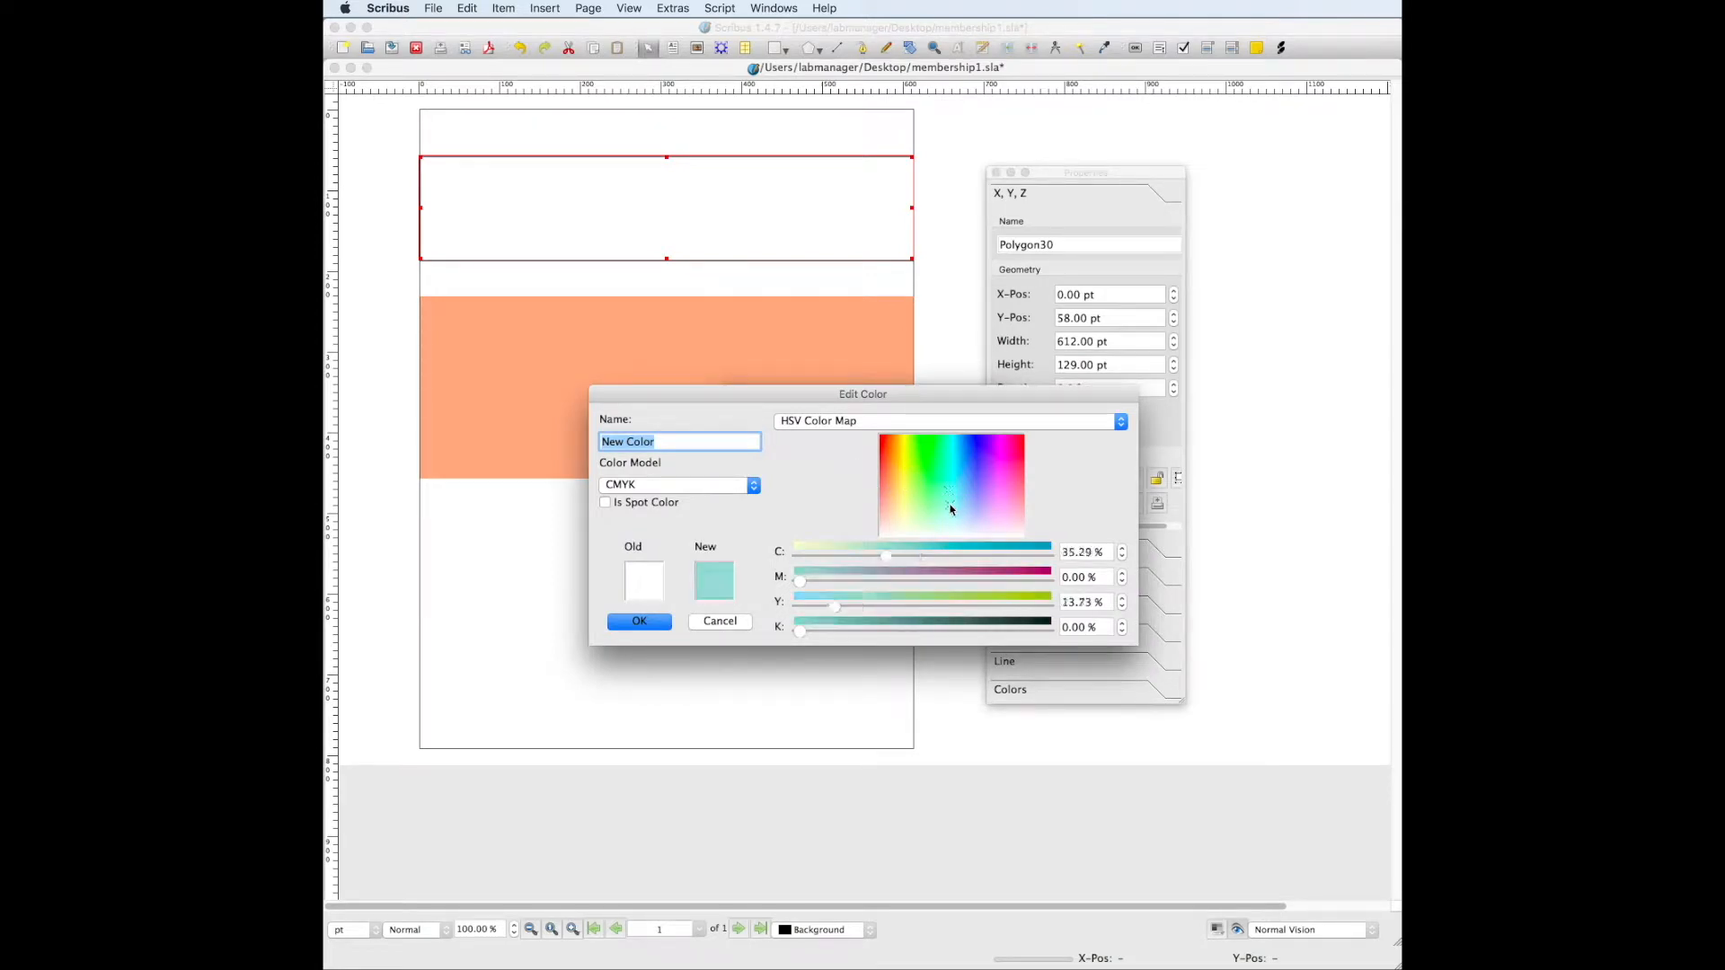
click(959, 474)
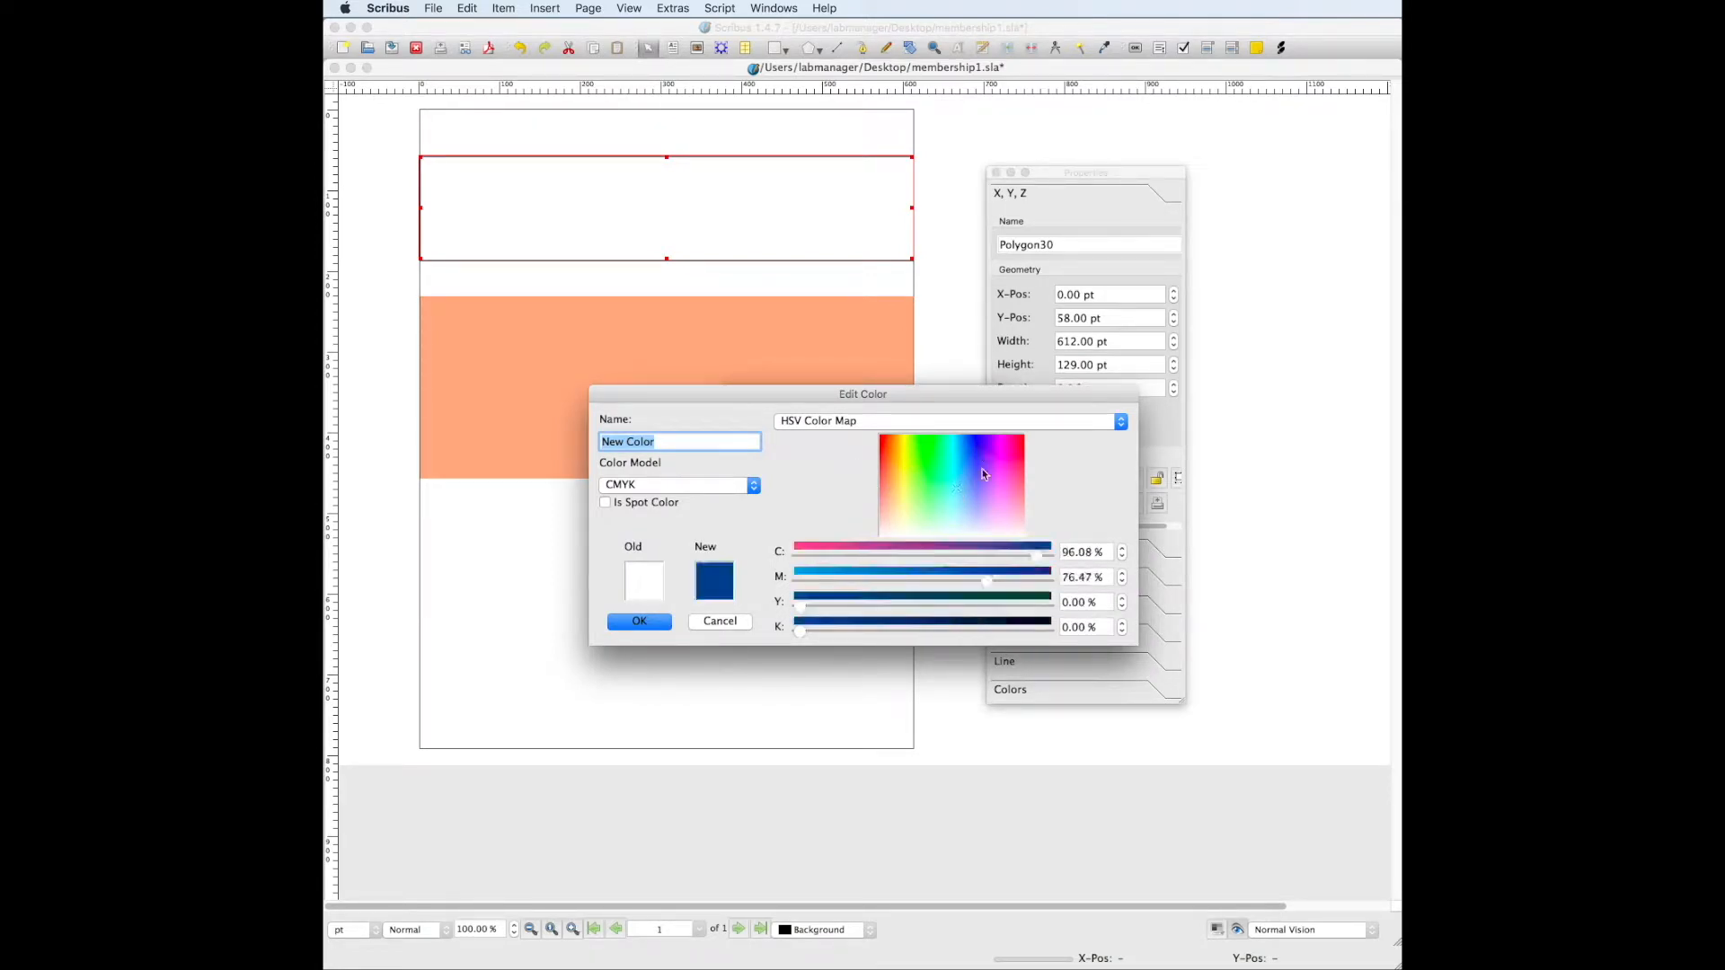
click(900, 501)
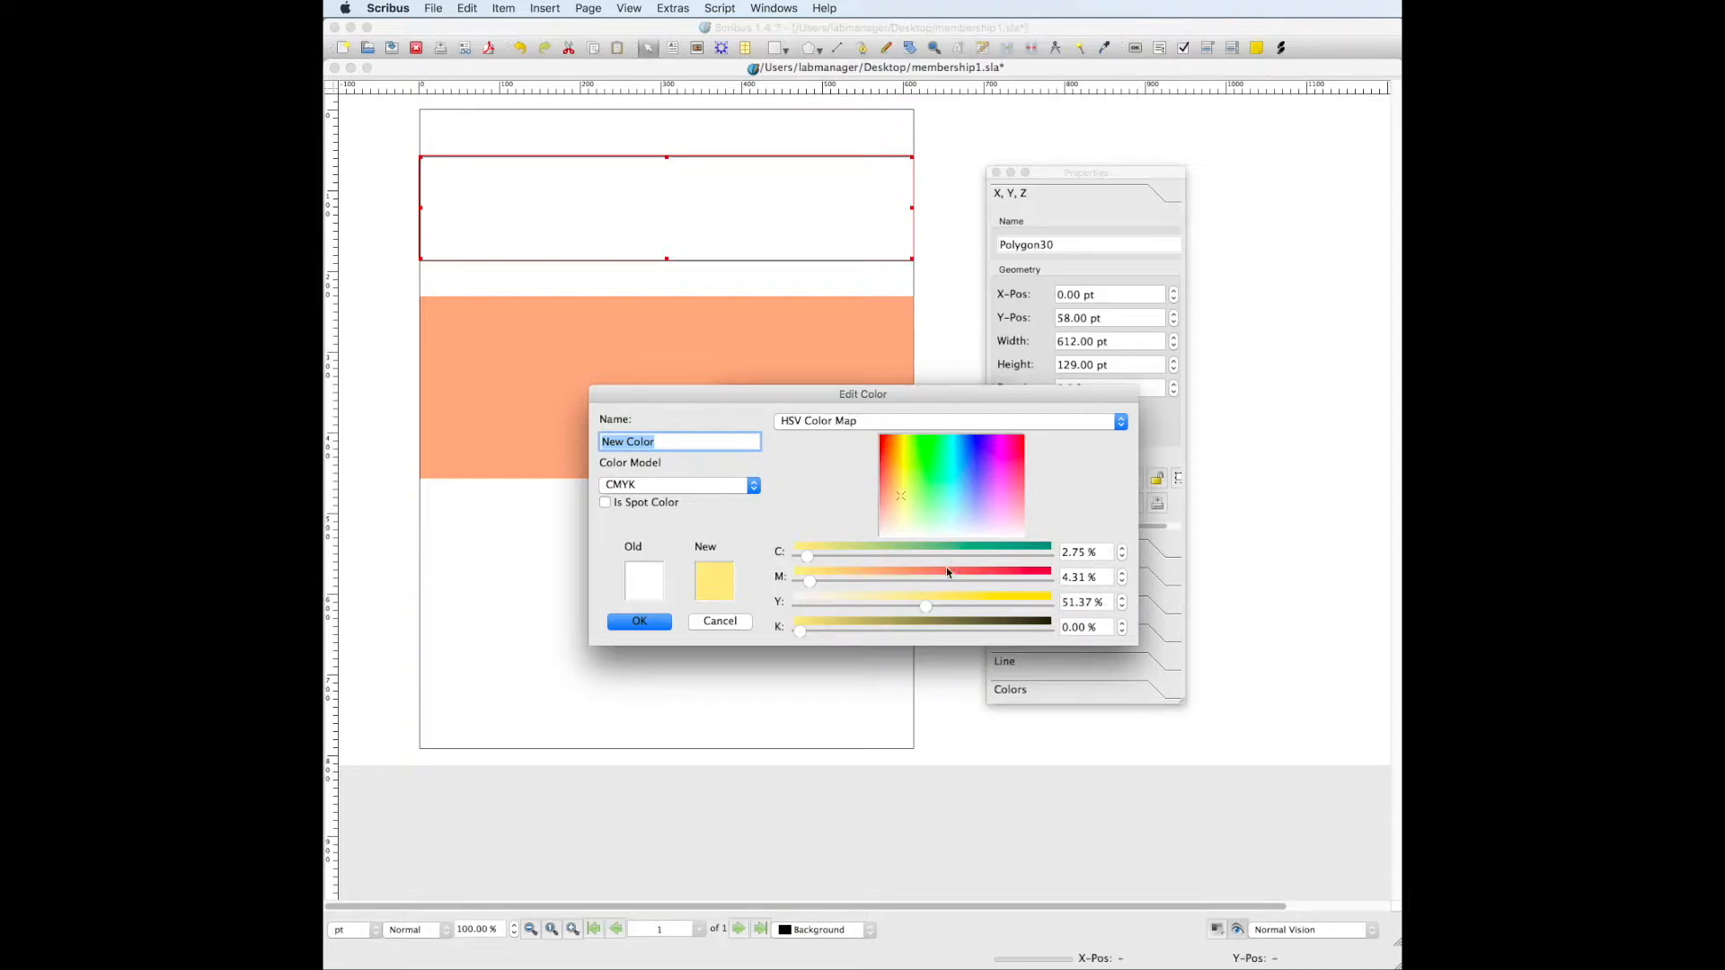
mouse_move(1144, 506)
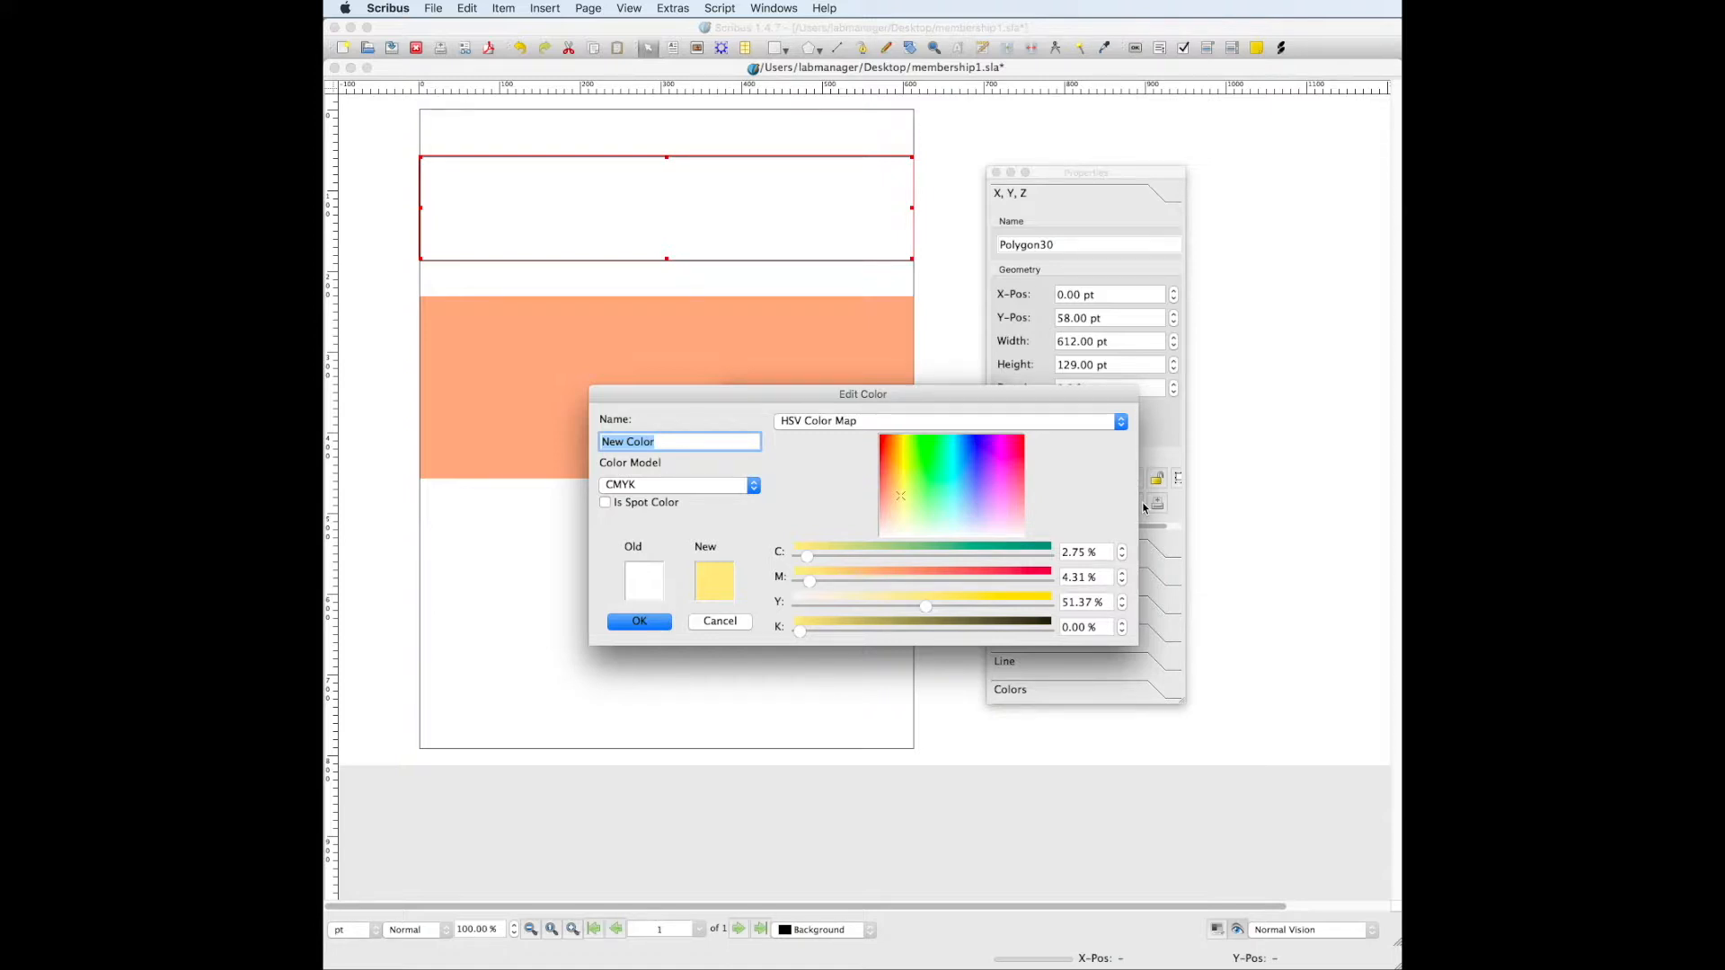
Pick a peach-orange matching the band, name it 'orange', and confirm both dialogs.
click(892, 490)
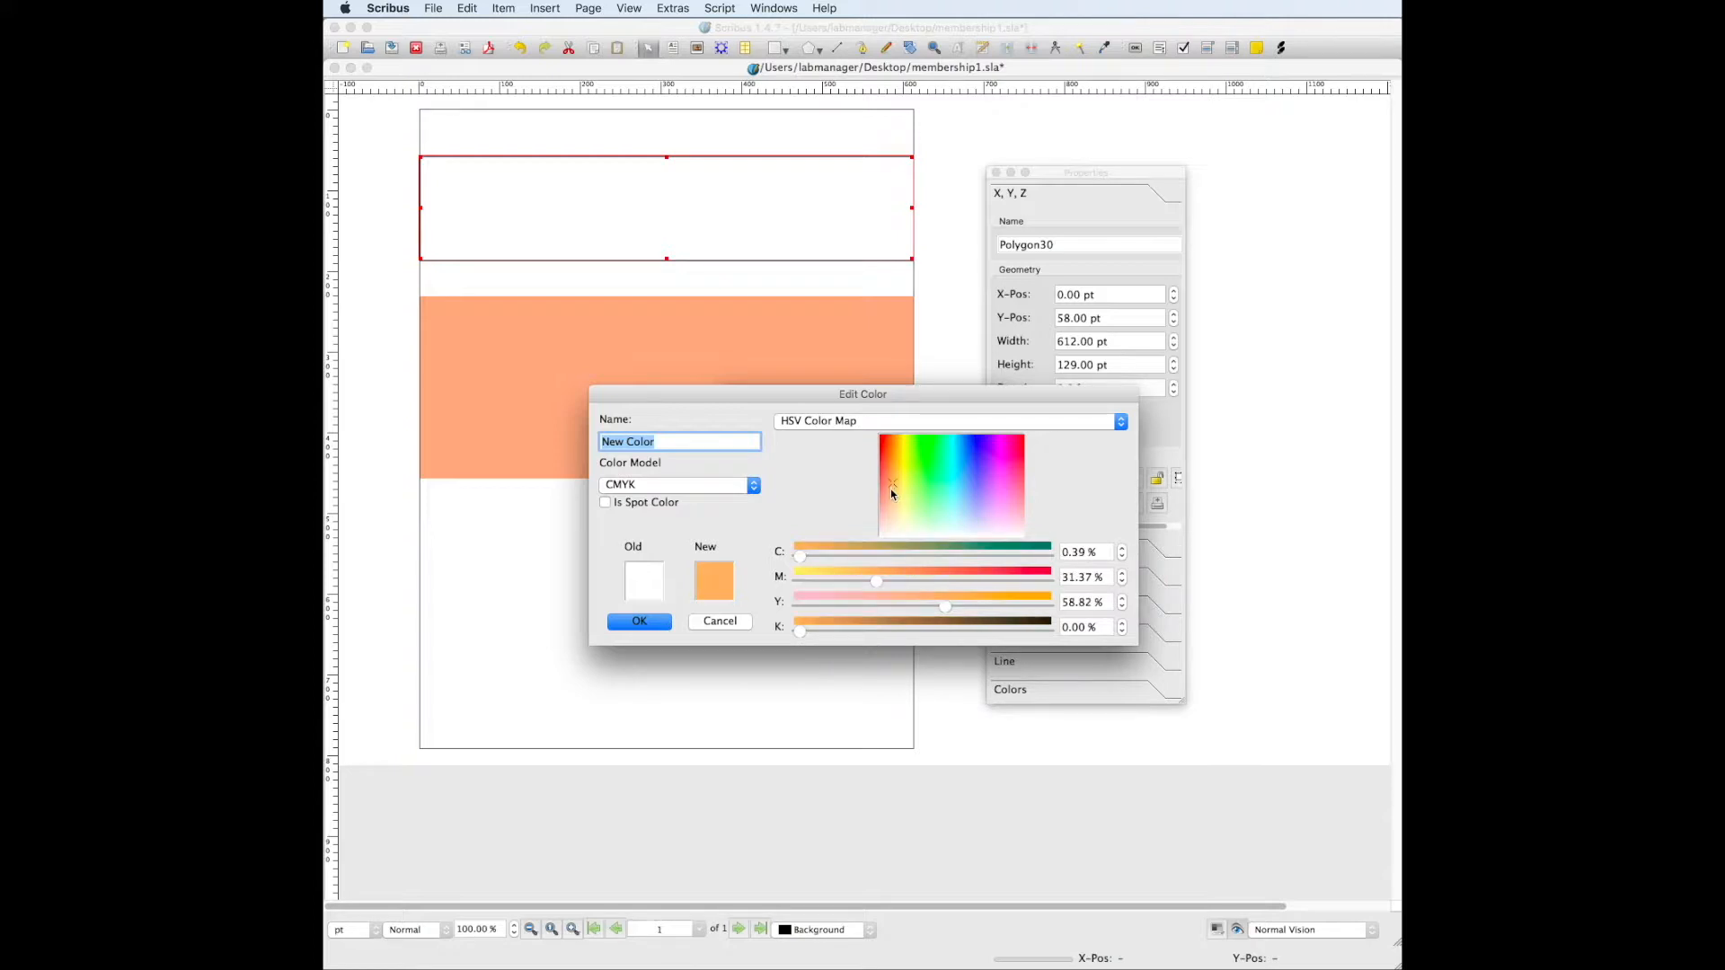
click(886, 479)
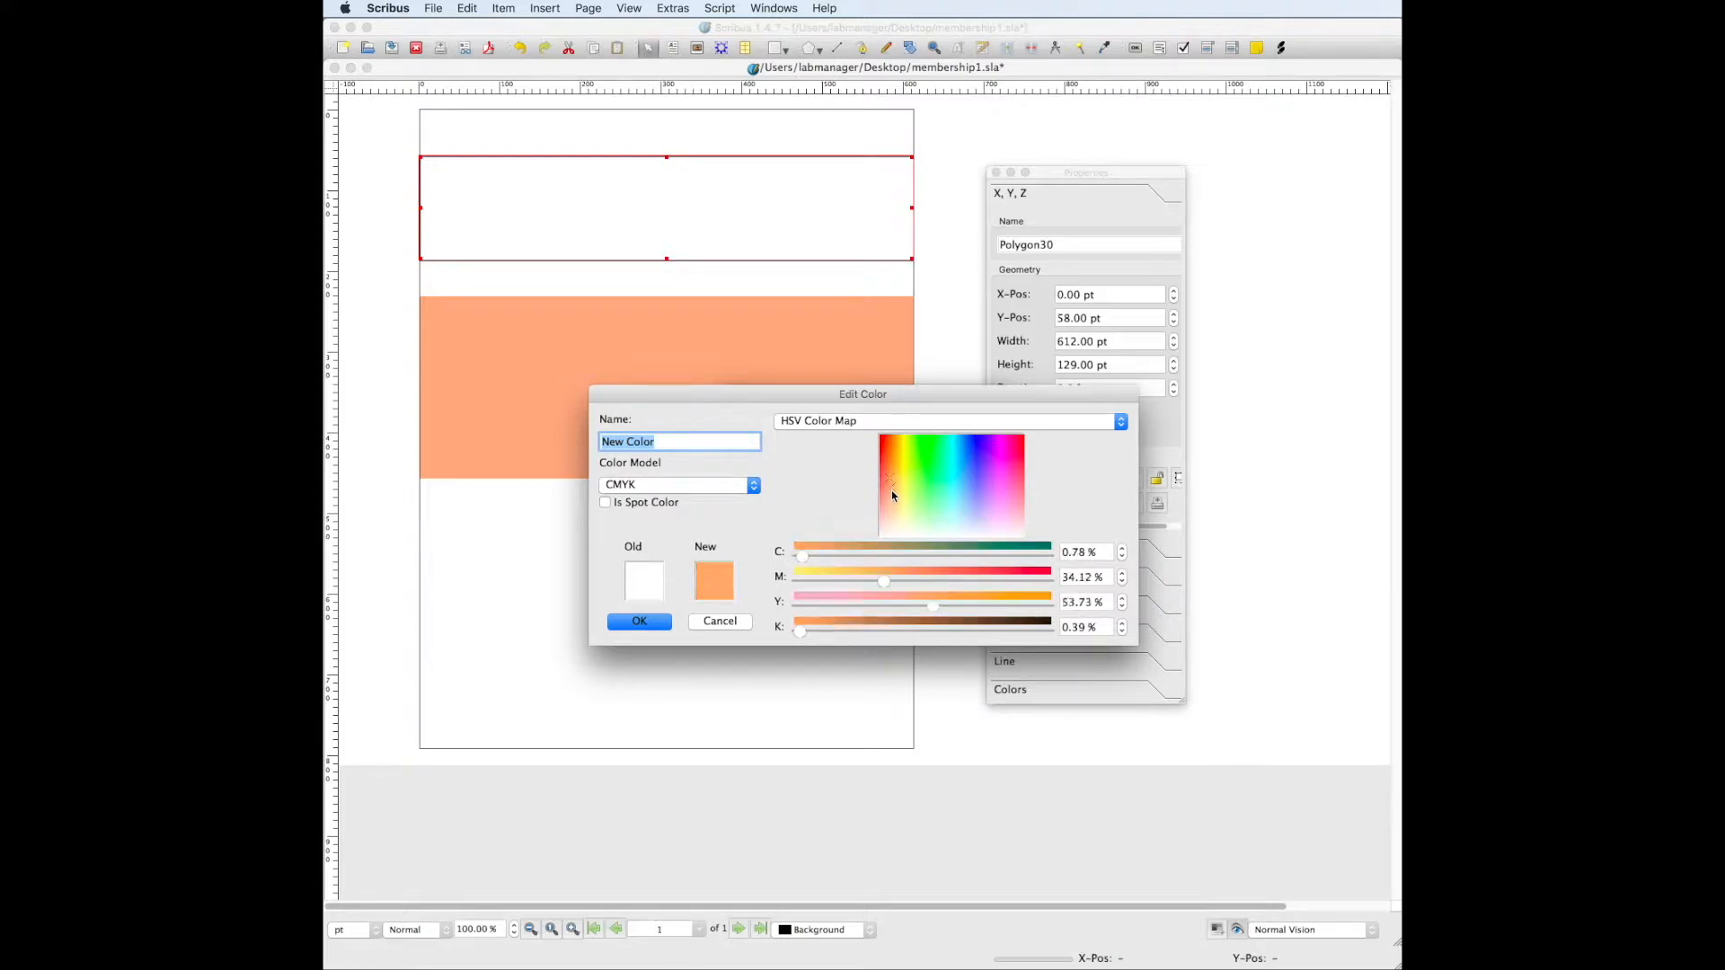
click(891, 491)
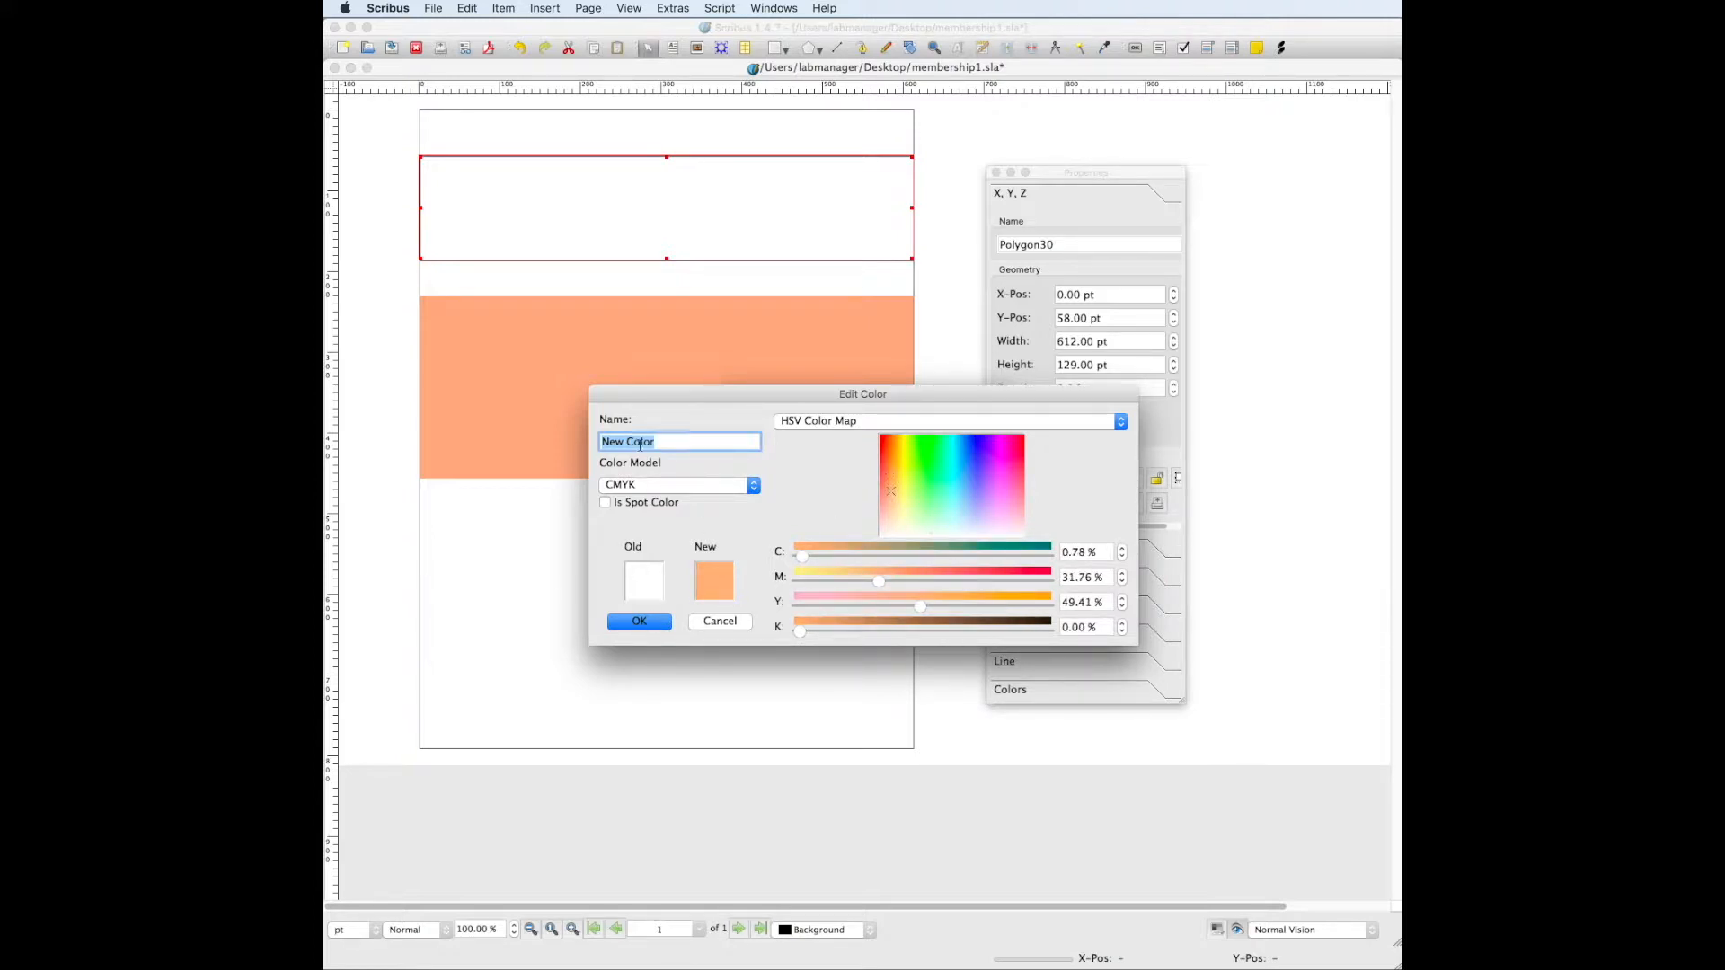
text(orang)
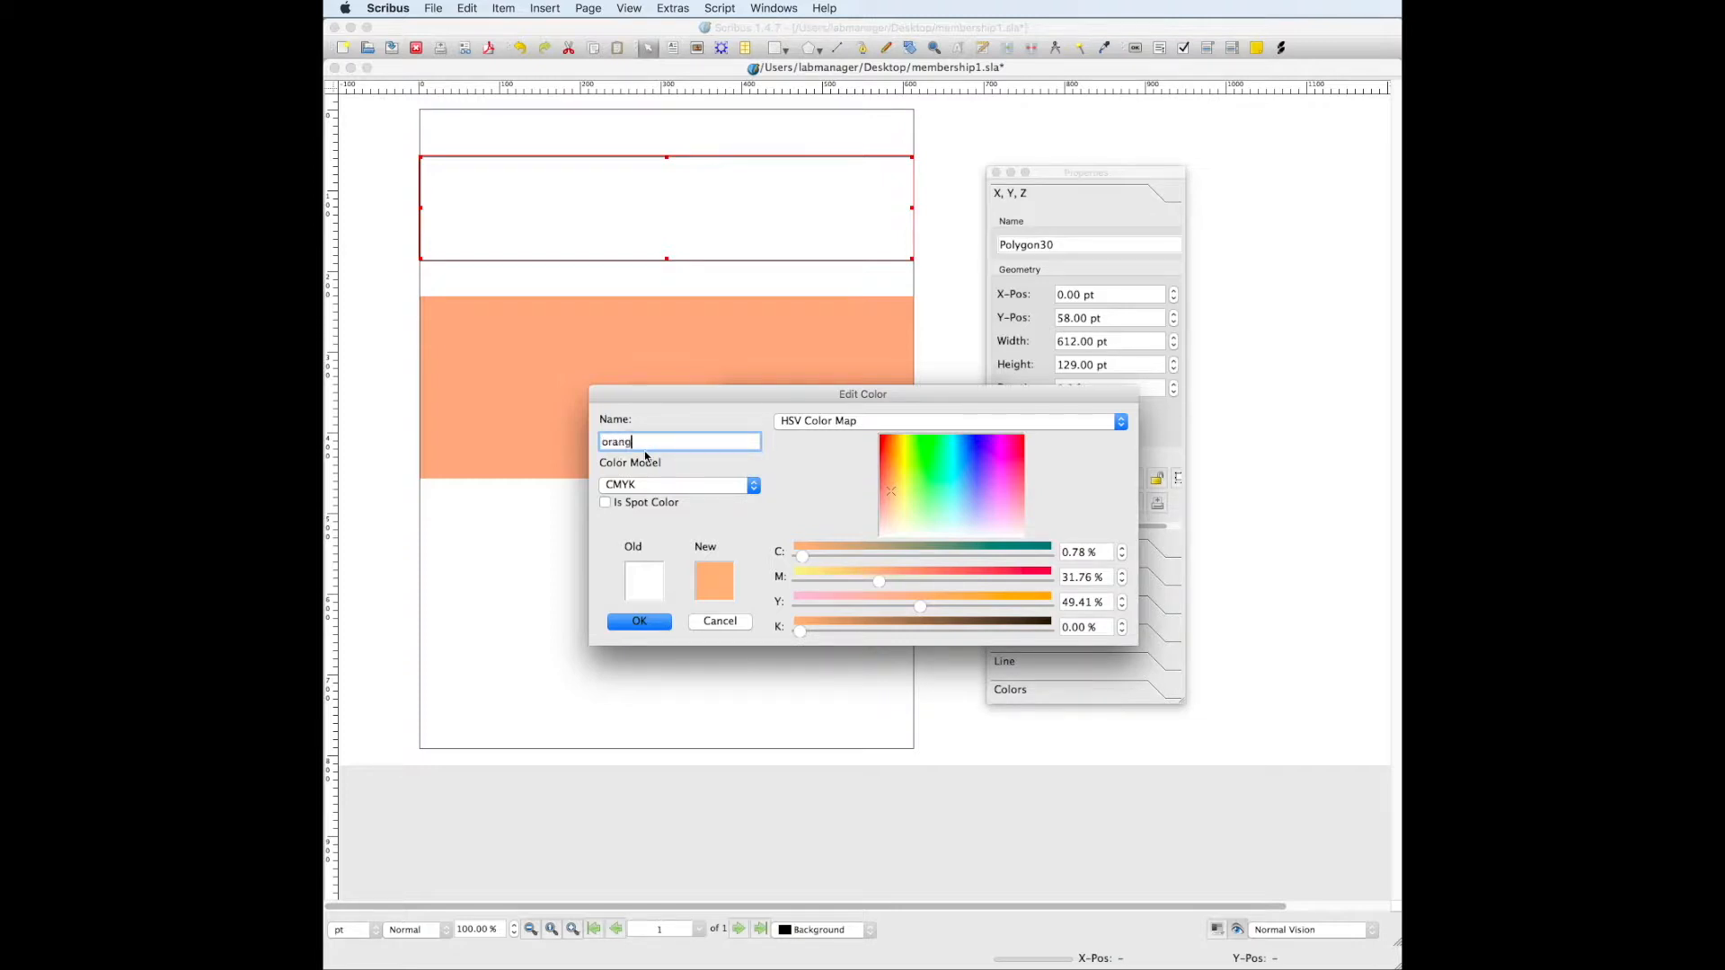
click(639, 621)
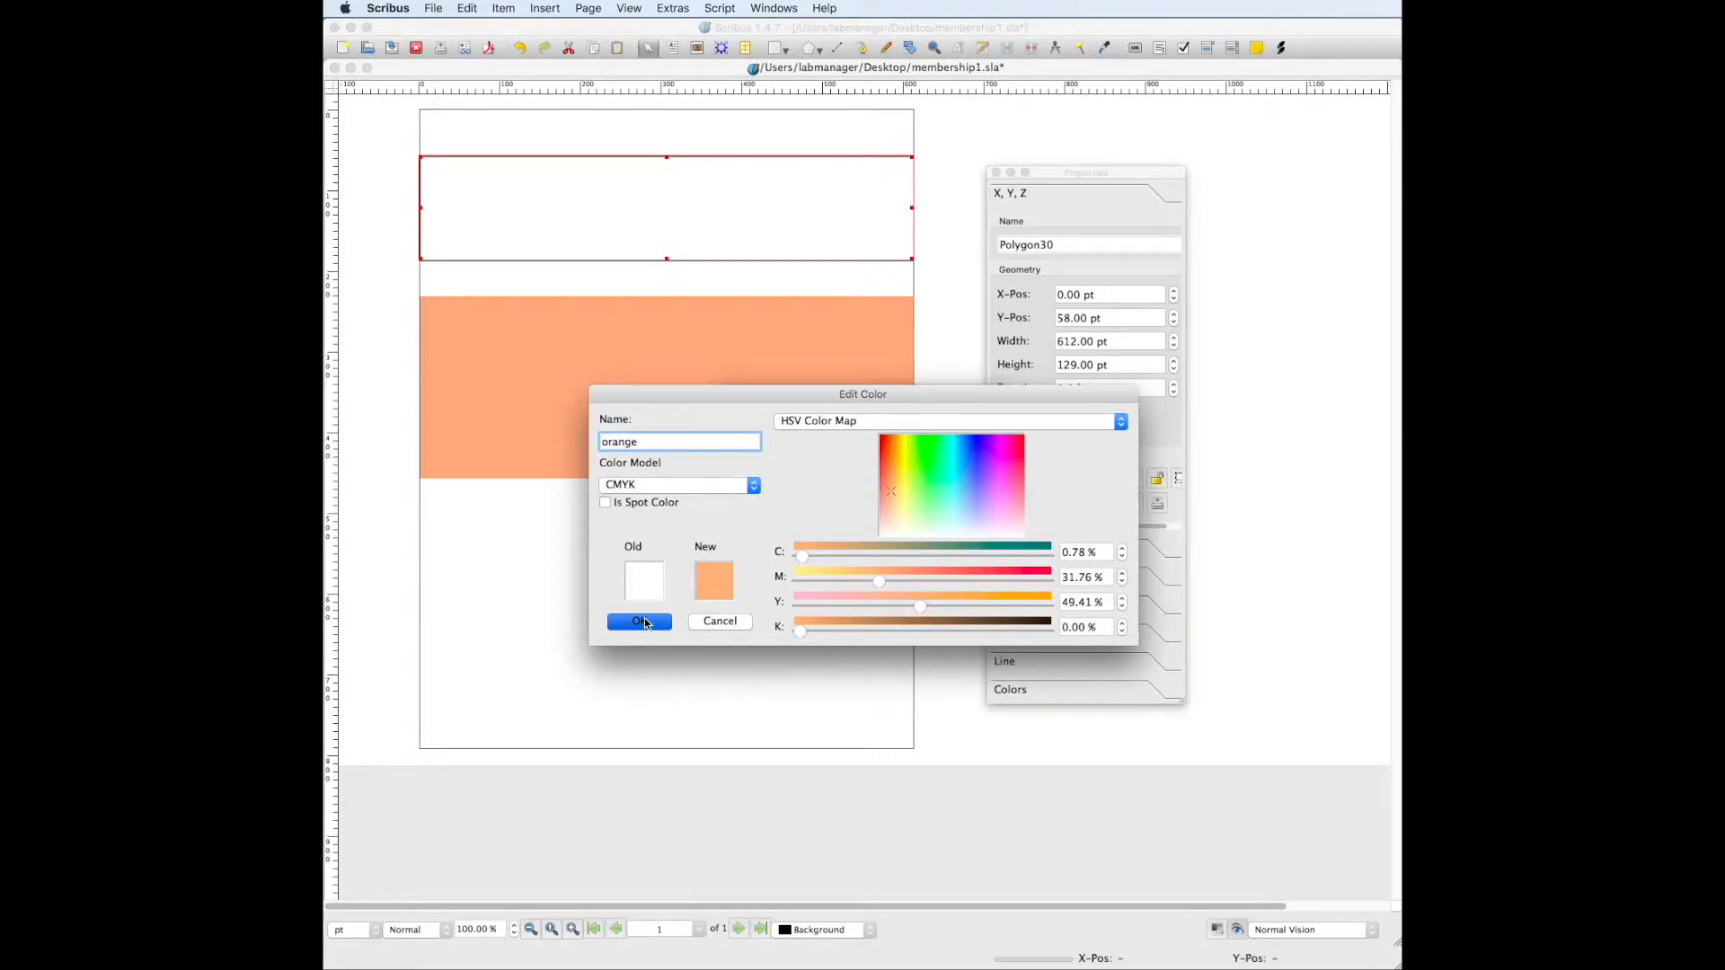
click(638, 622)
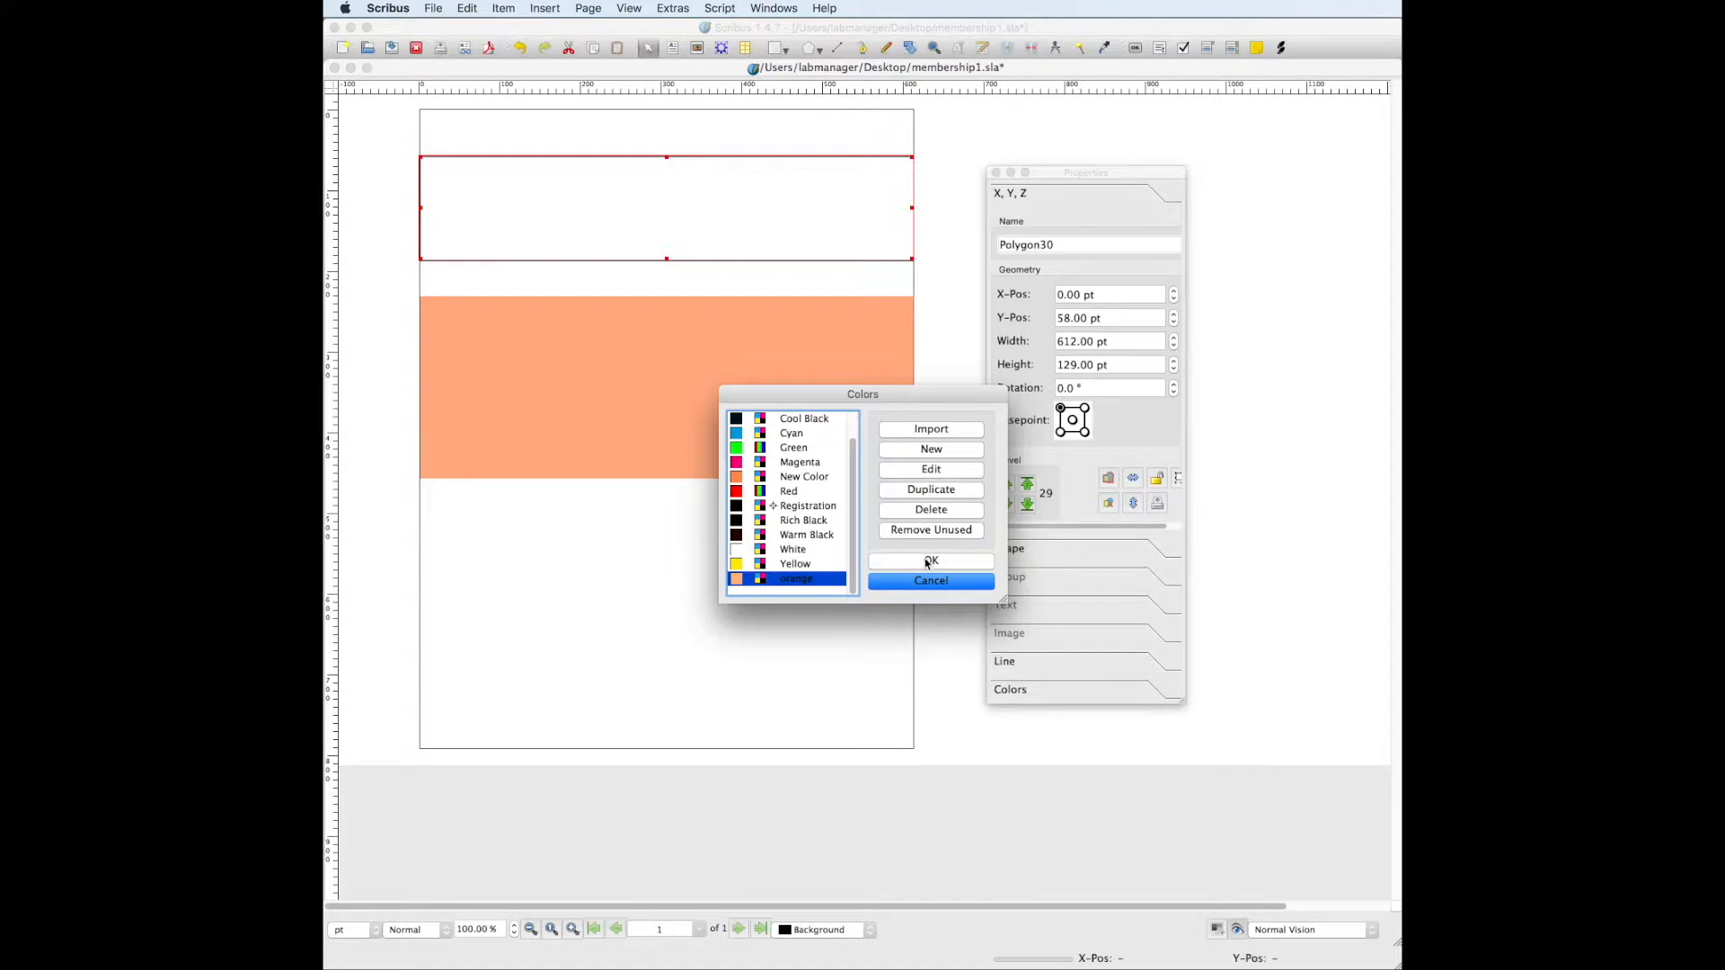
click(930, 560)
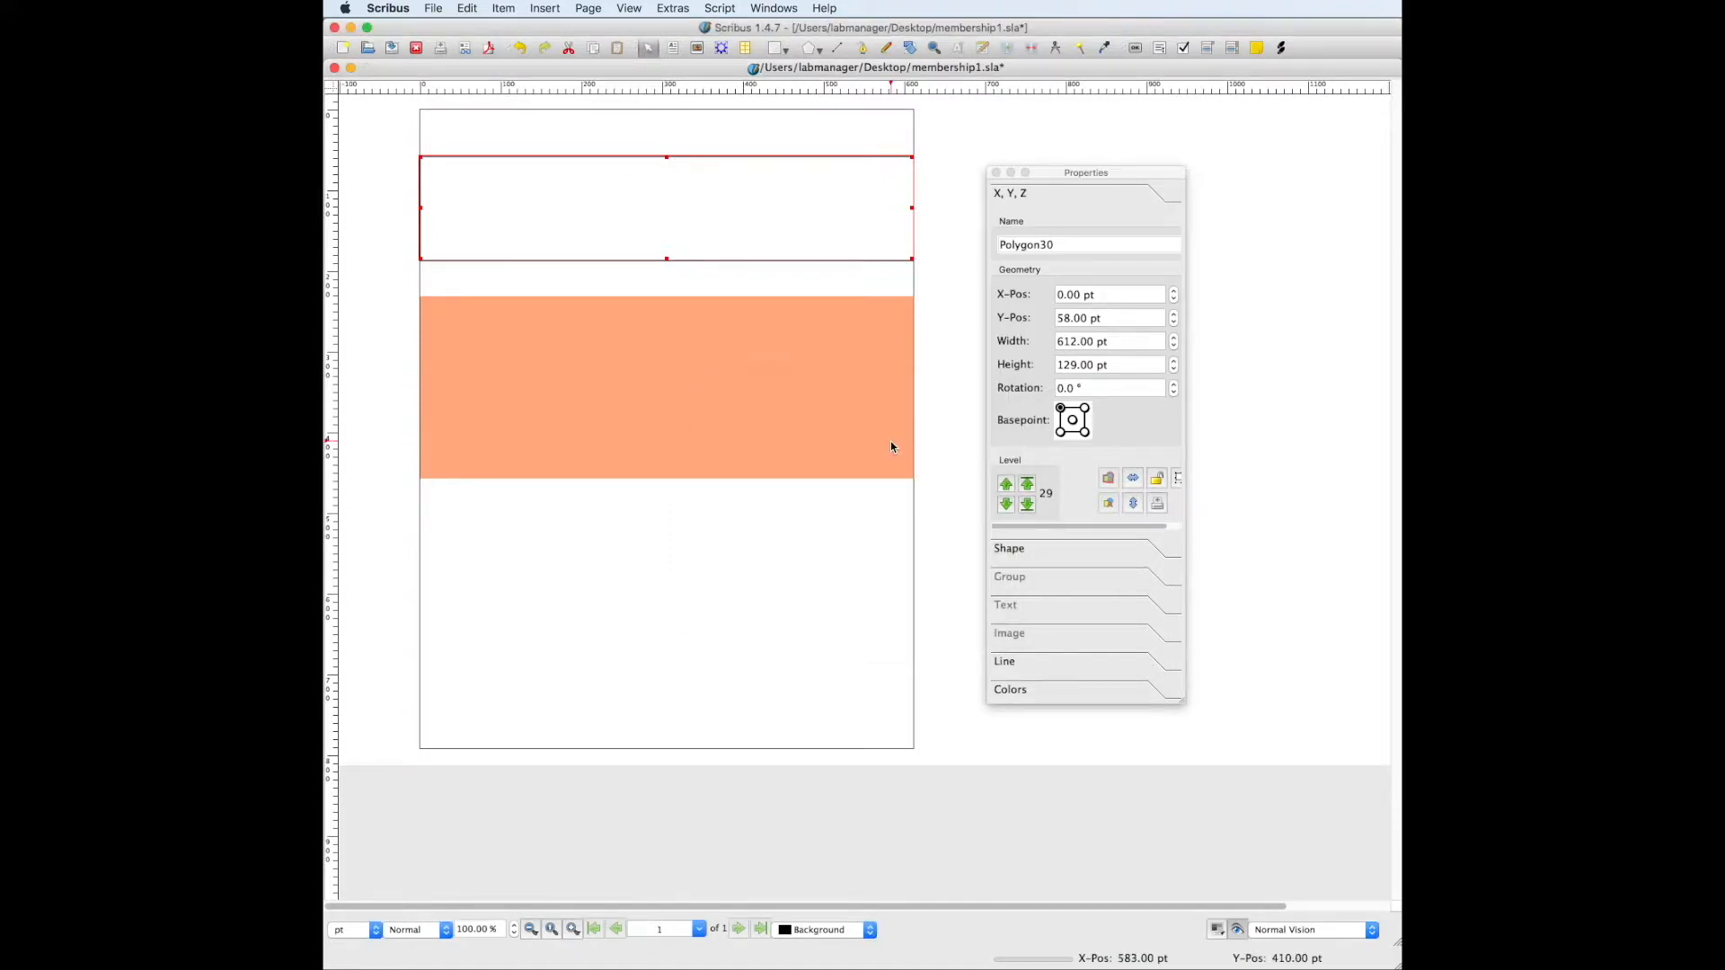
mouse_move(594, 200)
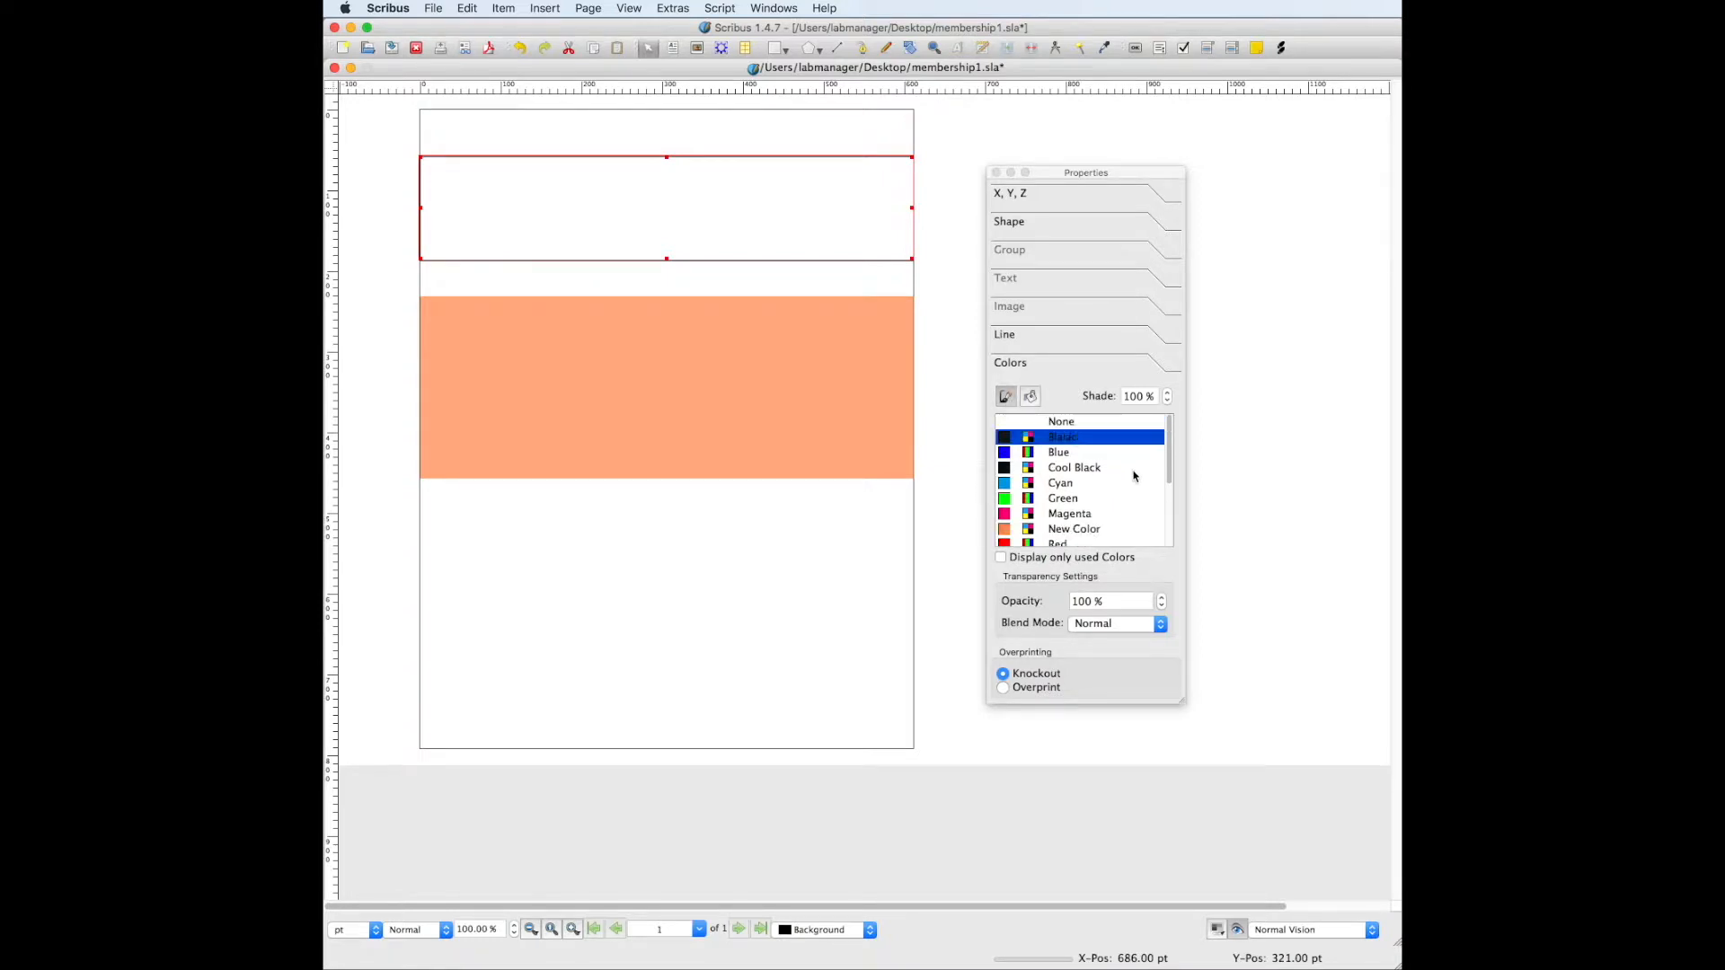
Set the top rectangle's line colour to None and its fill to orange.
click(1059, 421)
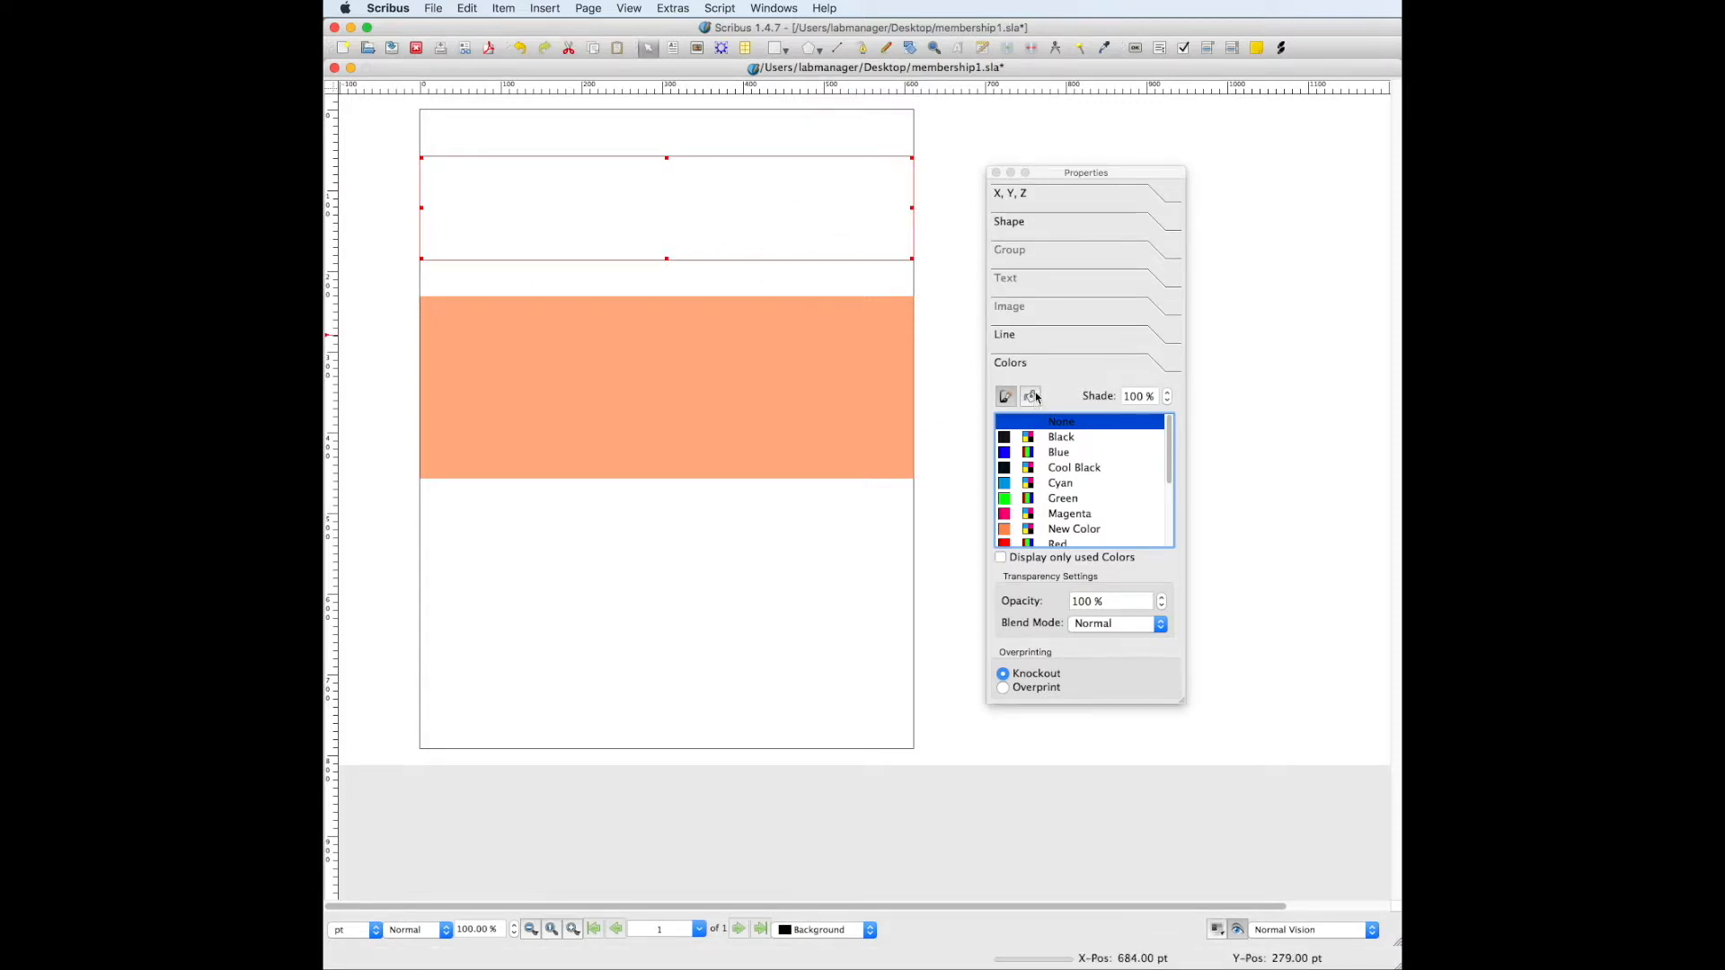
mouse_move(719, 348)
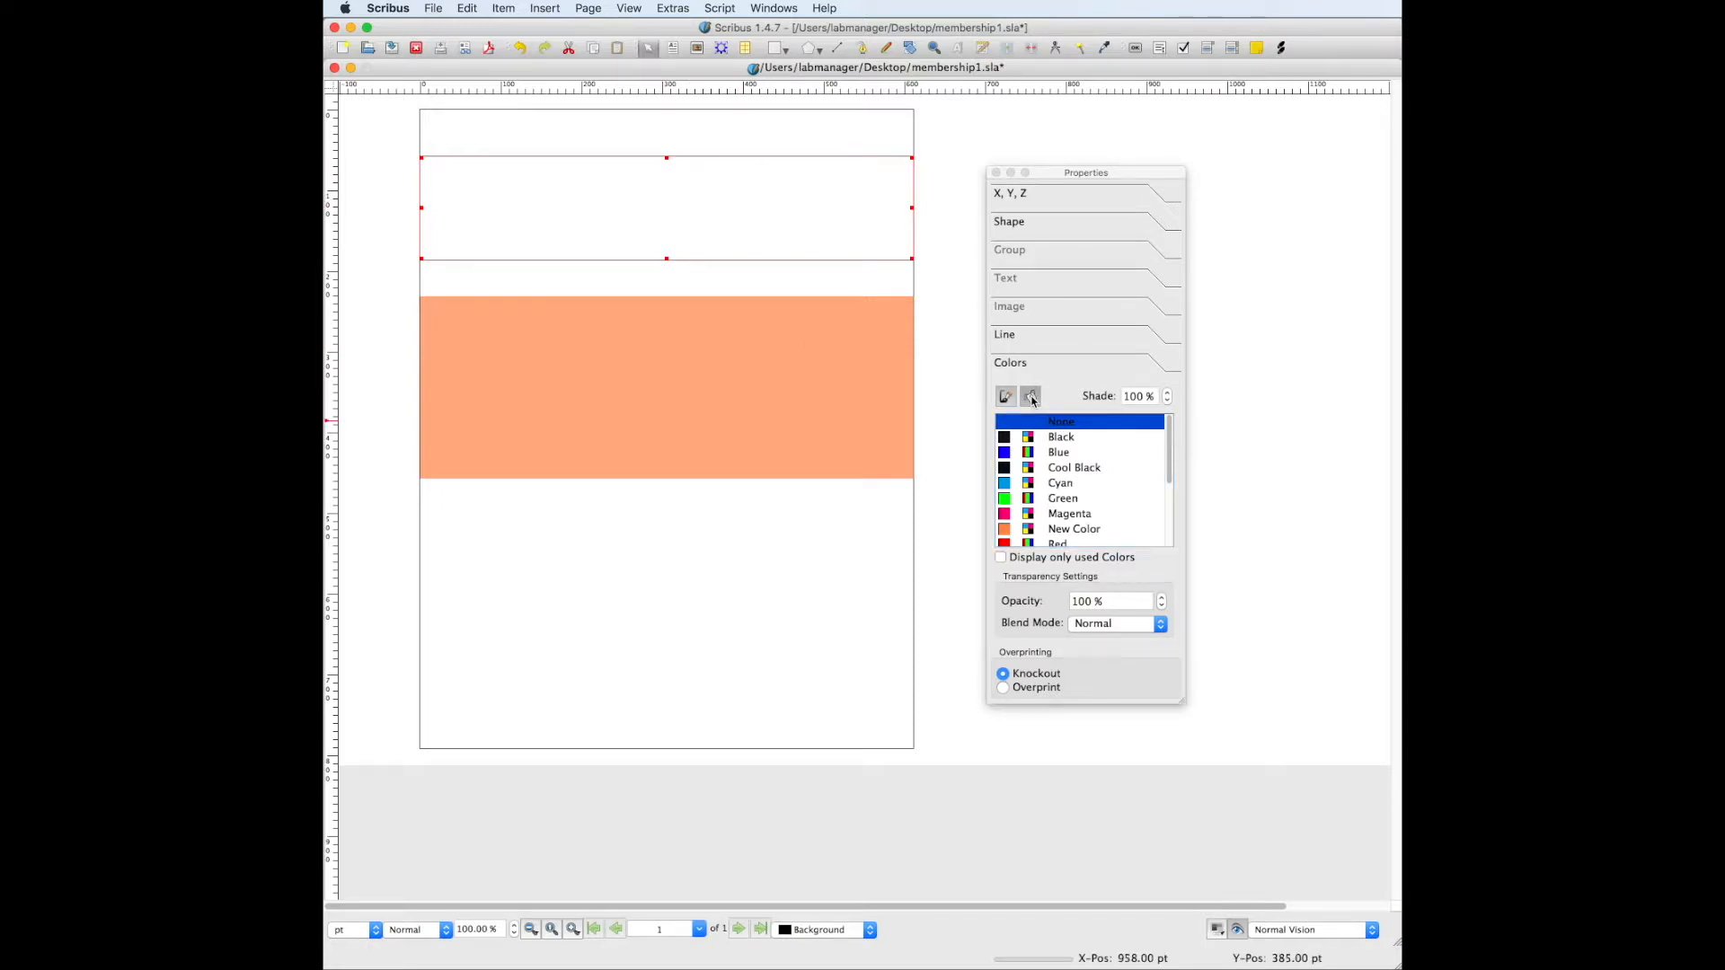
click(1029, 396)
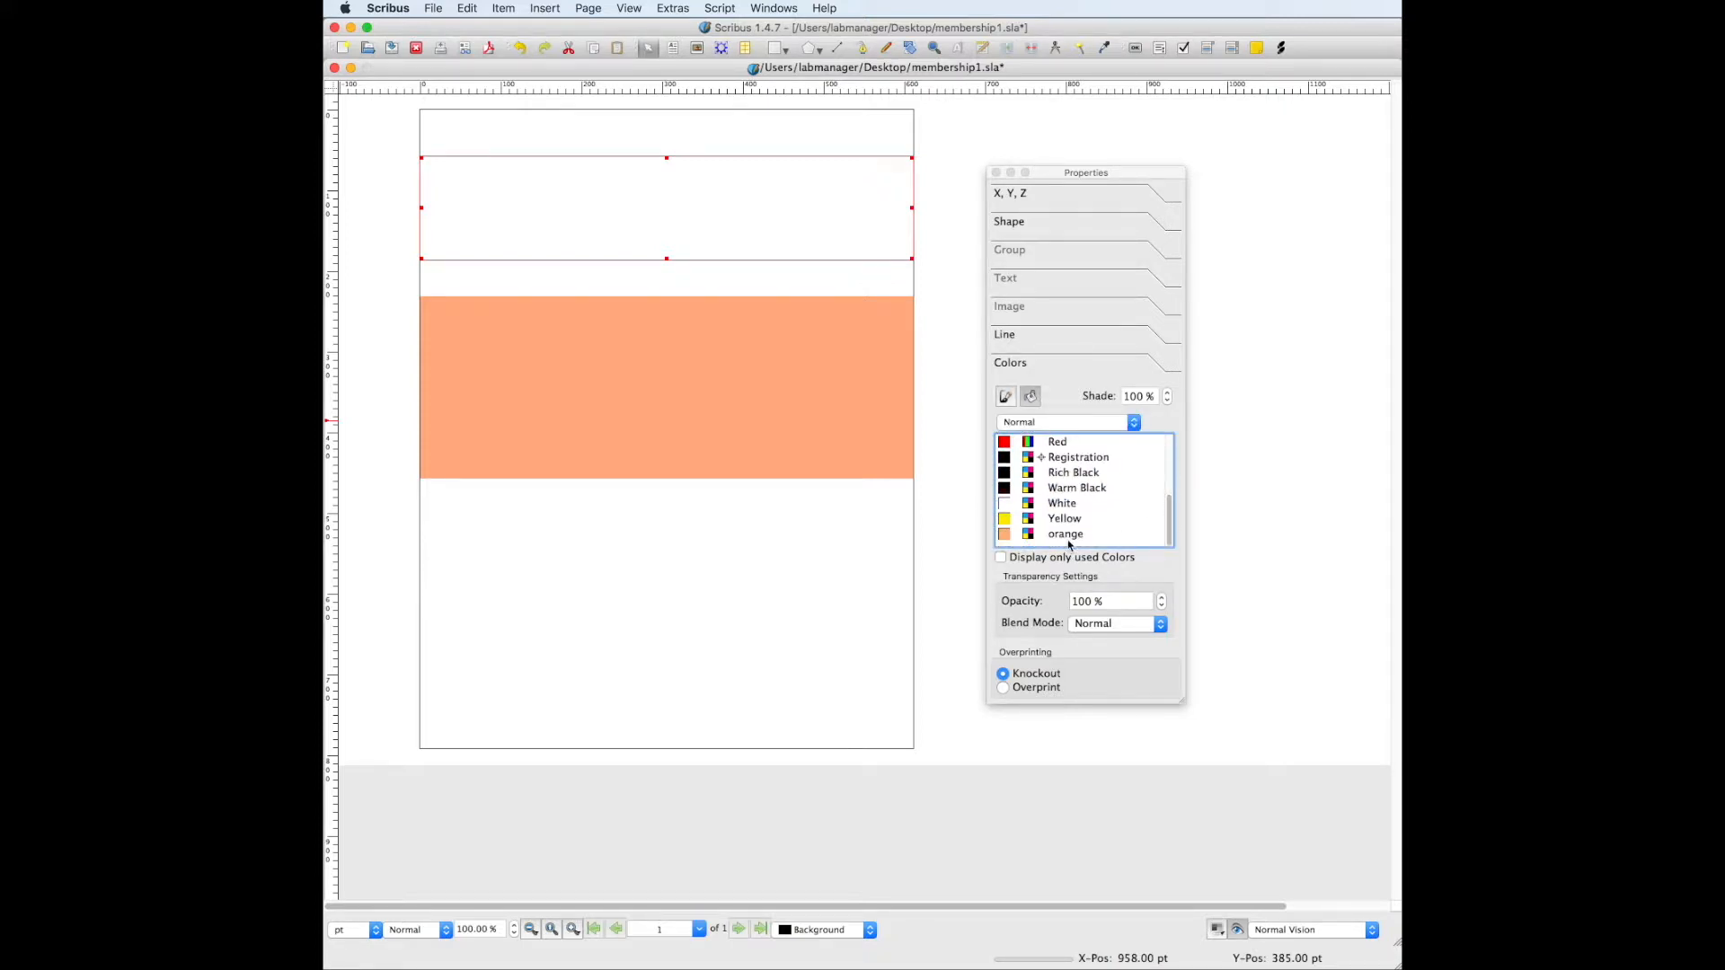
click(1065, 534)
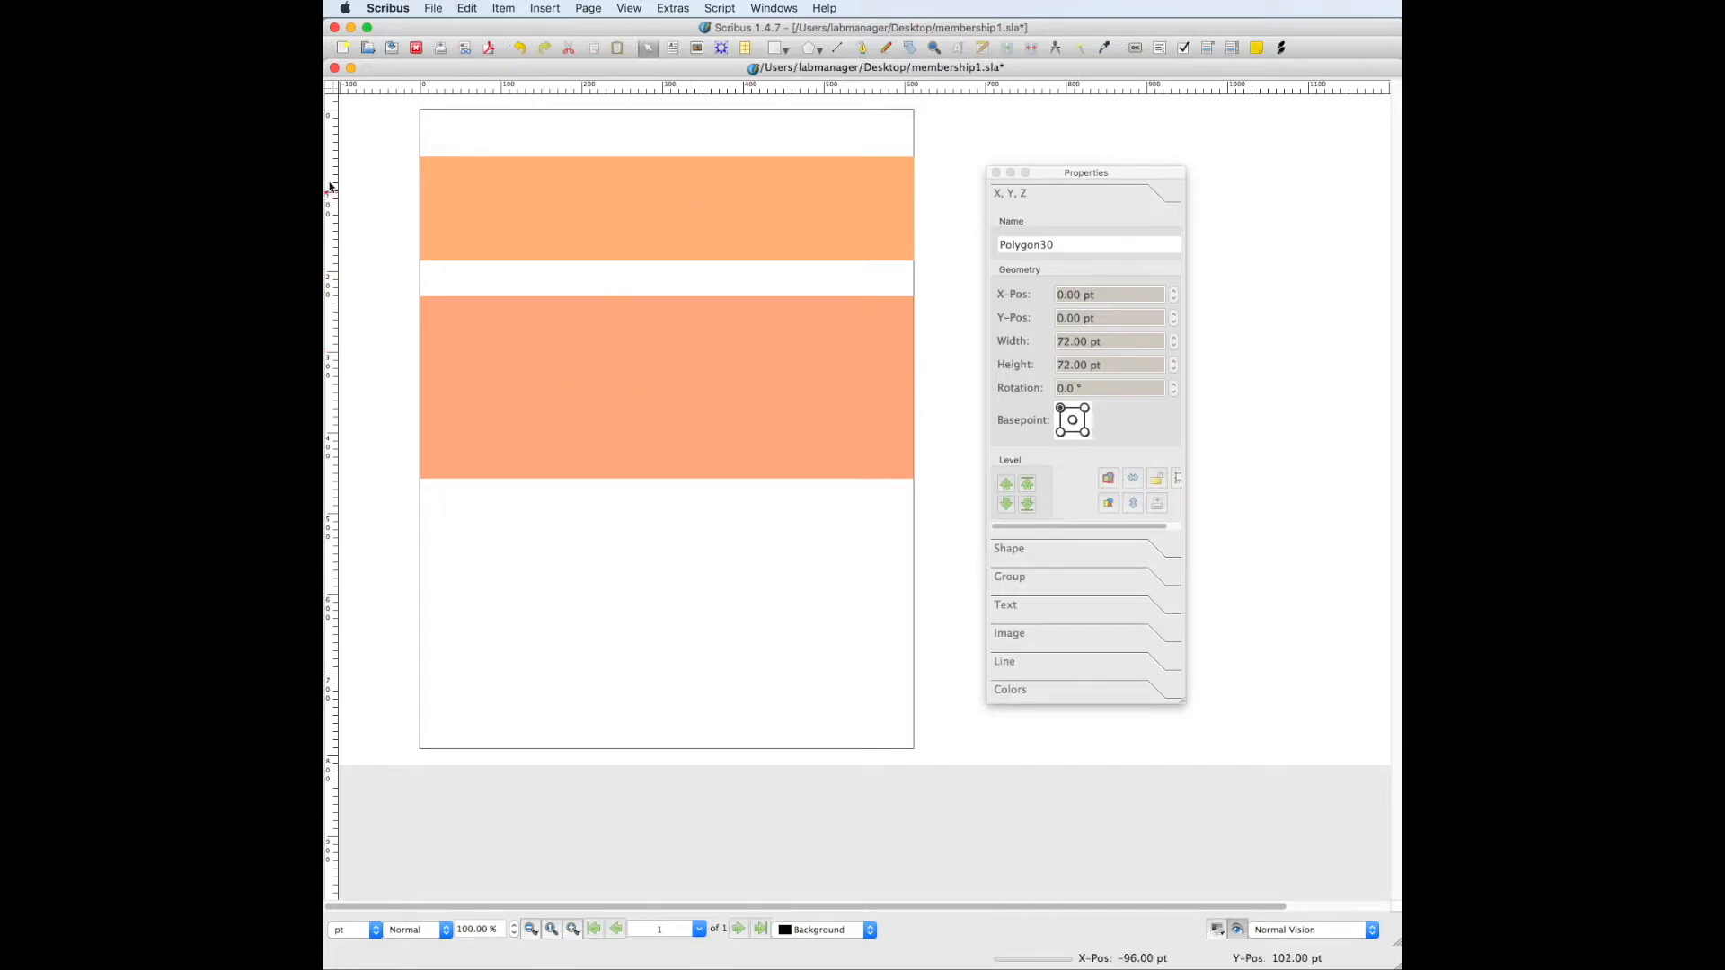
Remove the top orange rectangle and align JOIN US with MEMBERSHIP's left edge.
click(581, 212)
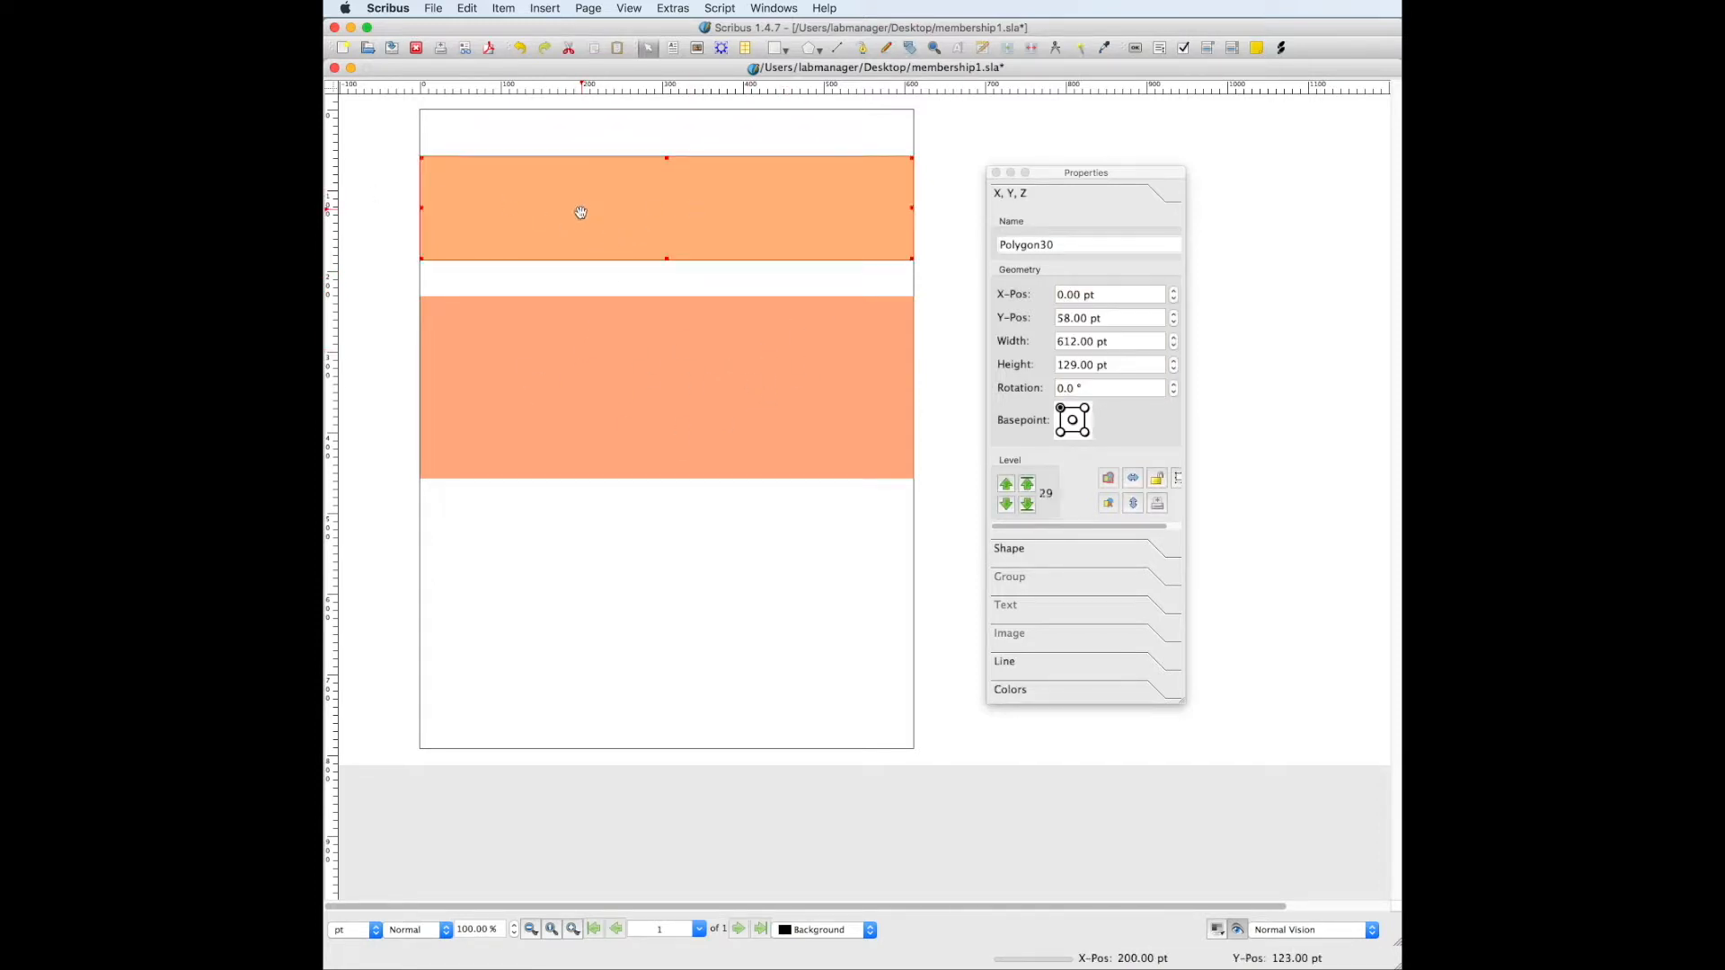
mouse_move(681, 254)
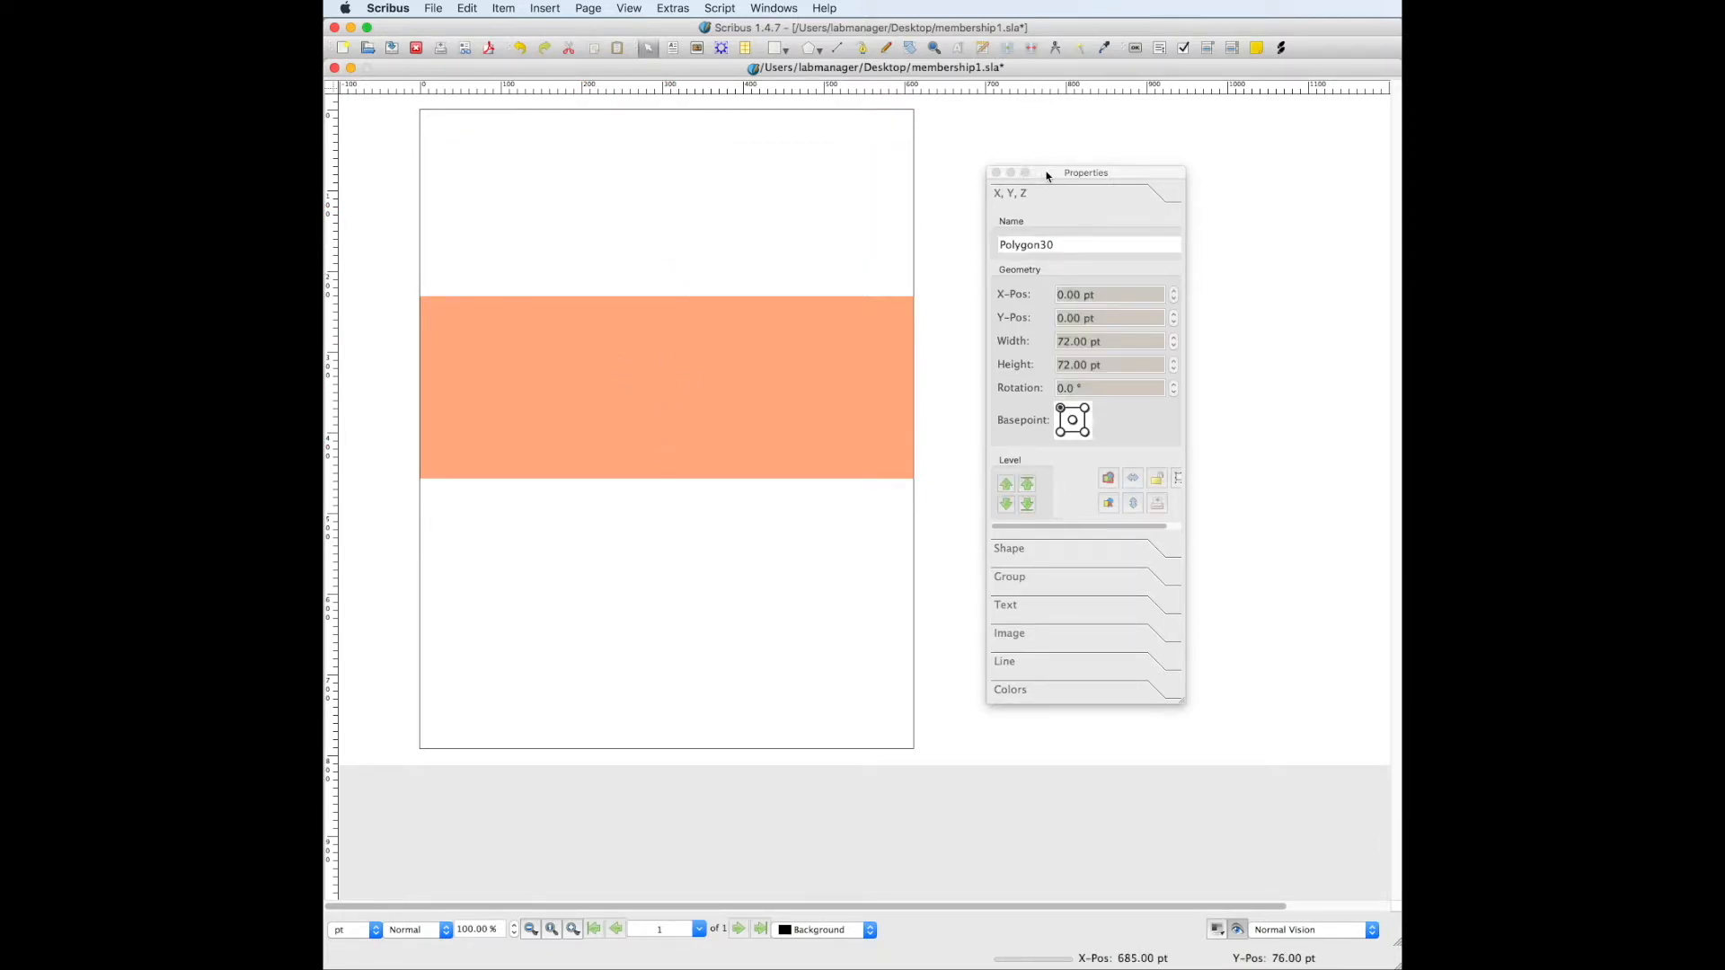
drag(1085, 173, 1112, 487)
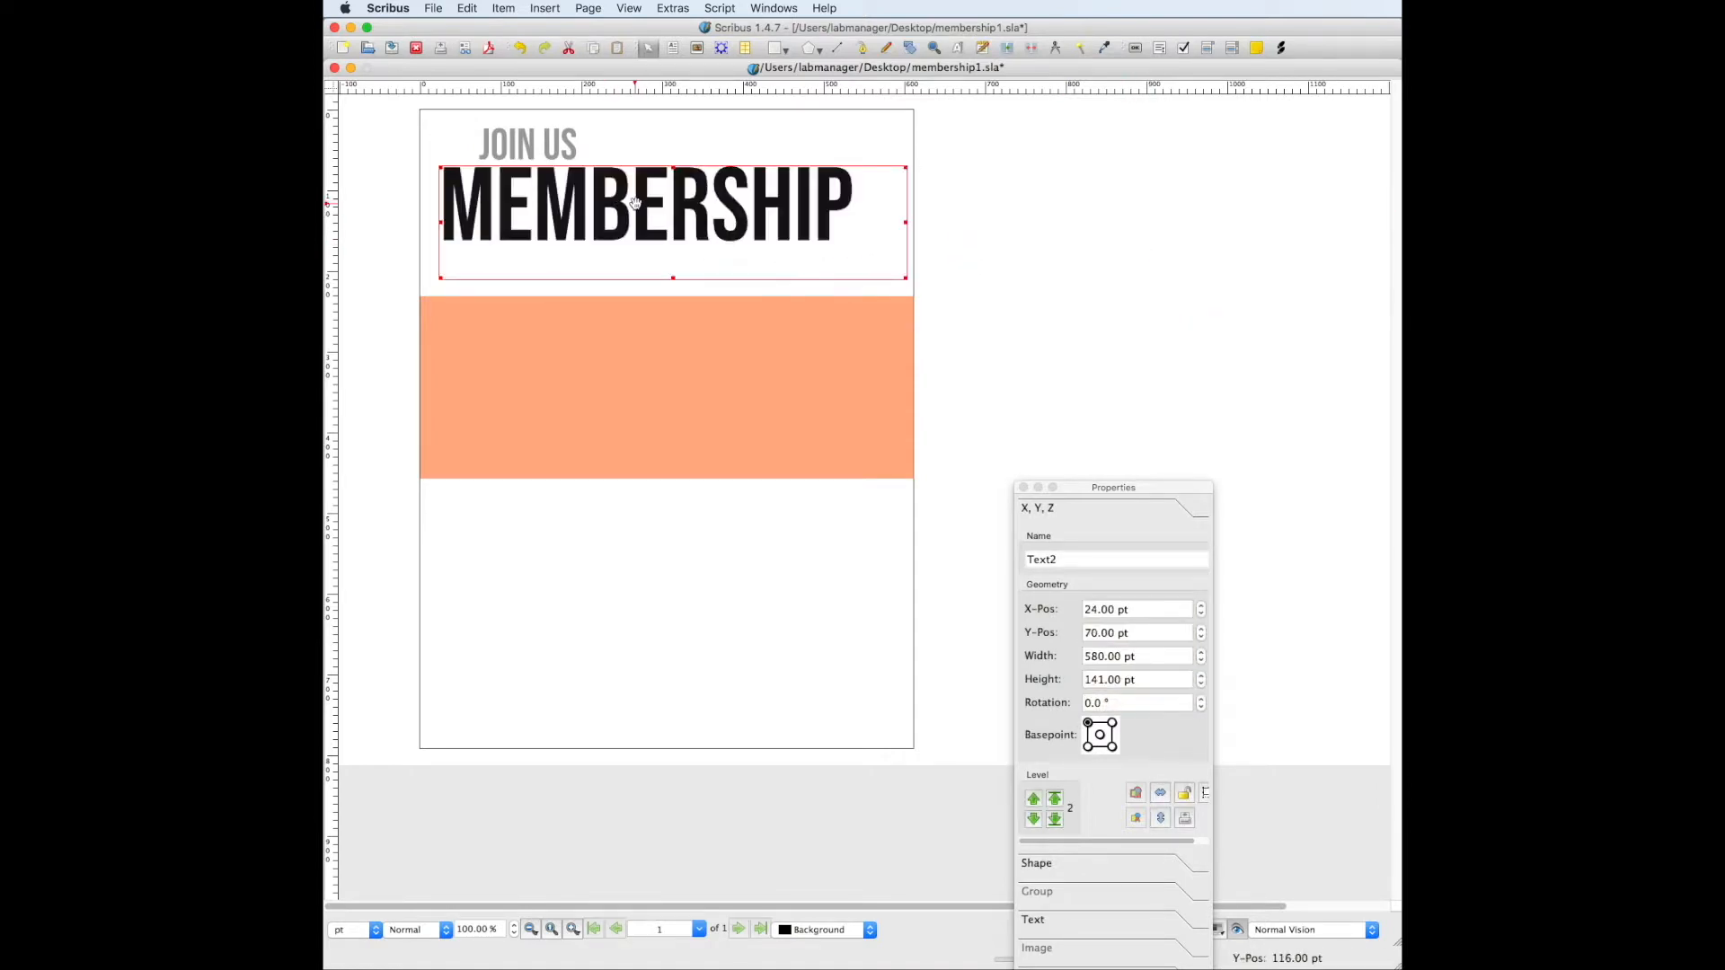
drag(632, 204, 666, 198)
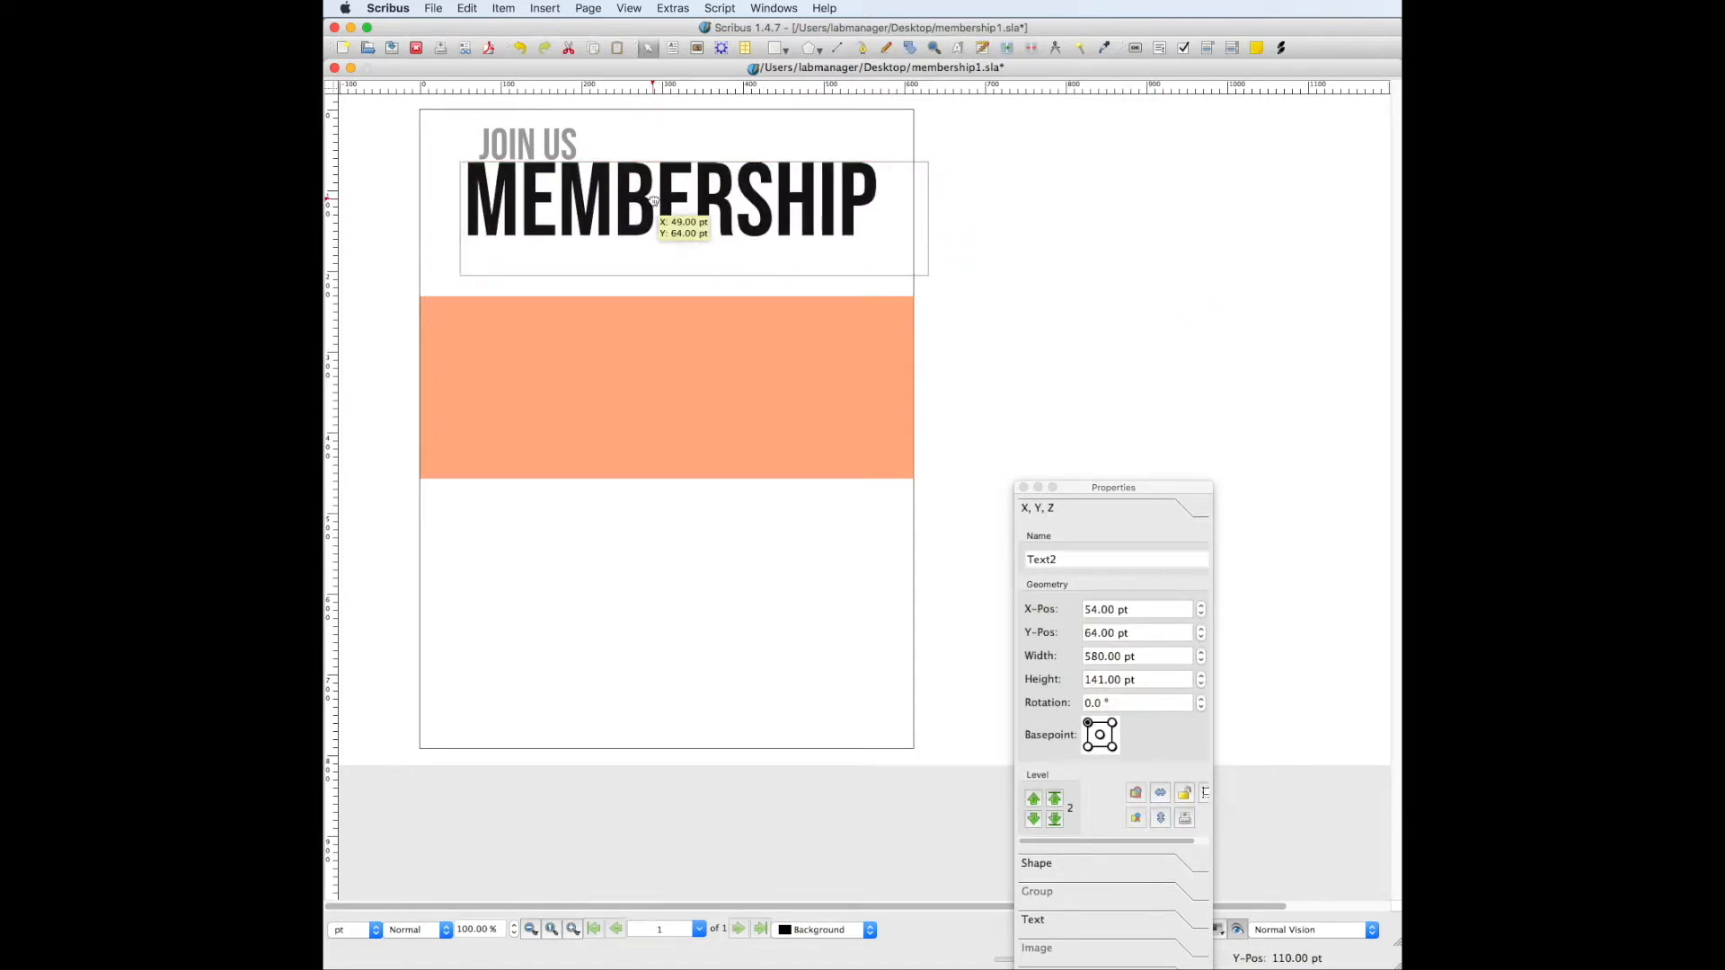
click(523, 143)
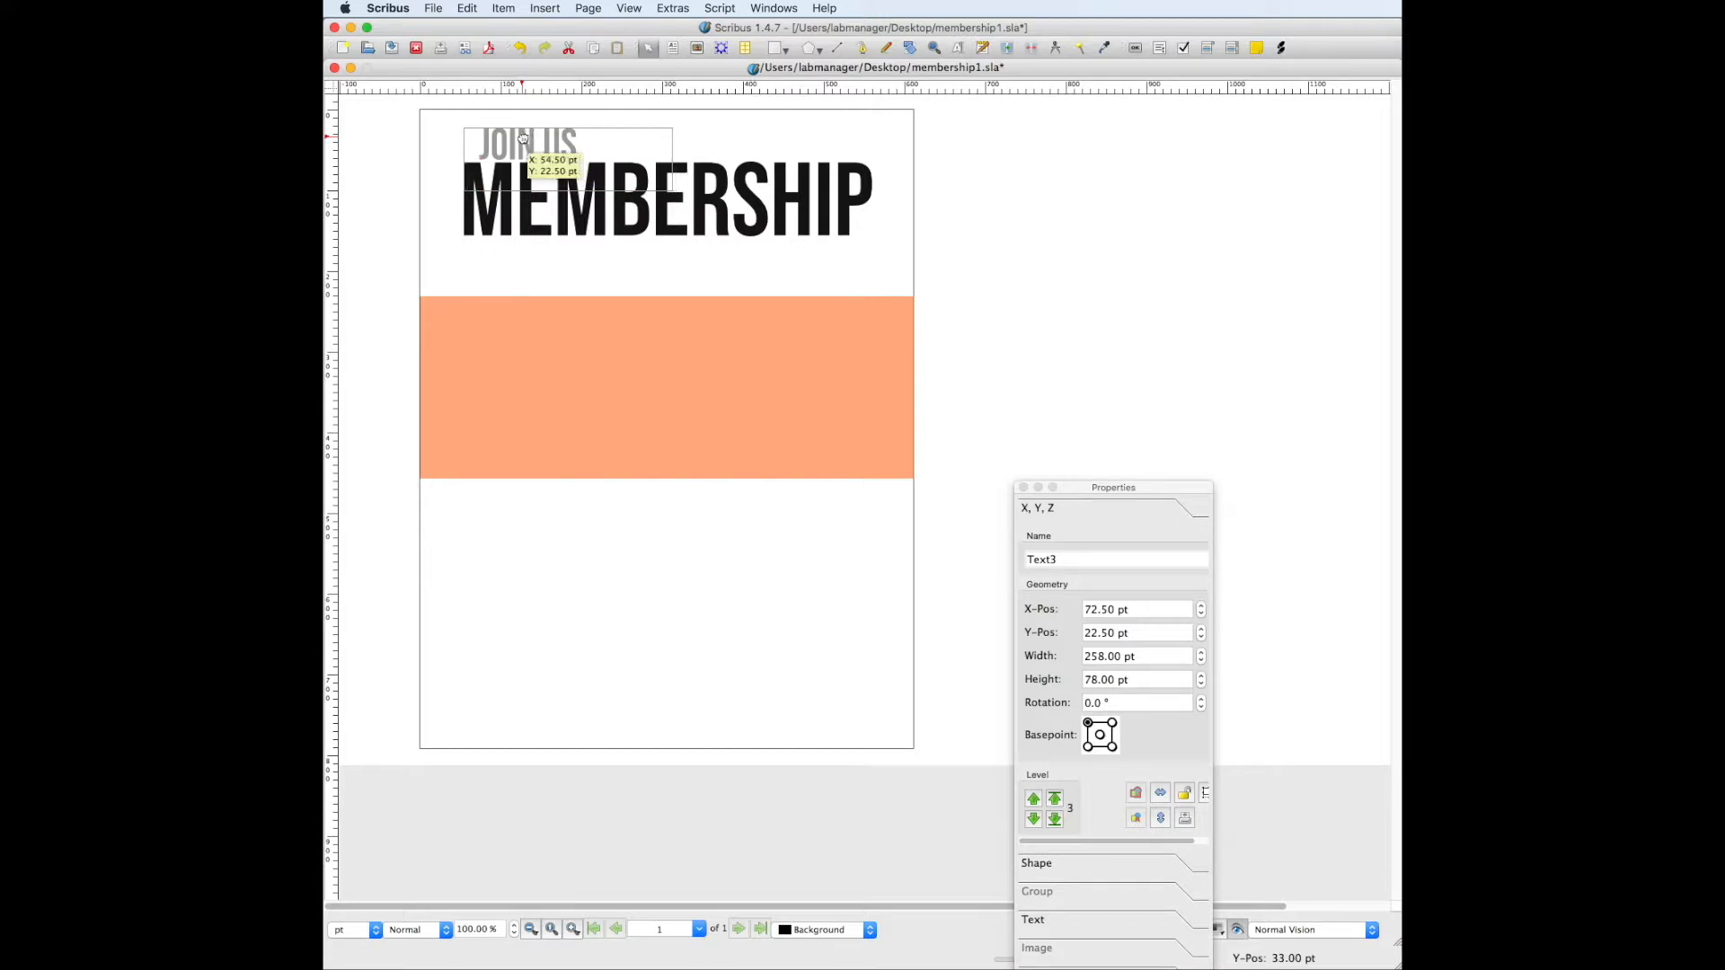
drag(528, 151, 511, 145)
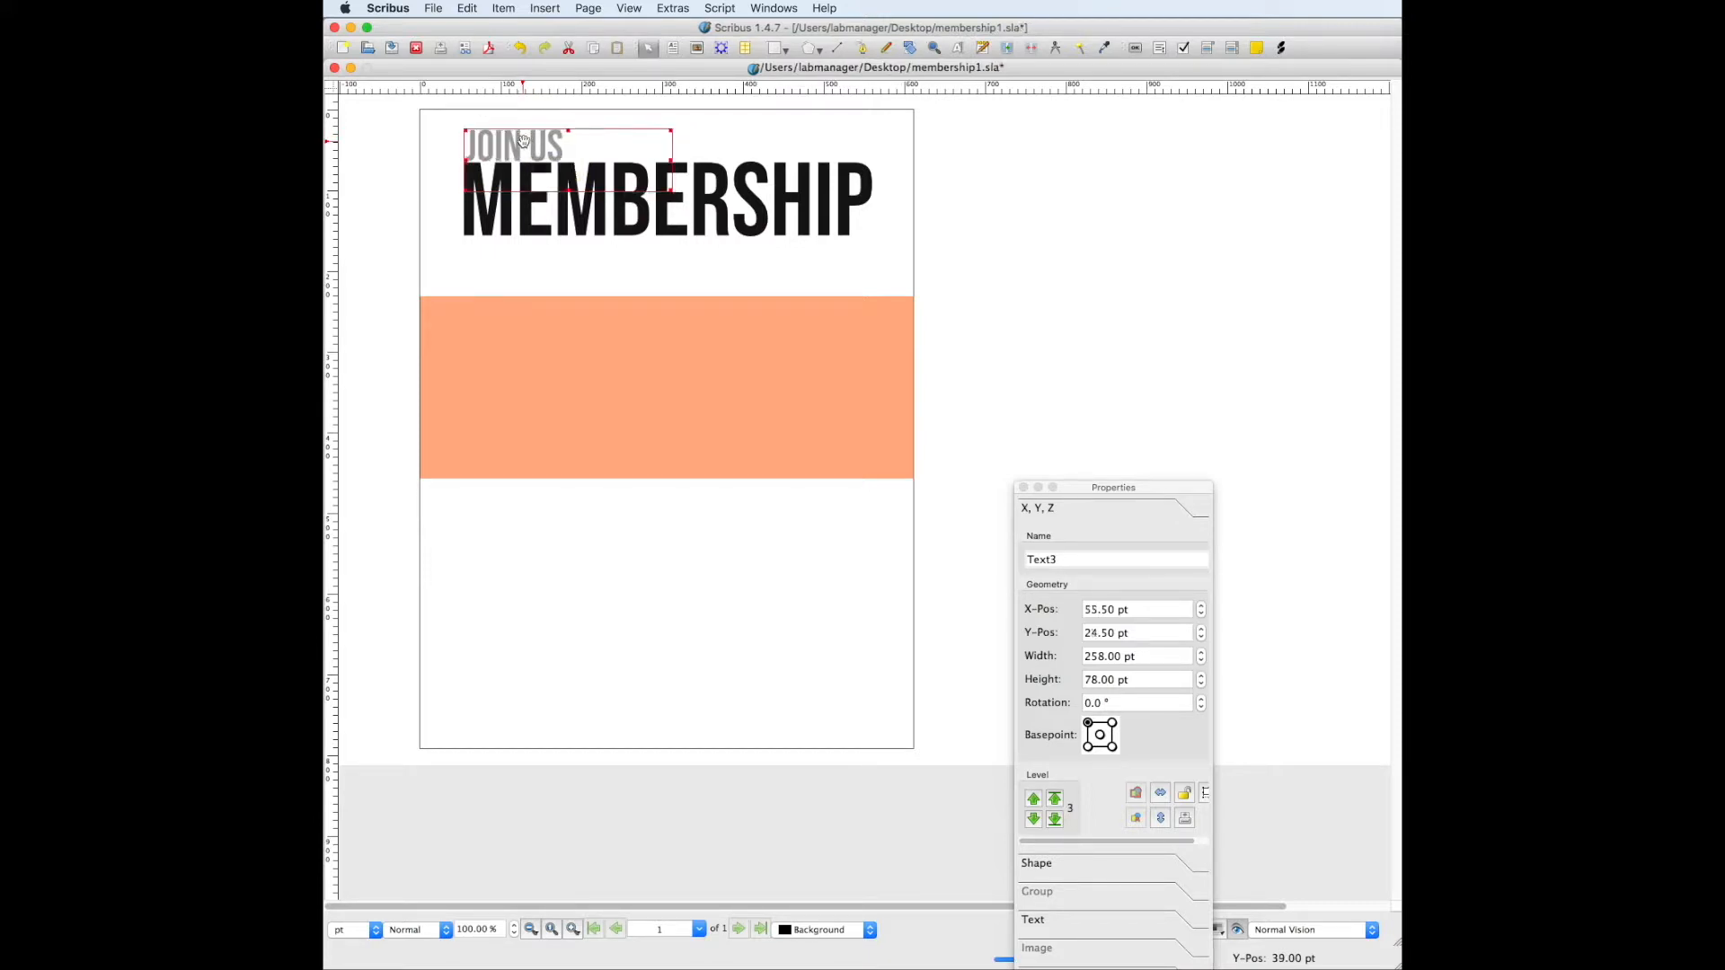
click(660, 198)
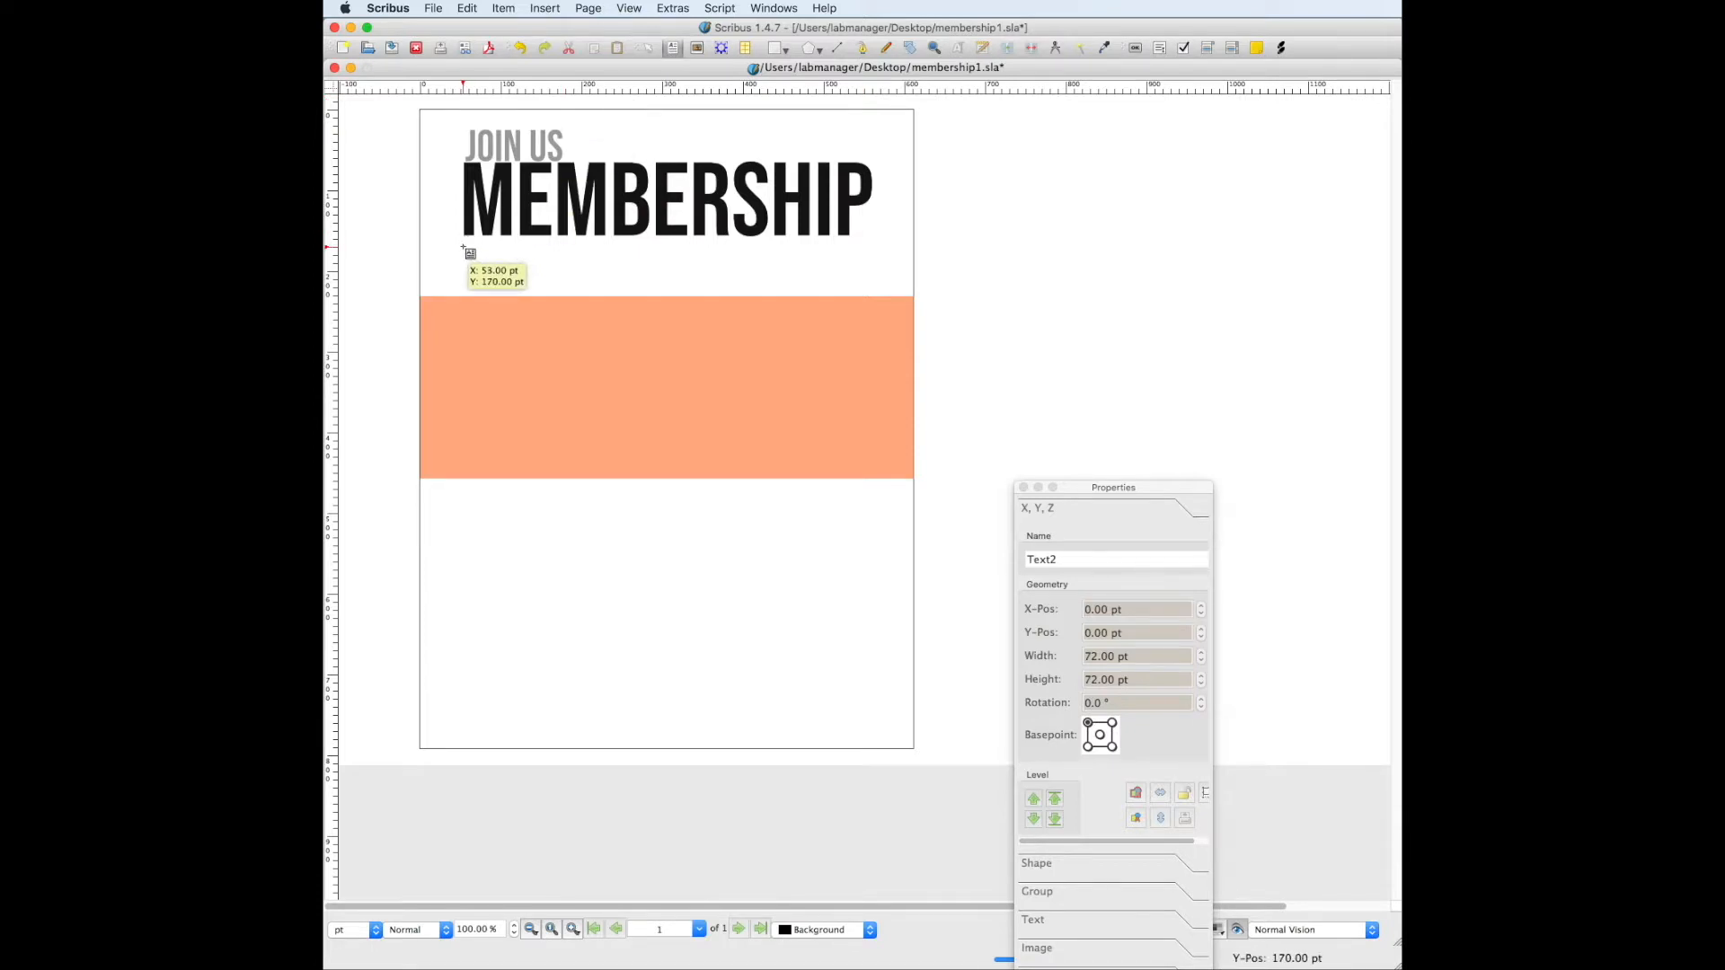
Draw a wide text frame below MEMBERSHIP, type 'Membership', and select the word.
drag(464, 270, 856, 291)
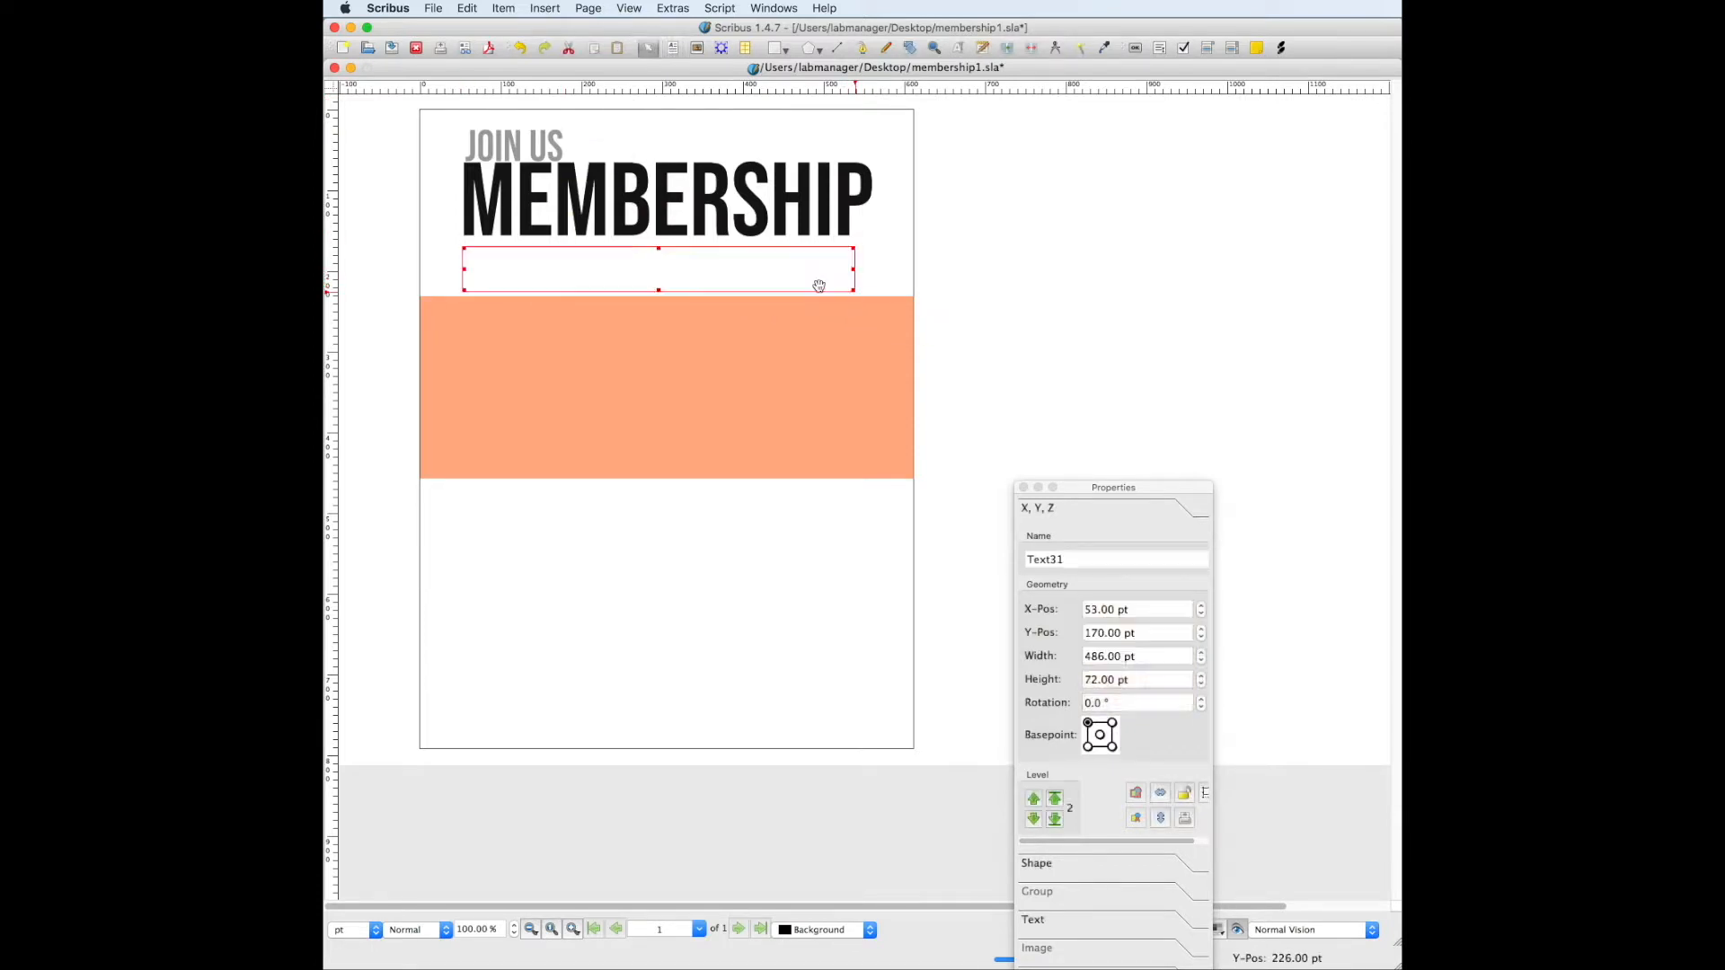
double_click(658, 269)
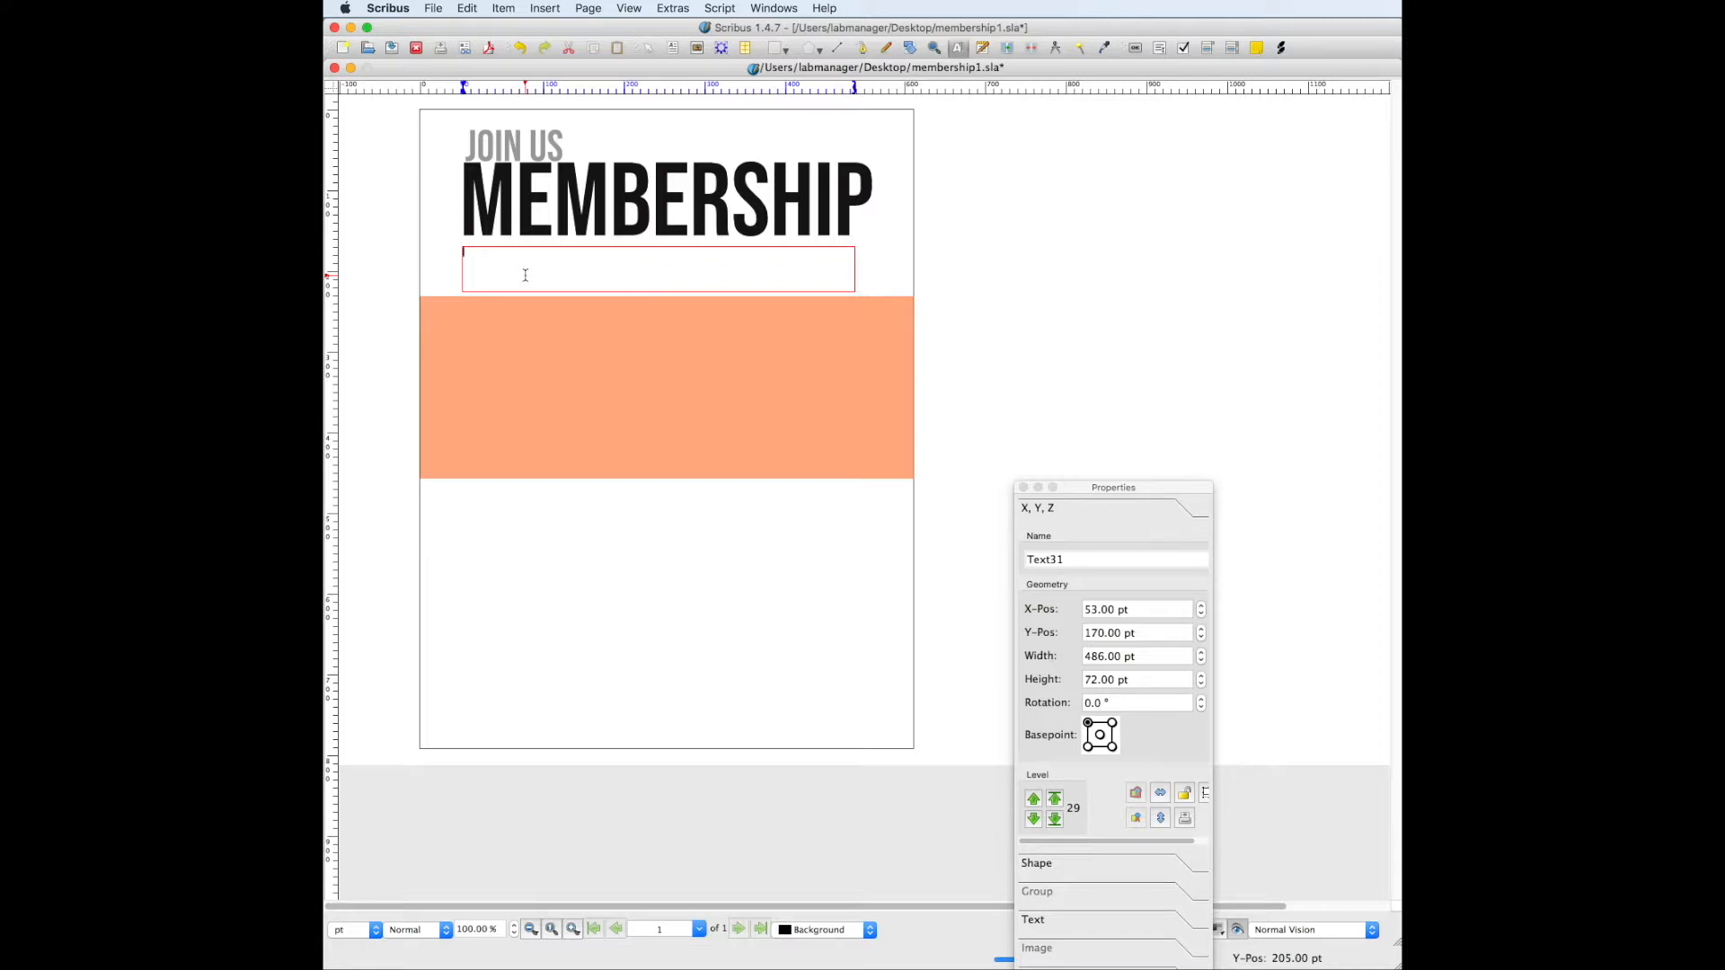
text(Membership)
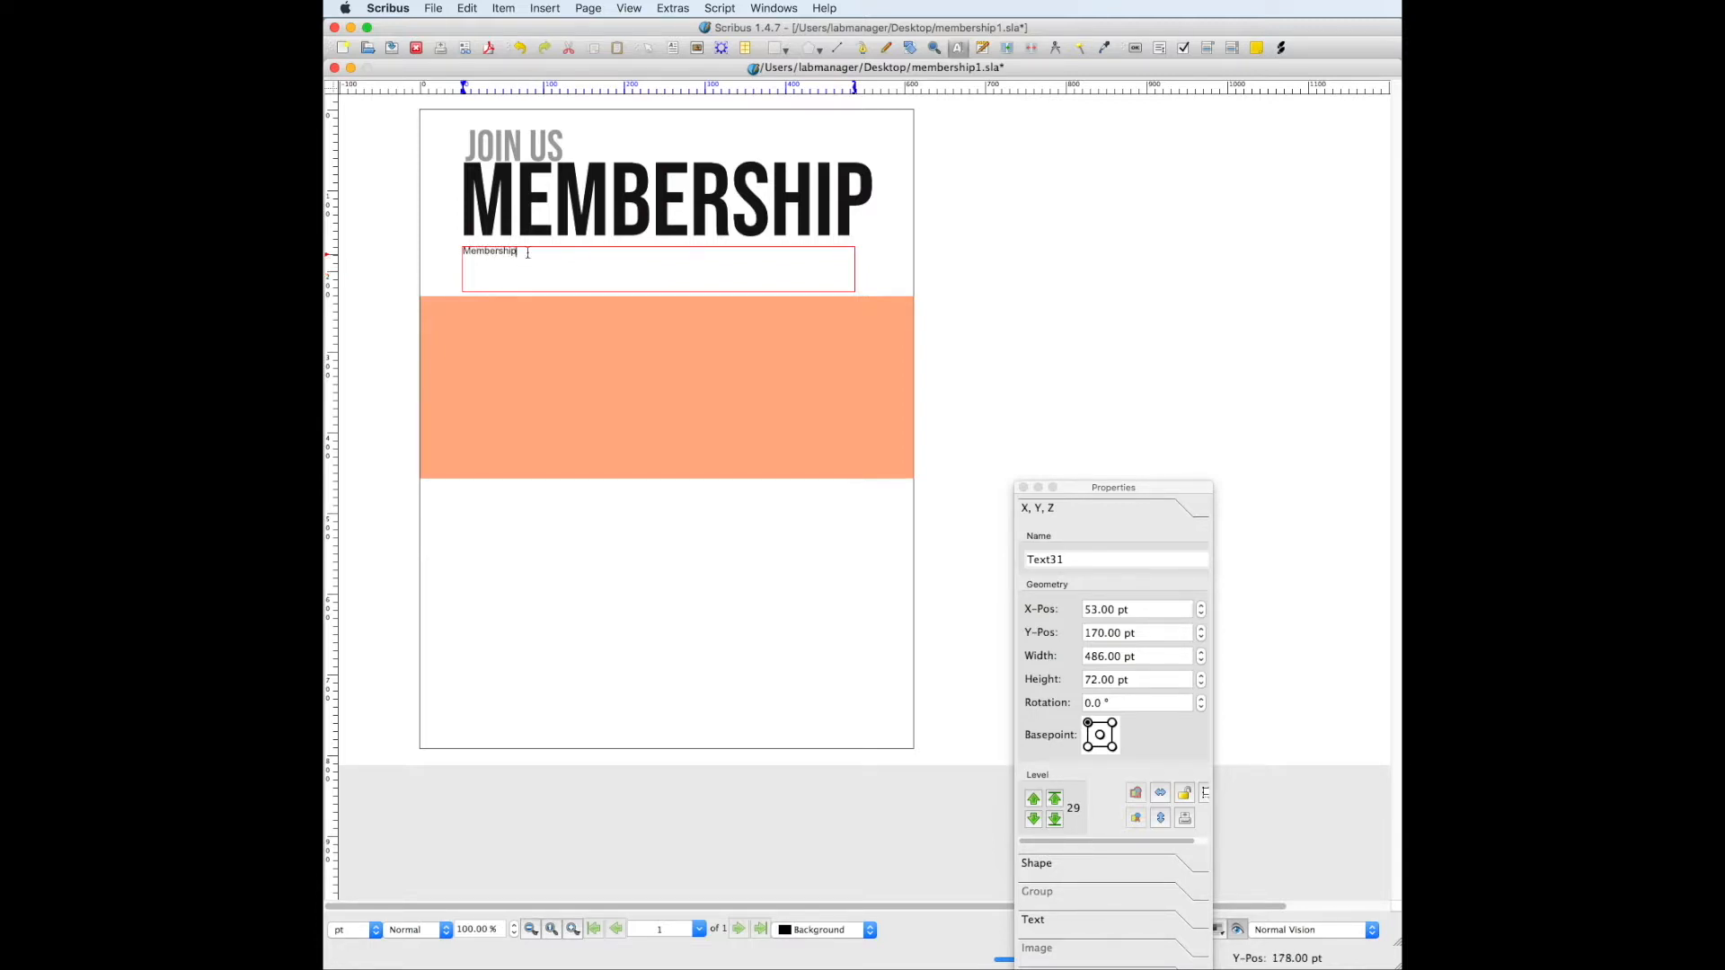
double_click(490, 251)
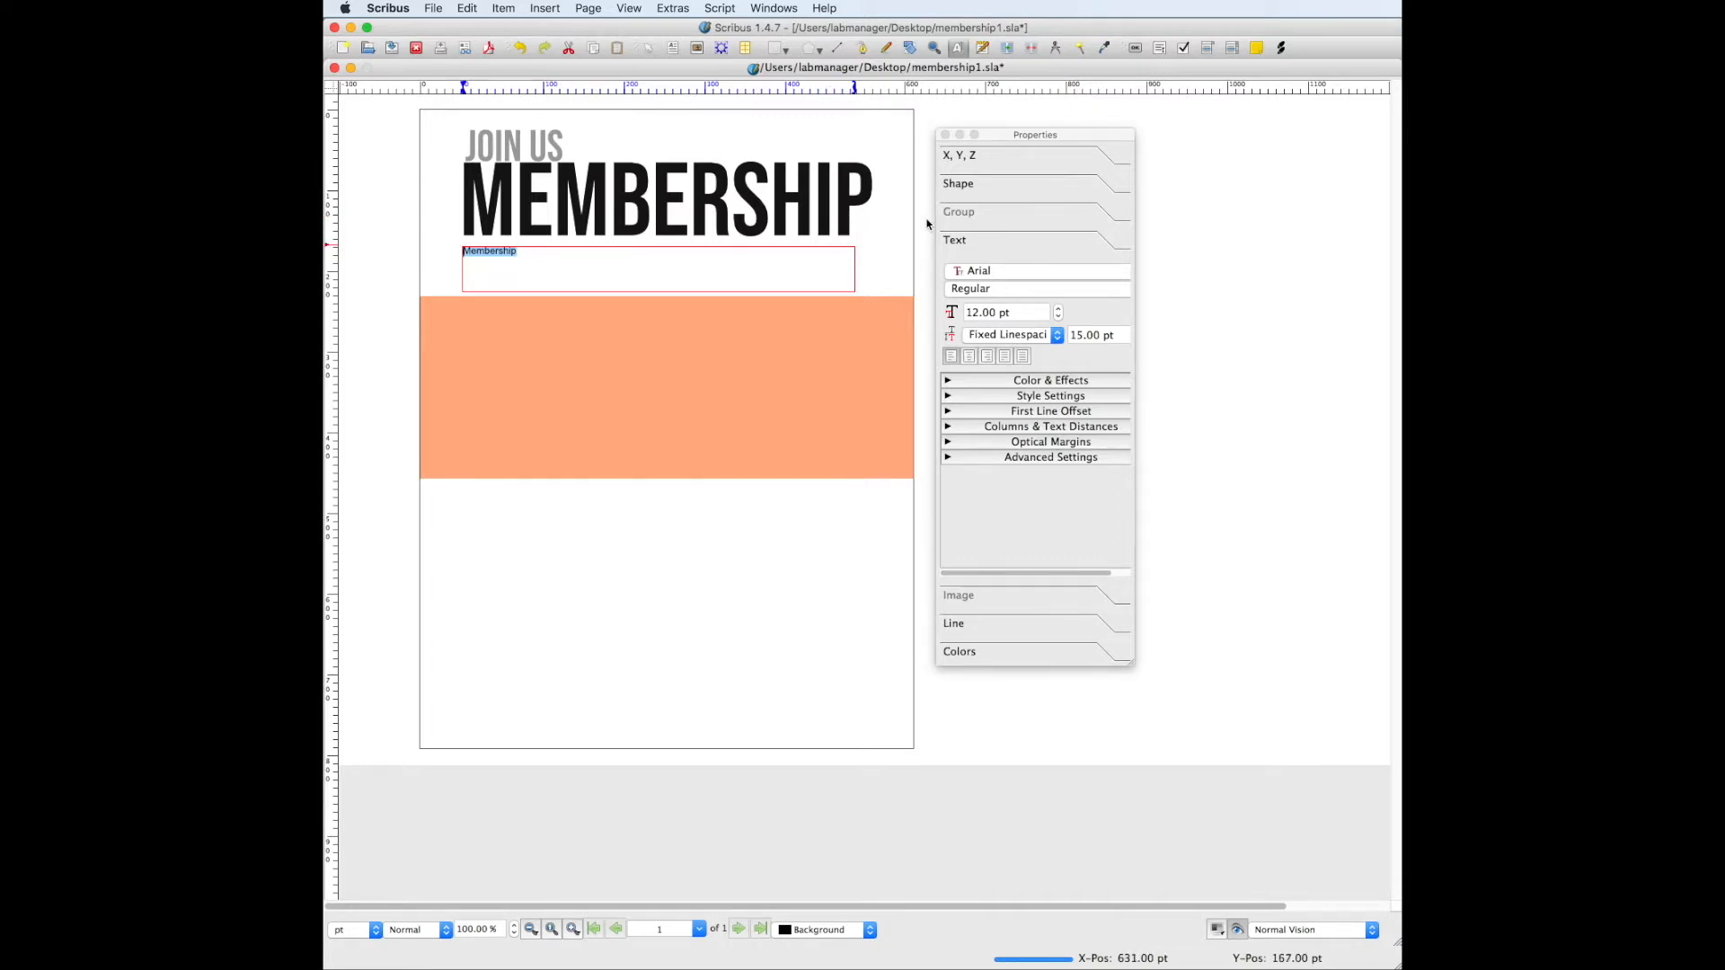
mouse_move(445, 177)
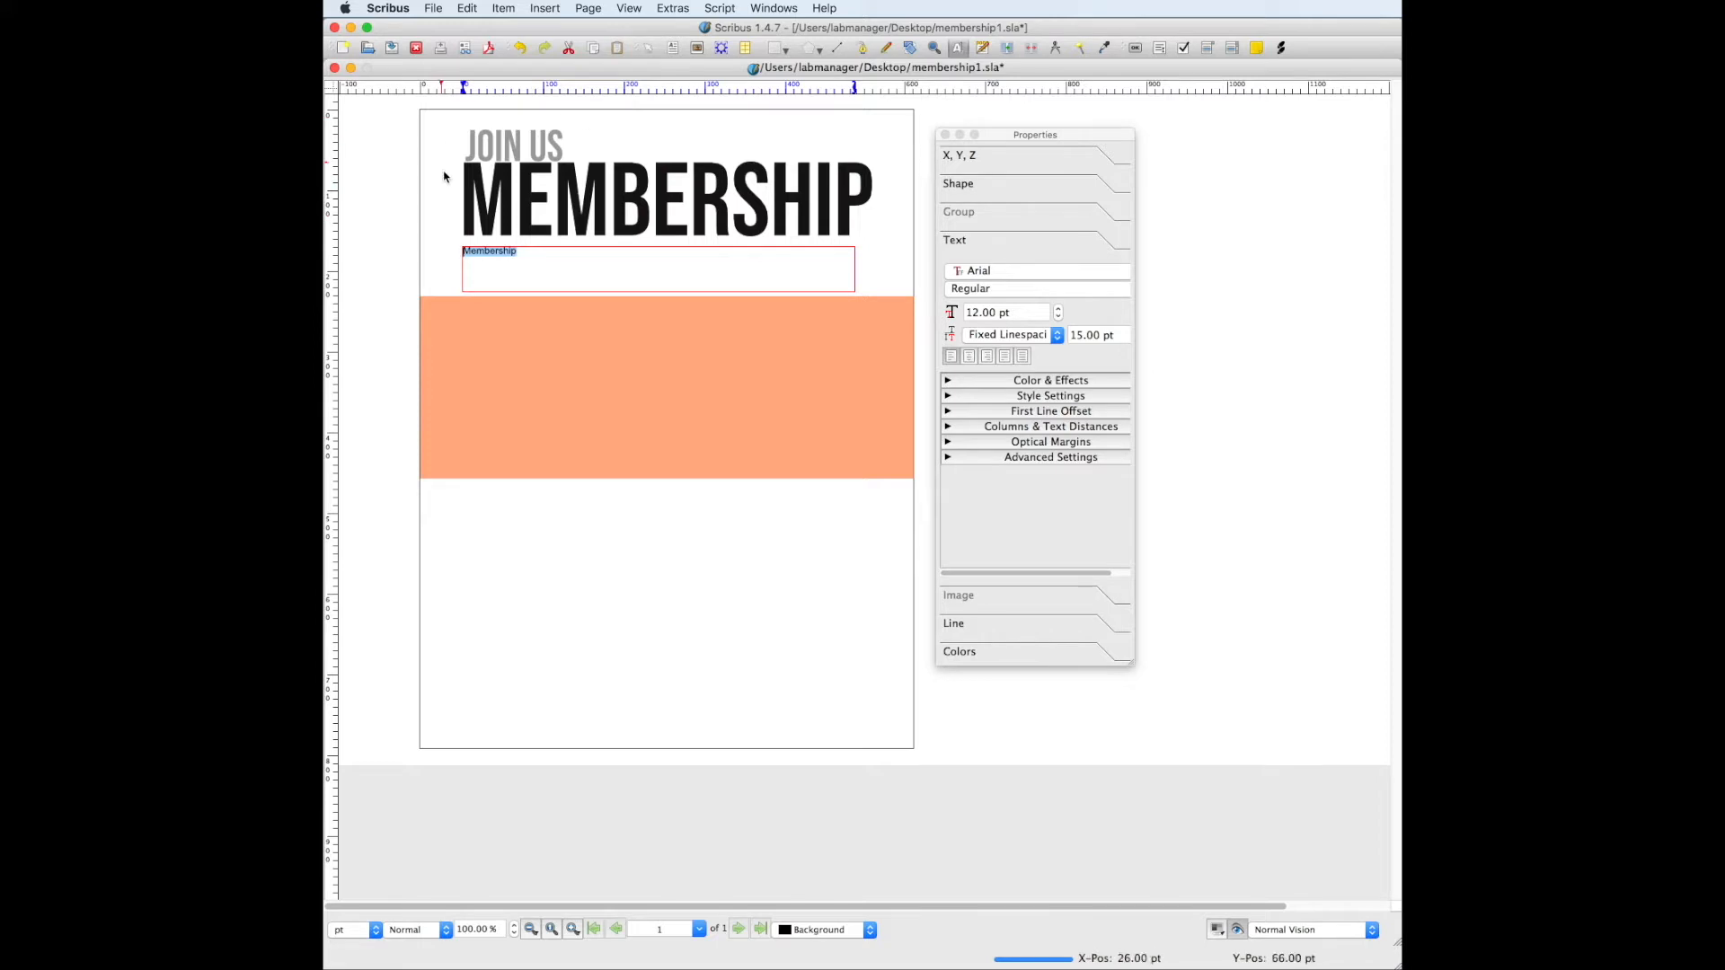
Change the text under MEMBERSHIP to Bebas Neue and adjust its font size.
click(990, 271)
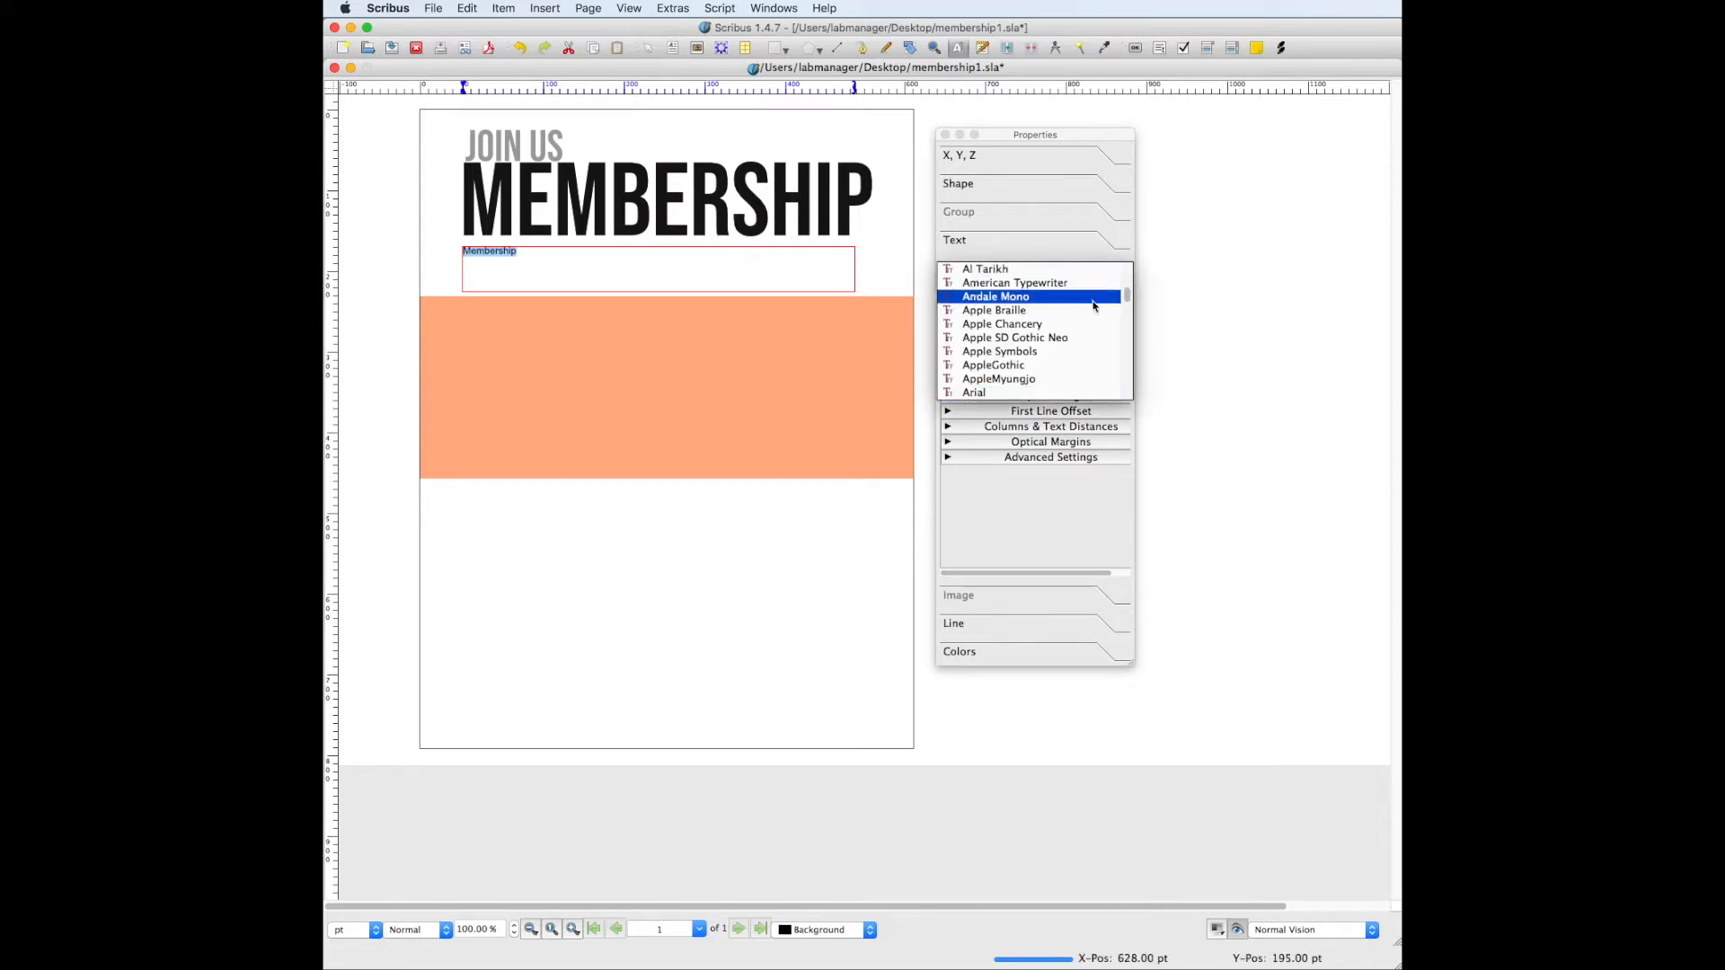
scroll(down, 3)
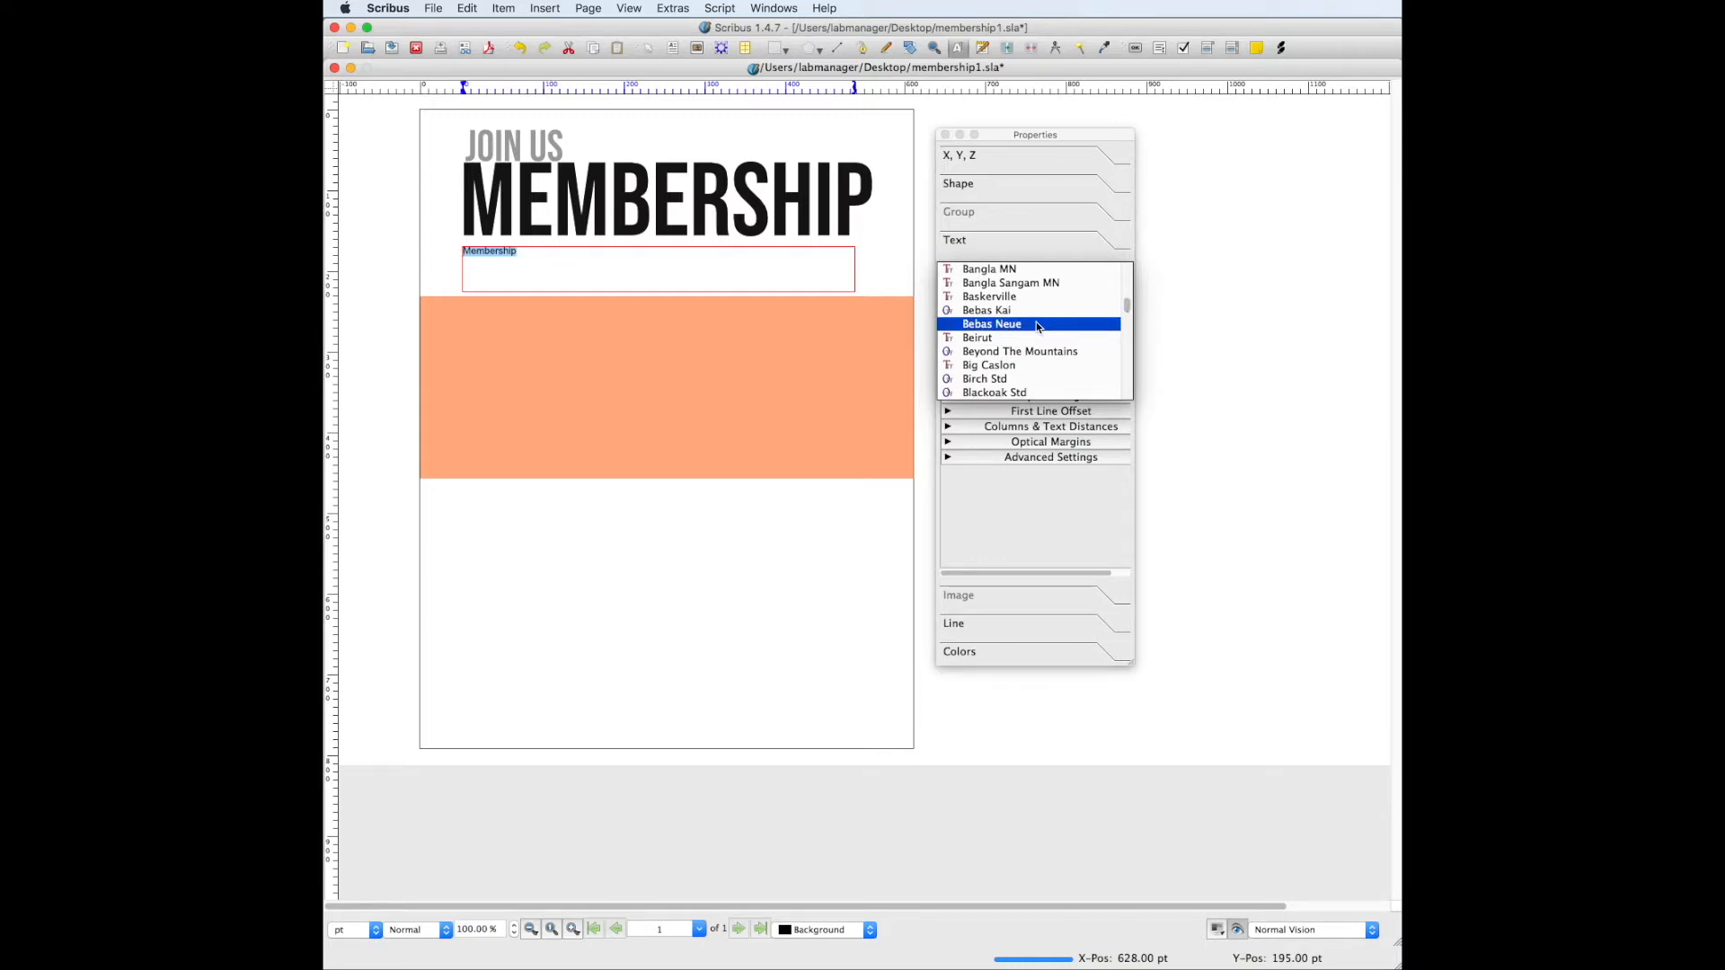
click(991, 323)
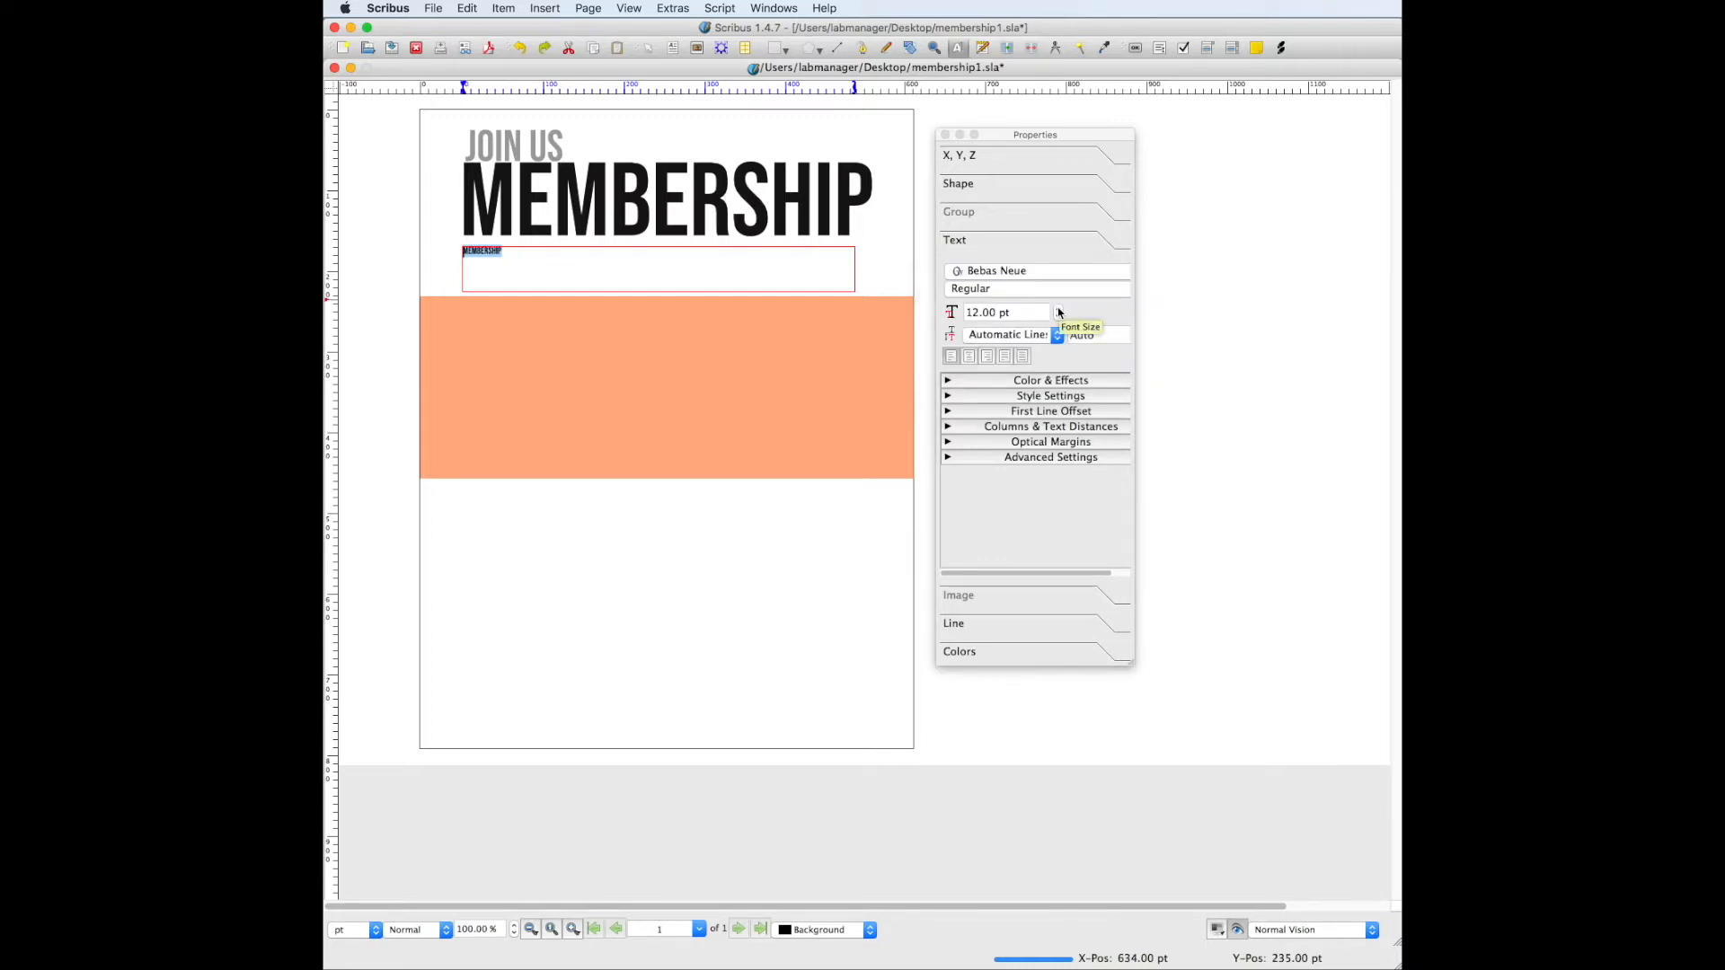
click(1057, 308)
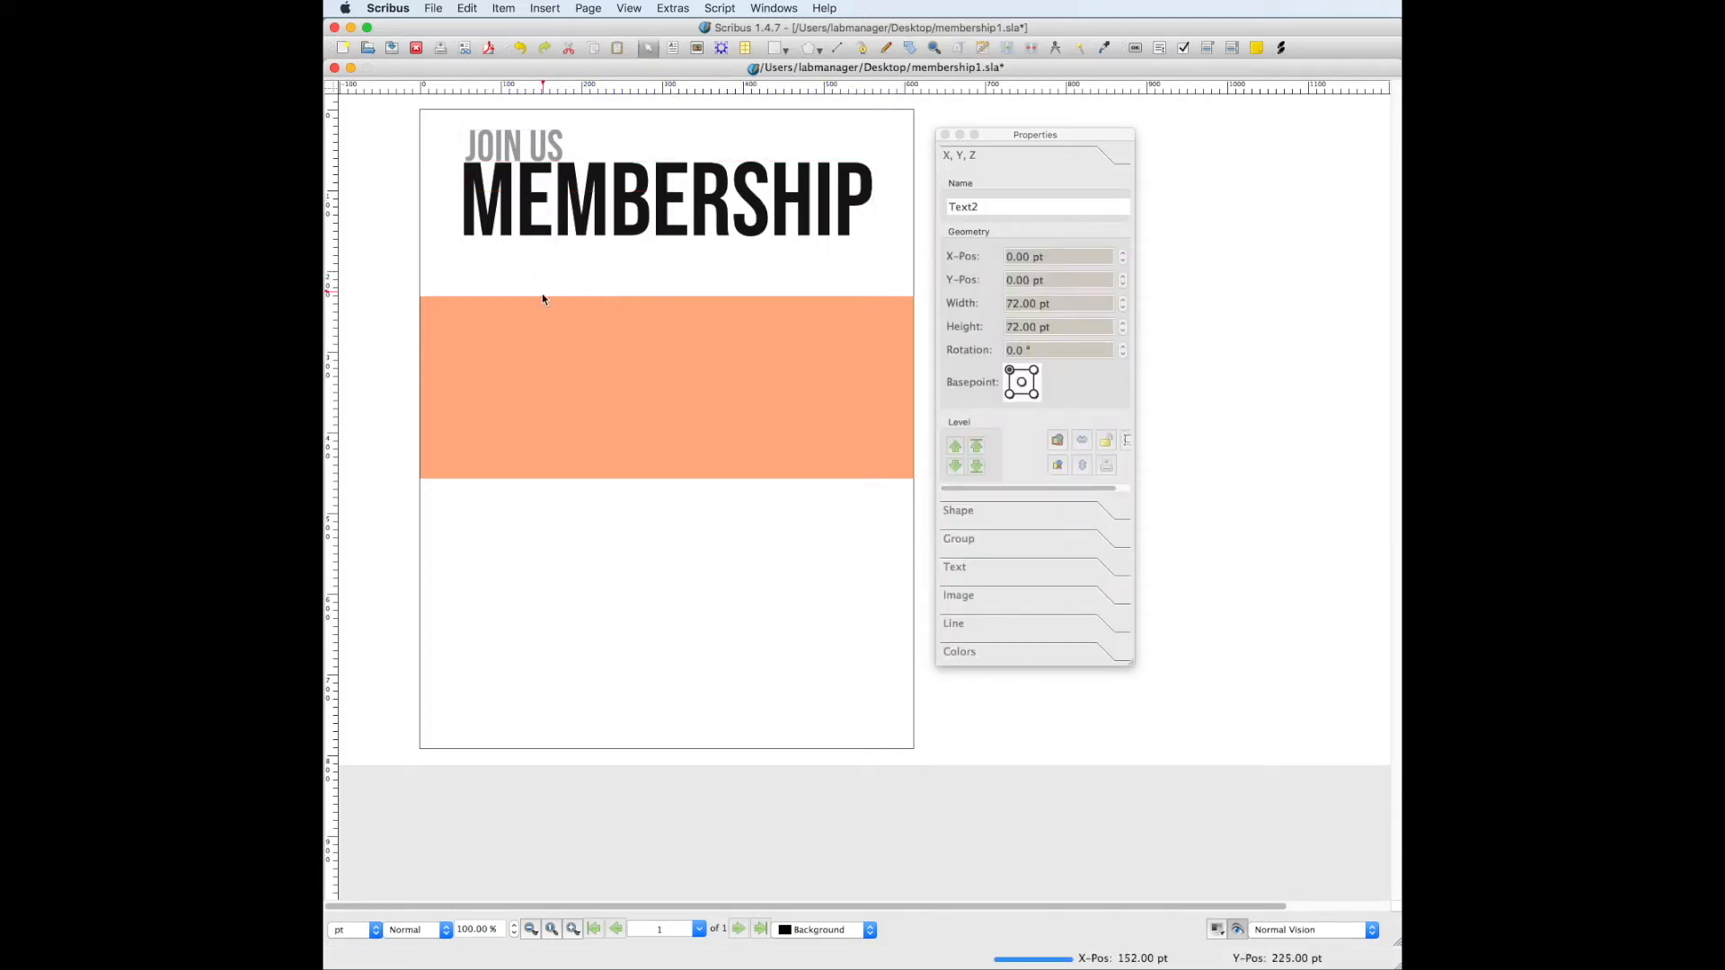
Move the Mark 12:30 quote frame into the orange band.
drag(1034, 134, 1238, 560)
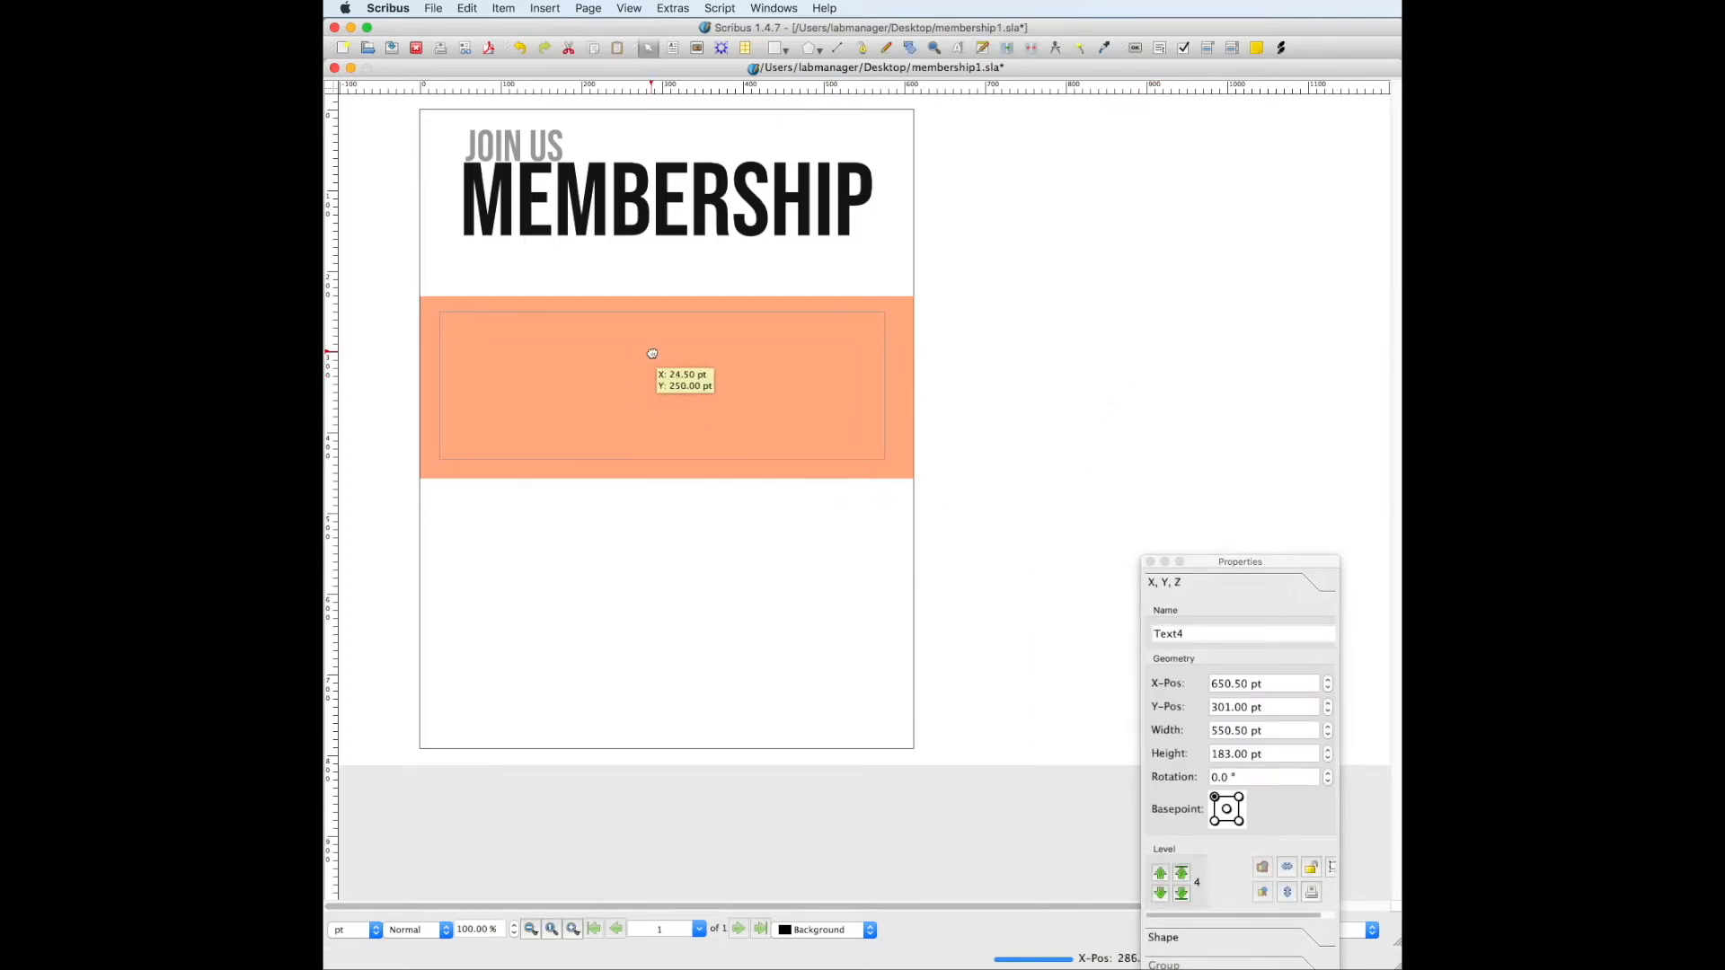
drag(652, 354, 735, 383)
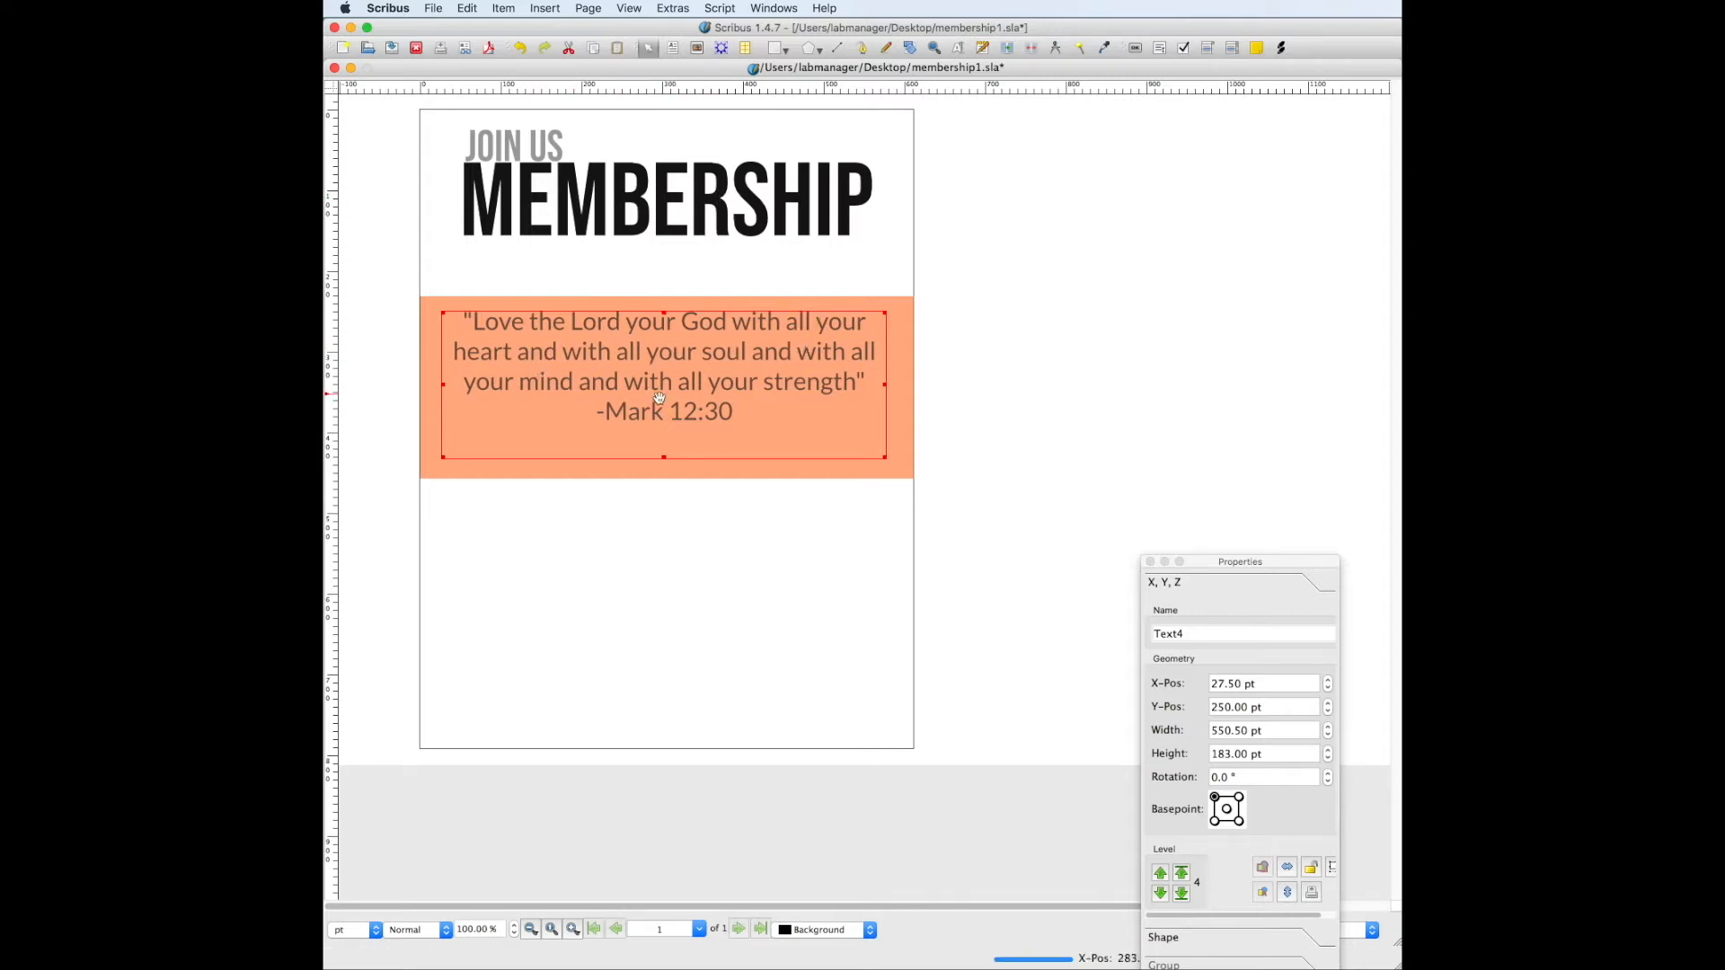
mouse_move(754, 427)
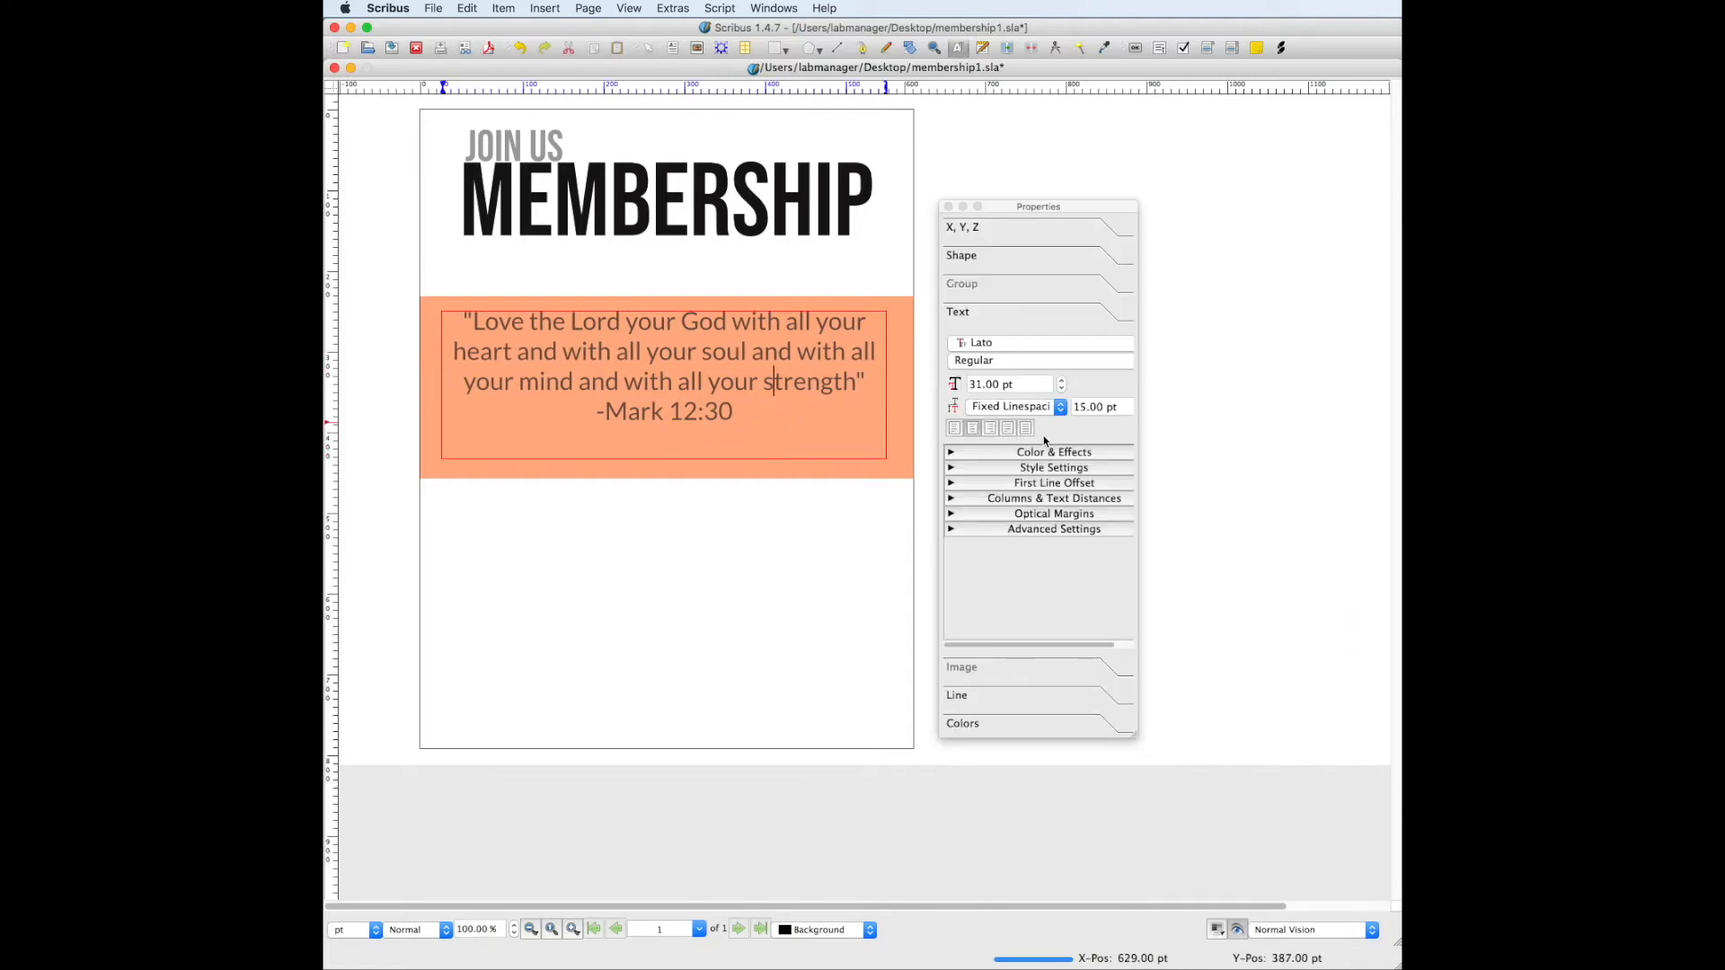
Switch the quote to Automatic Linespacing and try the alignment buttons, ending left-aligned.
click(1013, 406)
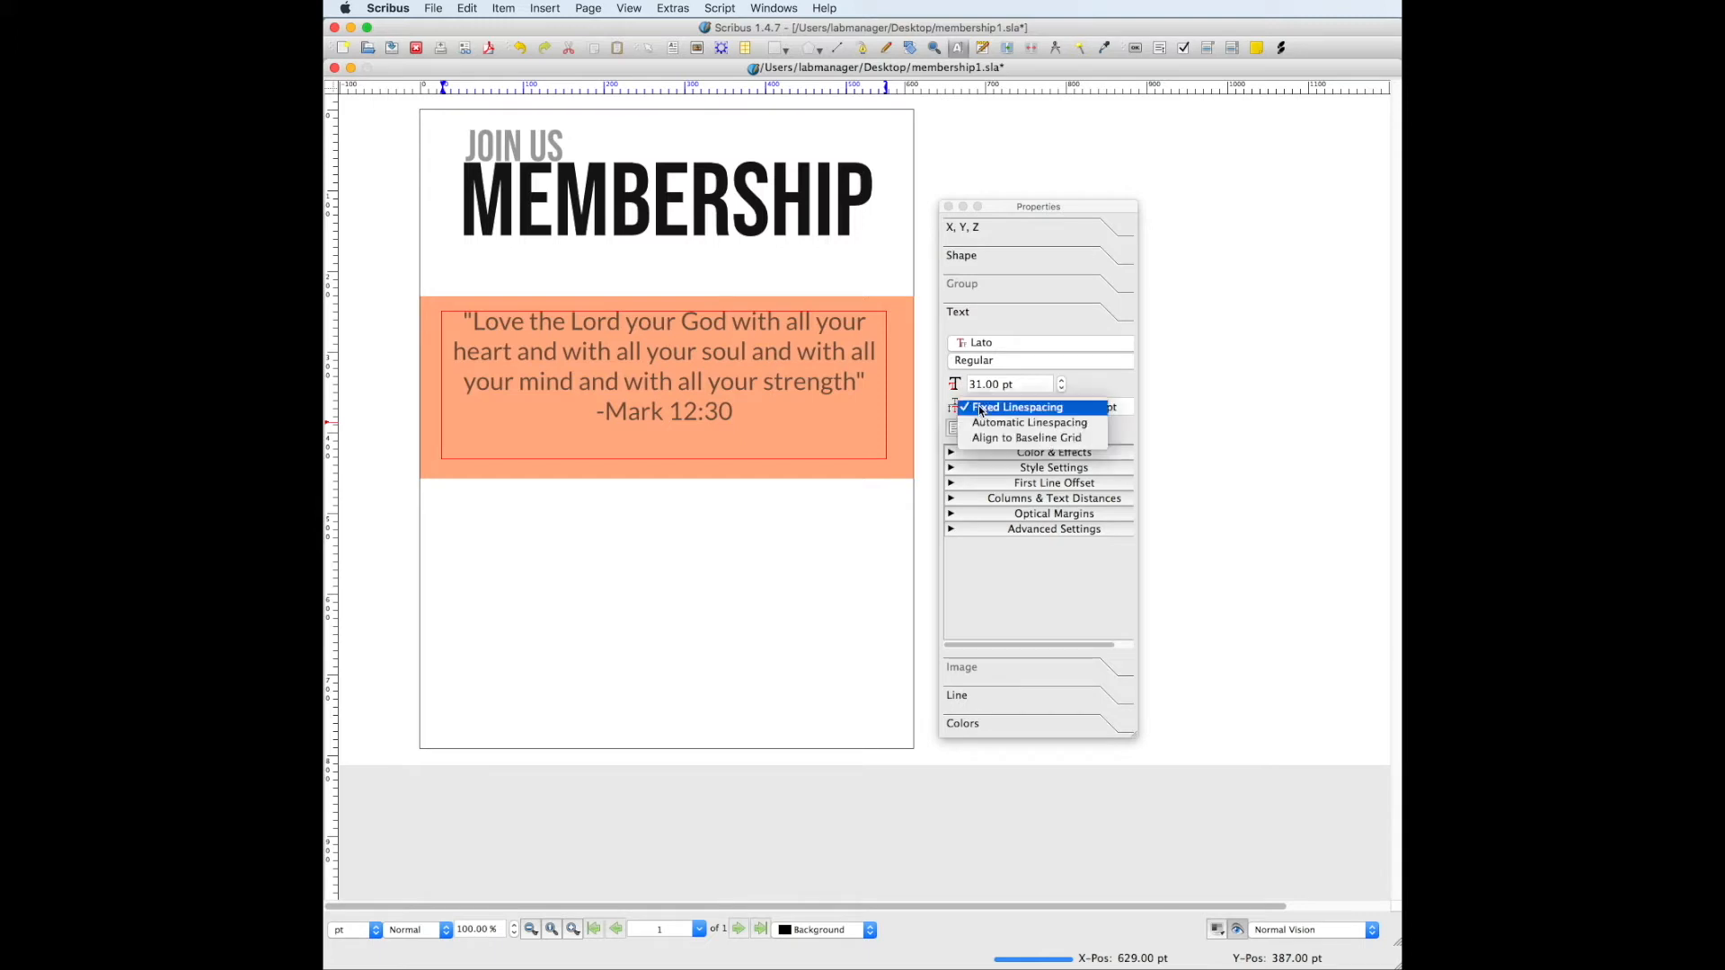
click(1029, 422)
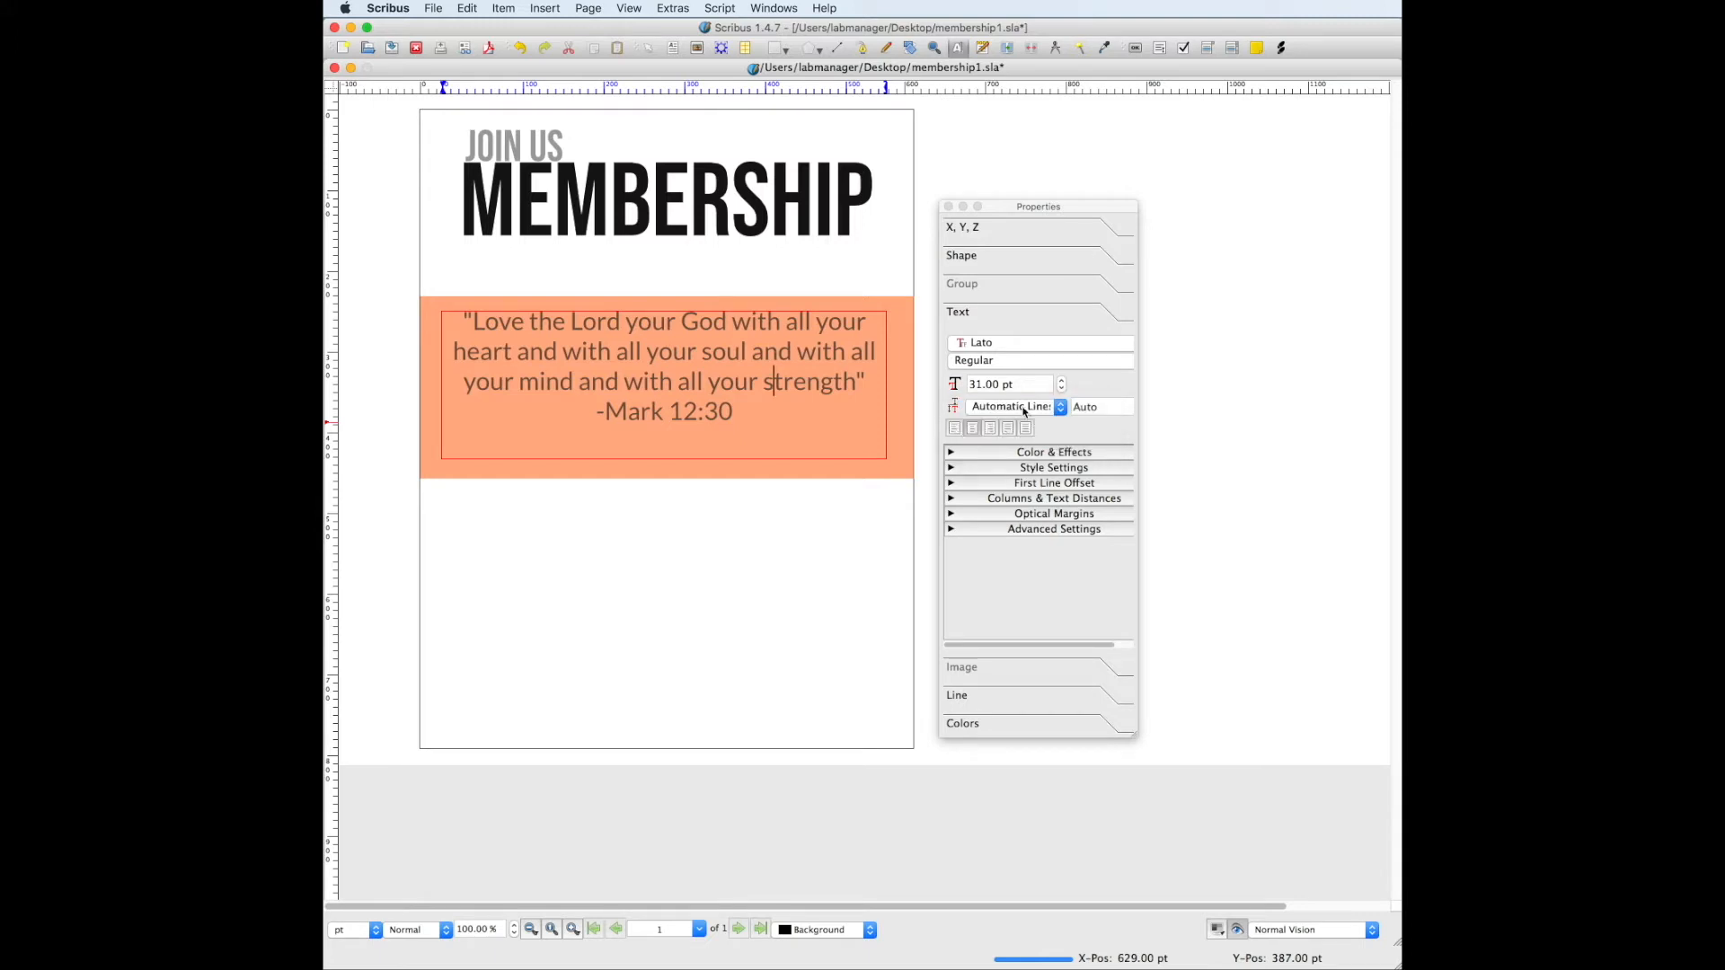
click(1014, 407)
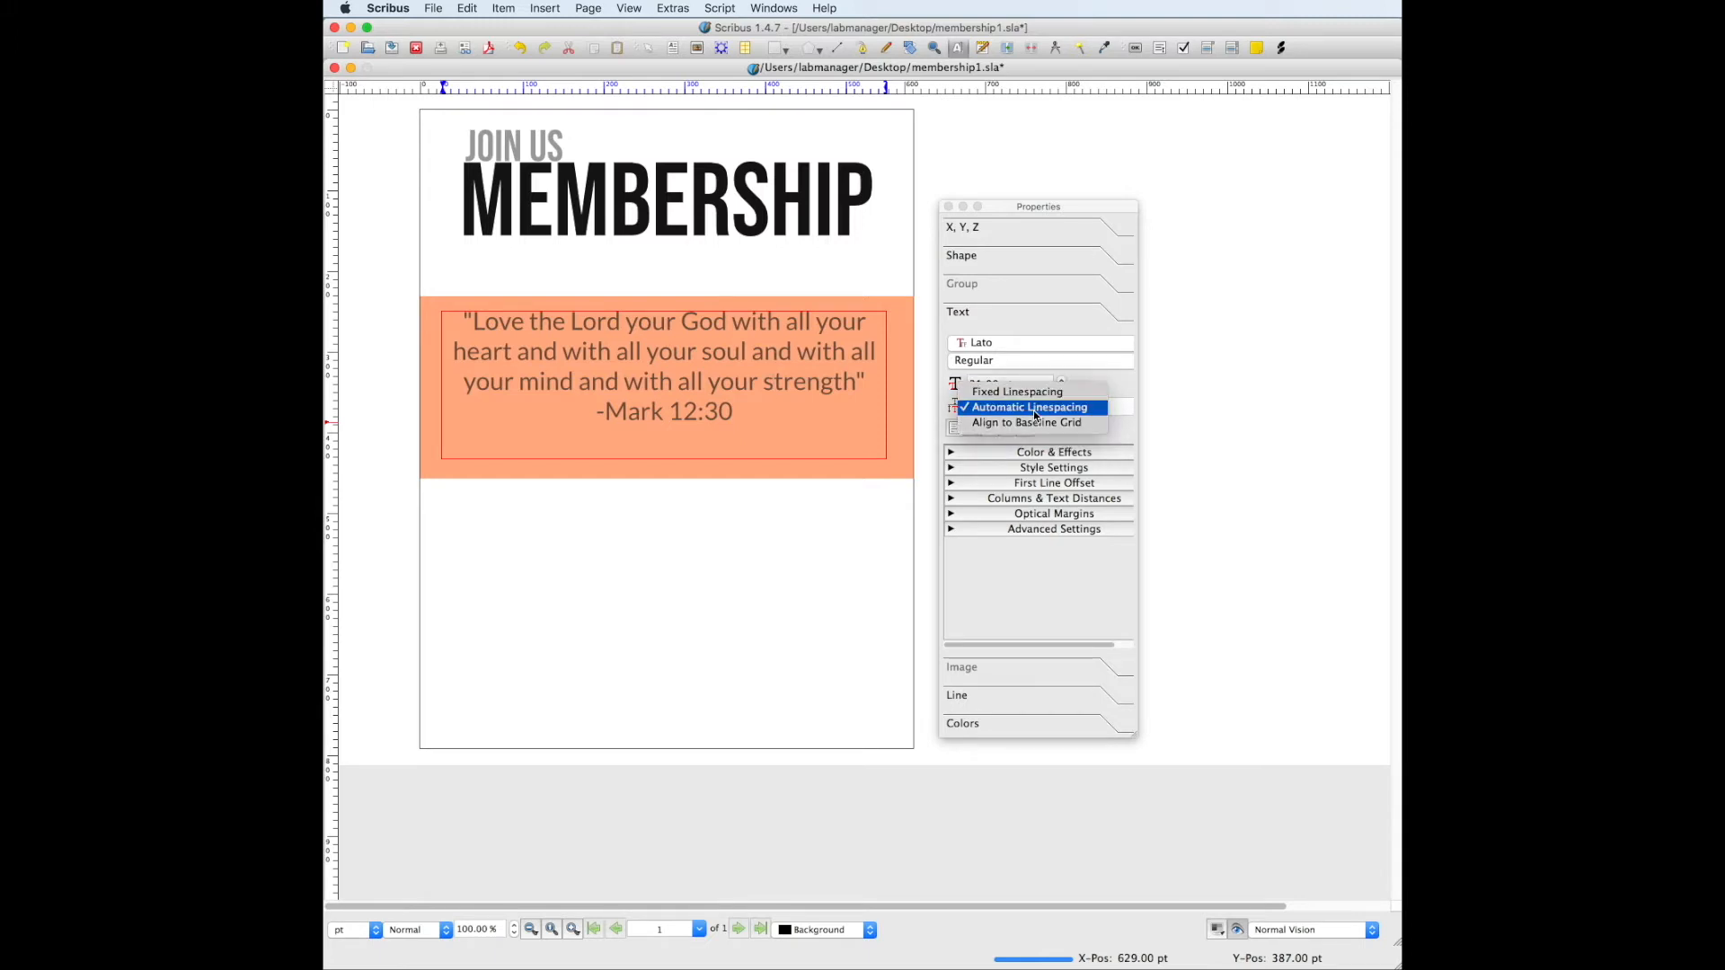
click(1026, 407)
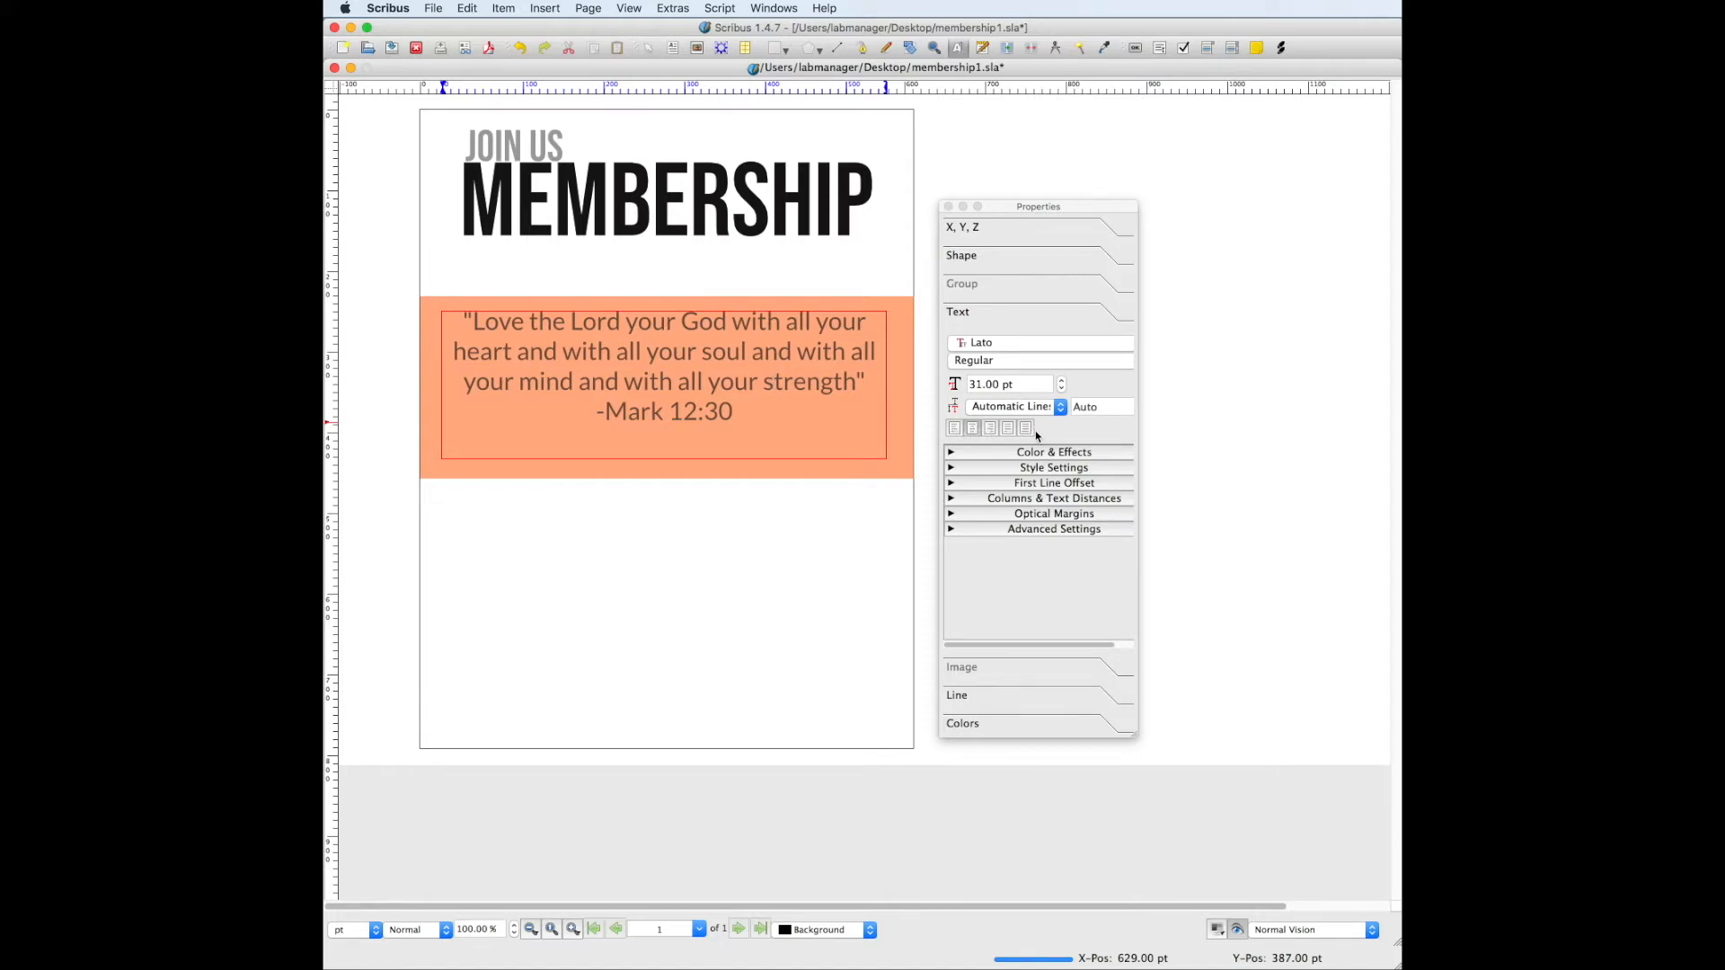
click(970, 428)
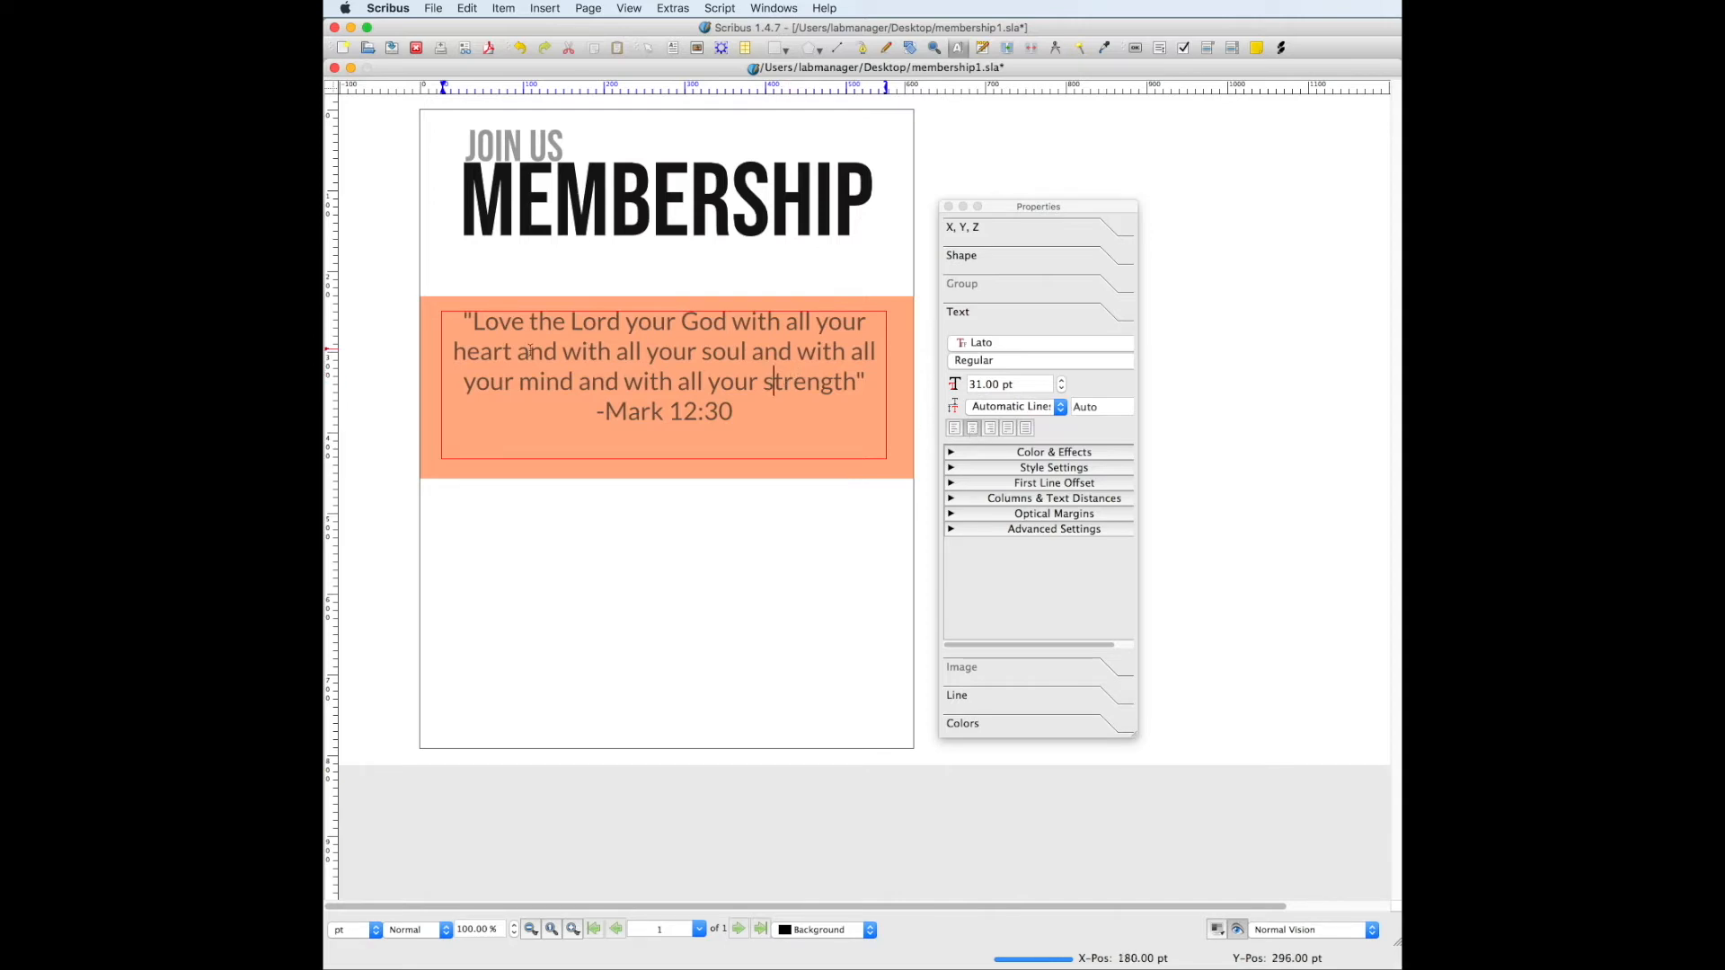
click(955, 428)
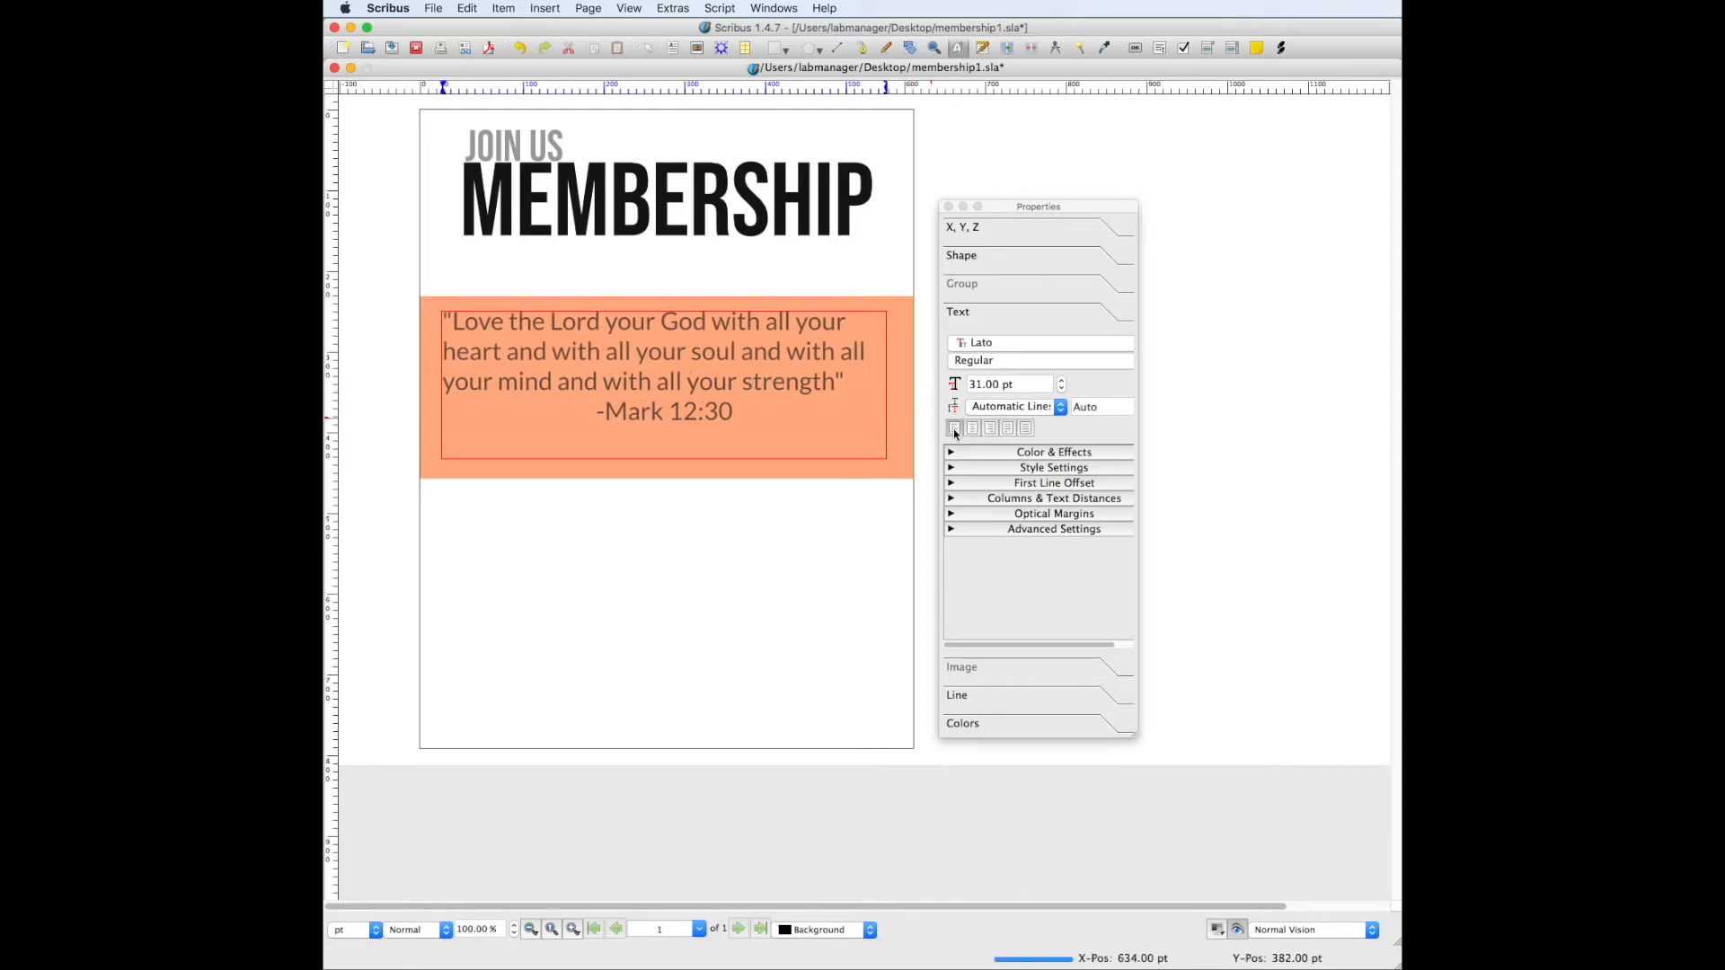
mouse_move(956, 428)
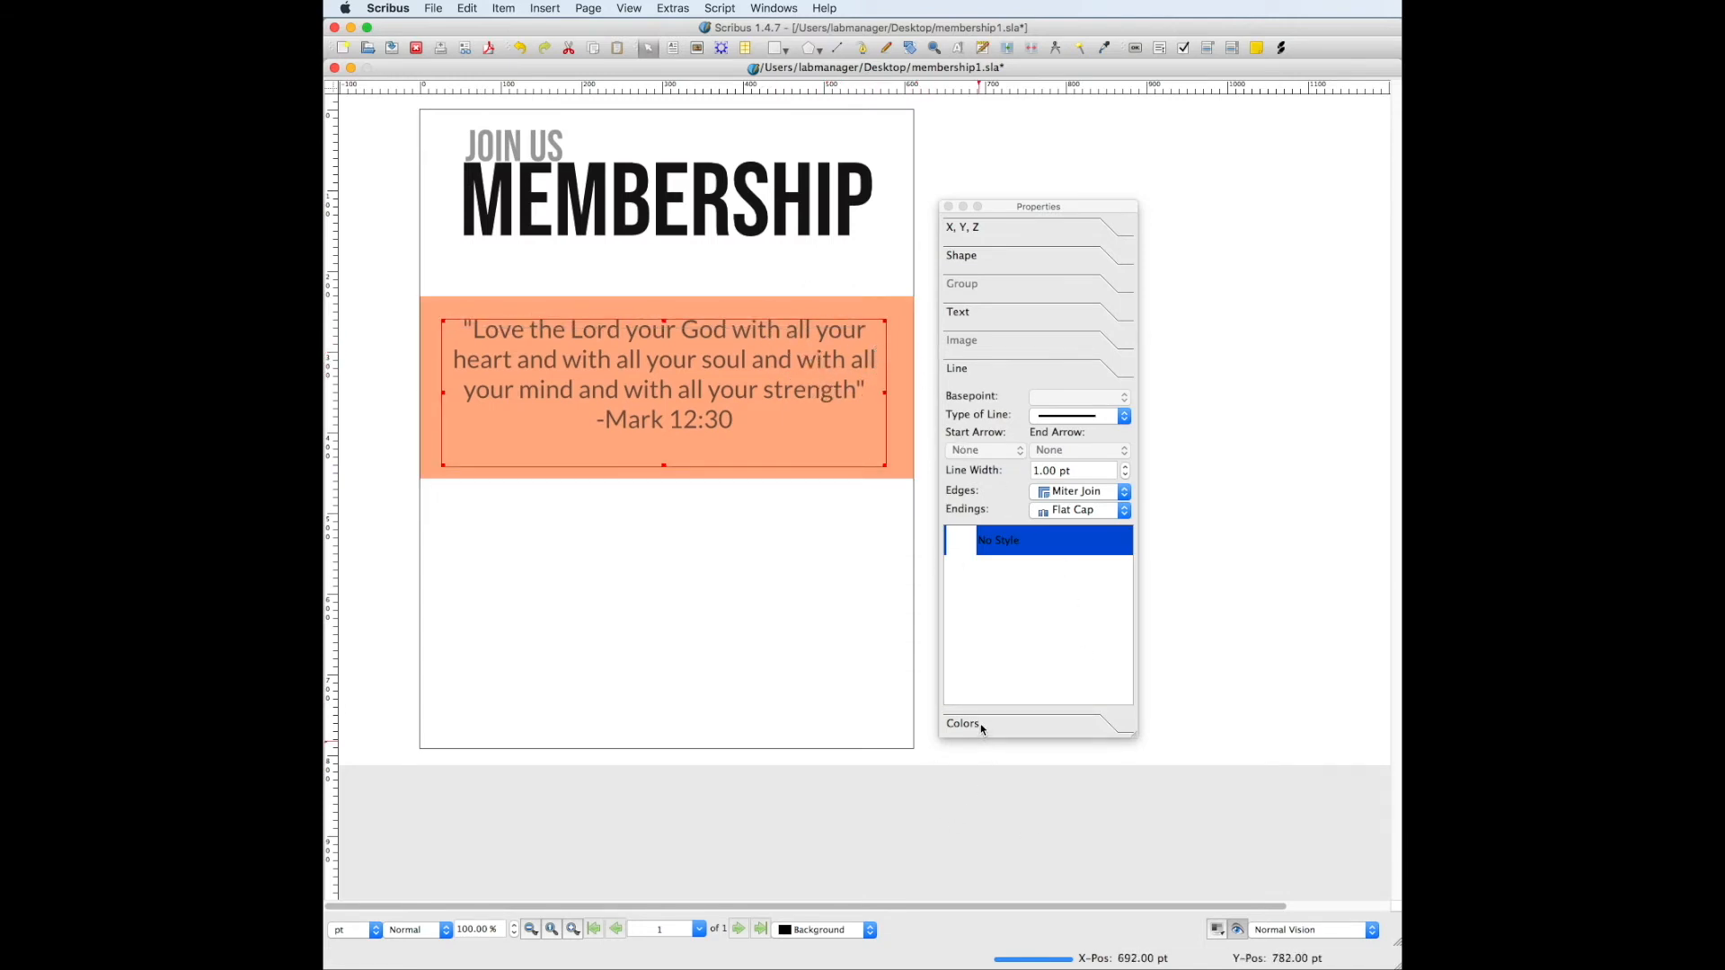
Expand the quote frame's Colors section to view its 60% opacity setting.
click(961, 724)
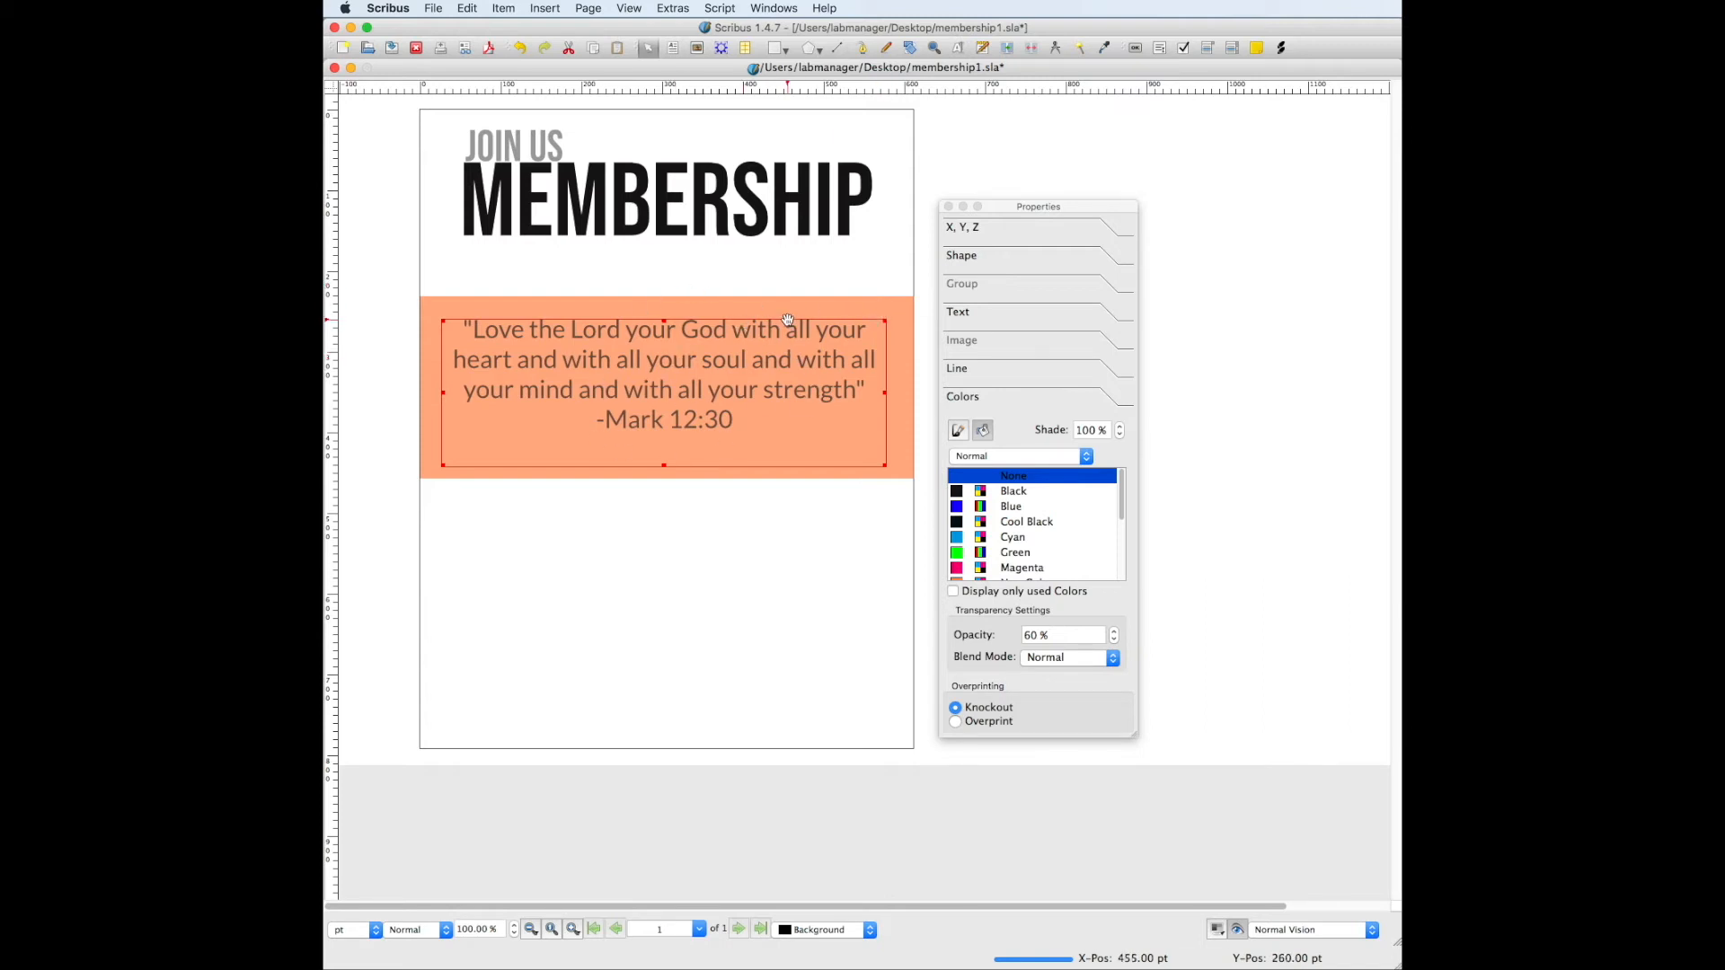
mouse_move(751, 255)
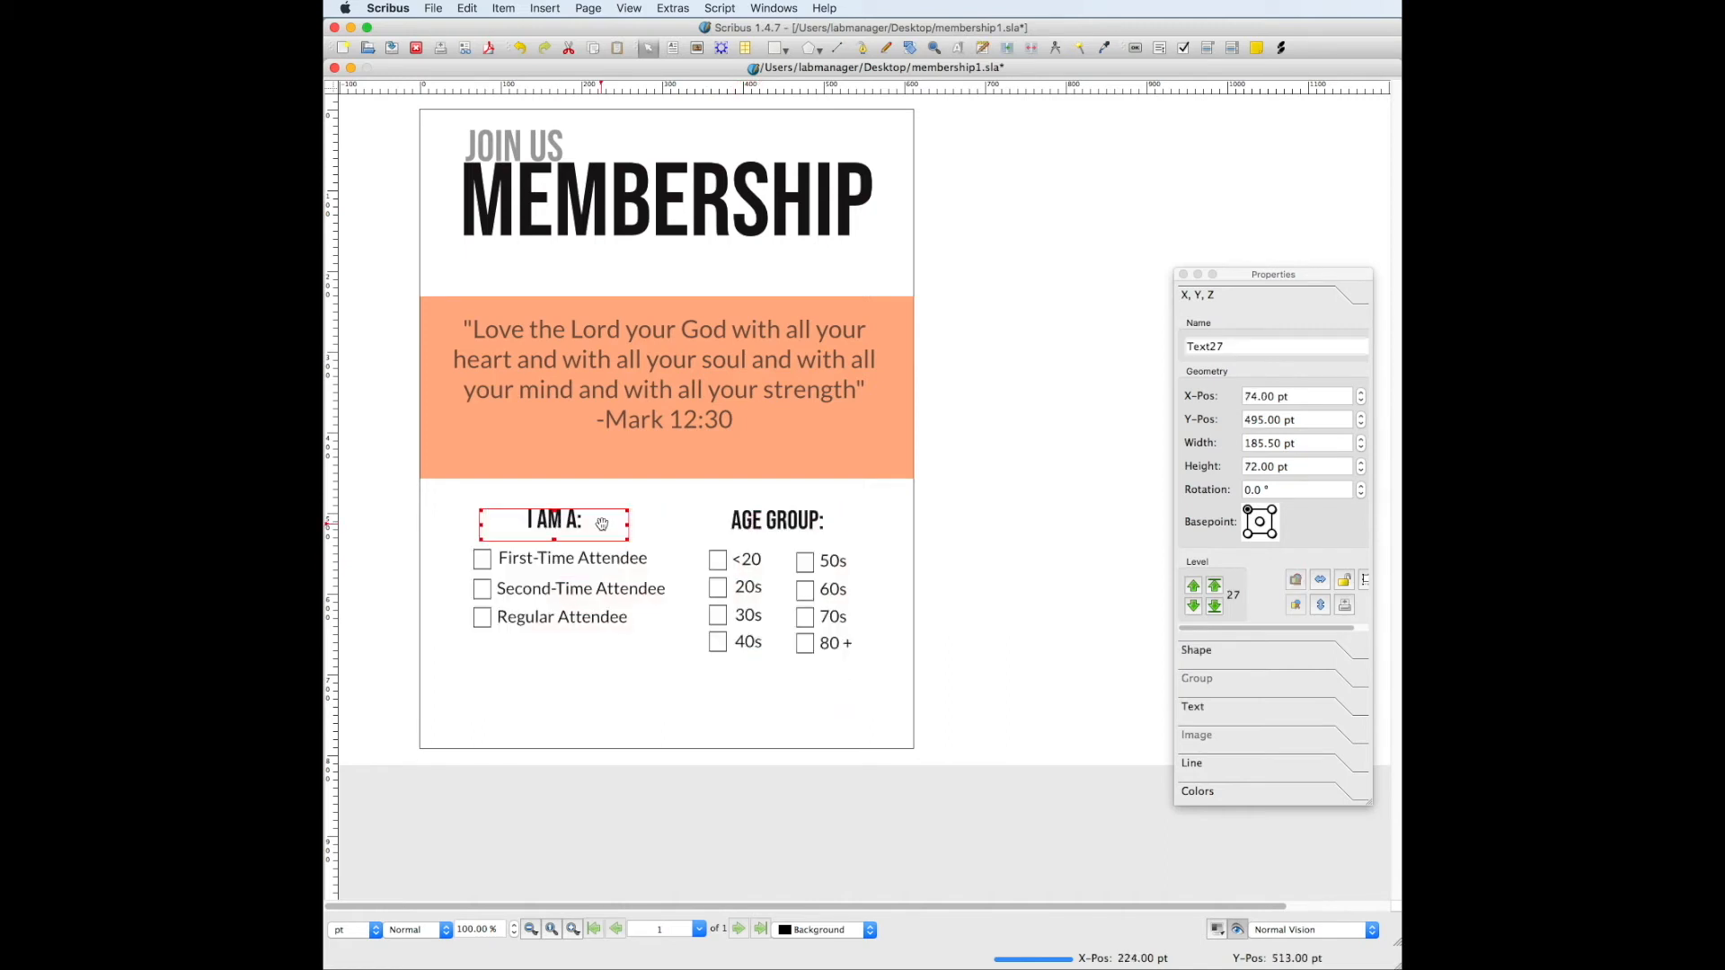
click(776, 519)
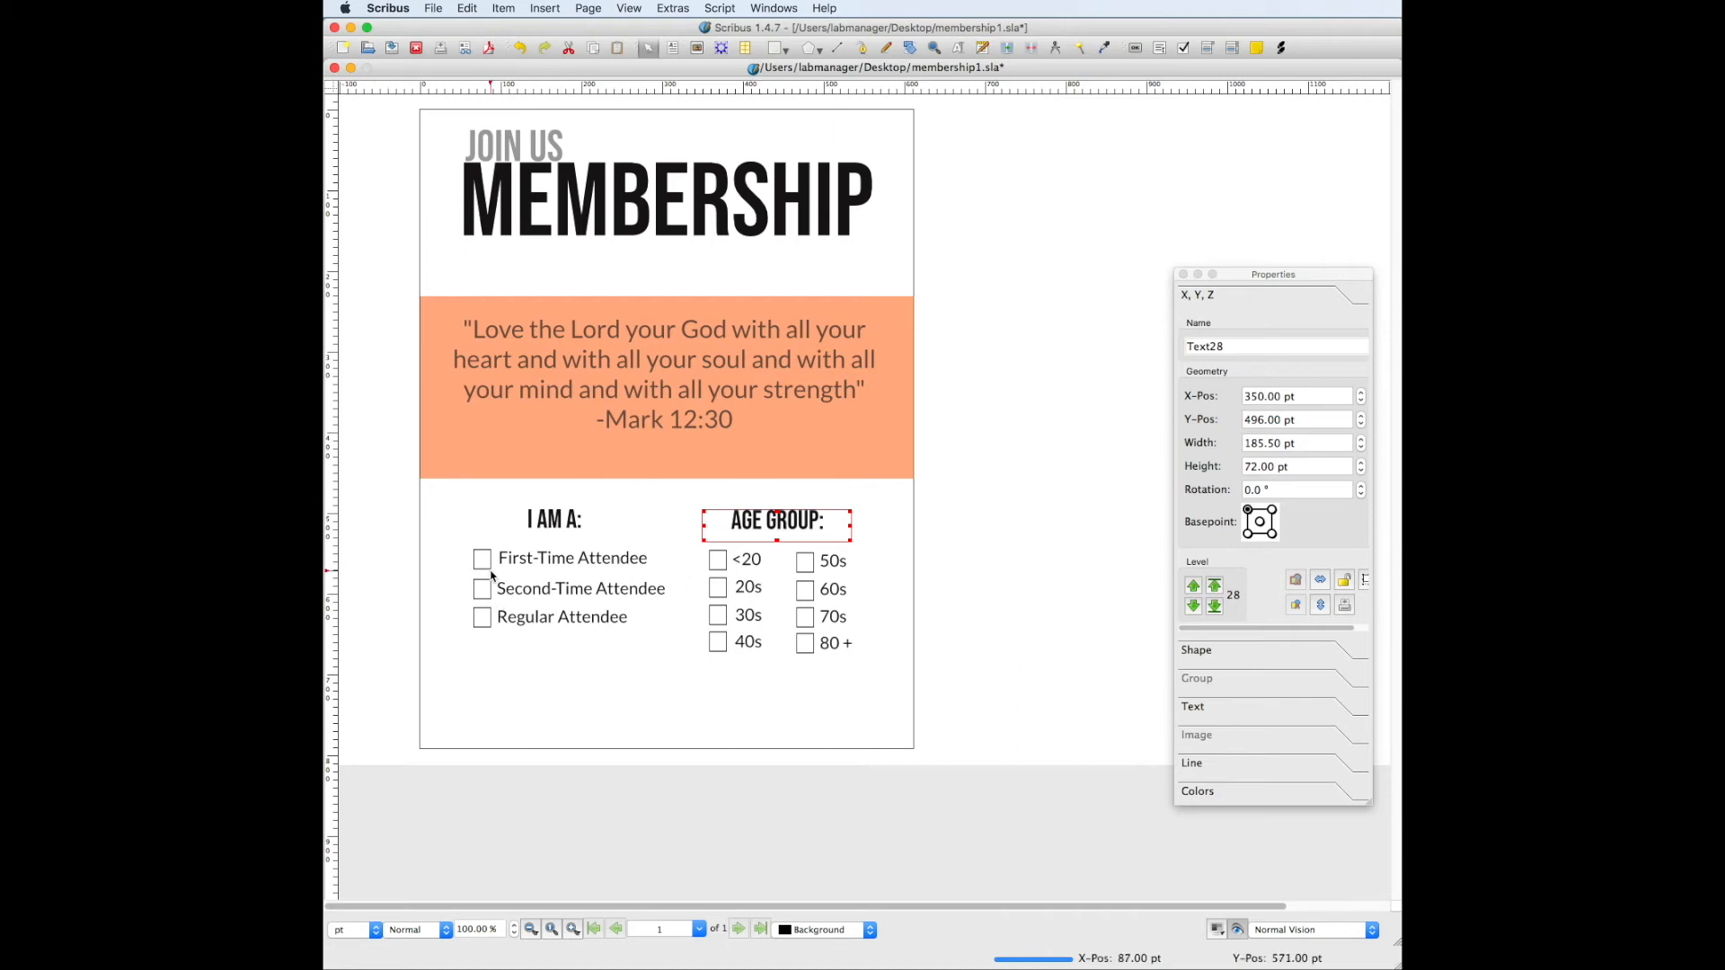
click(481, 558)
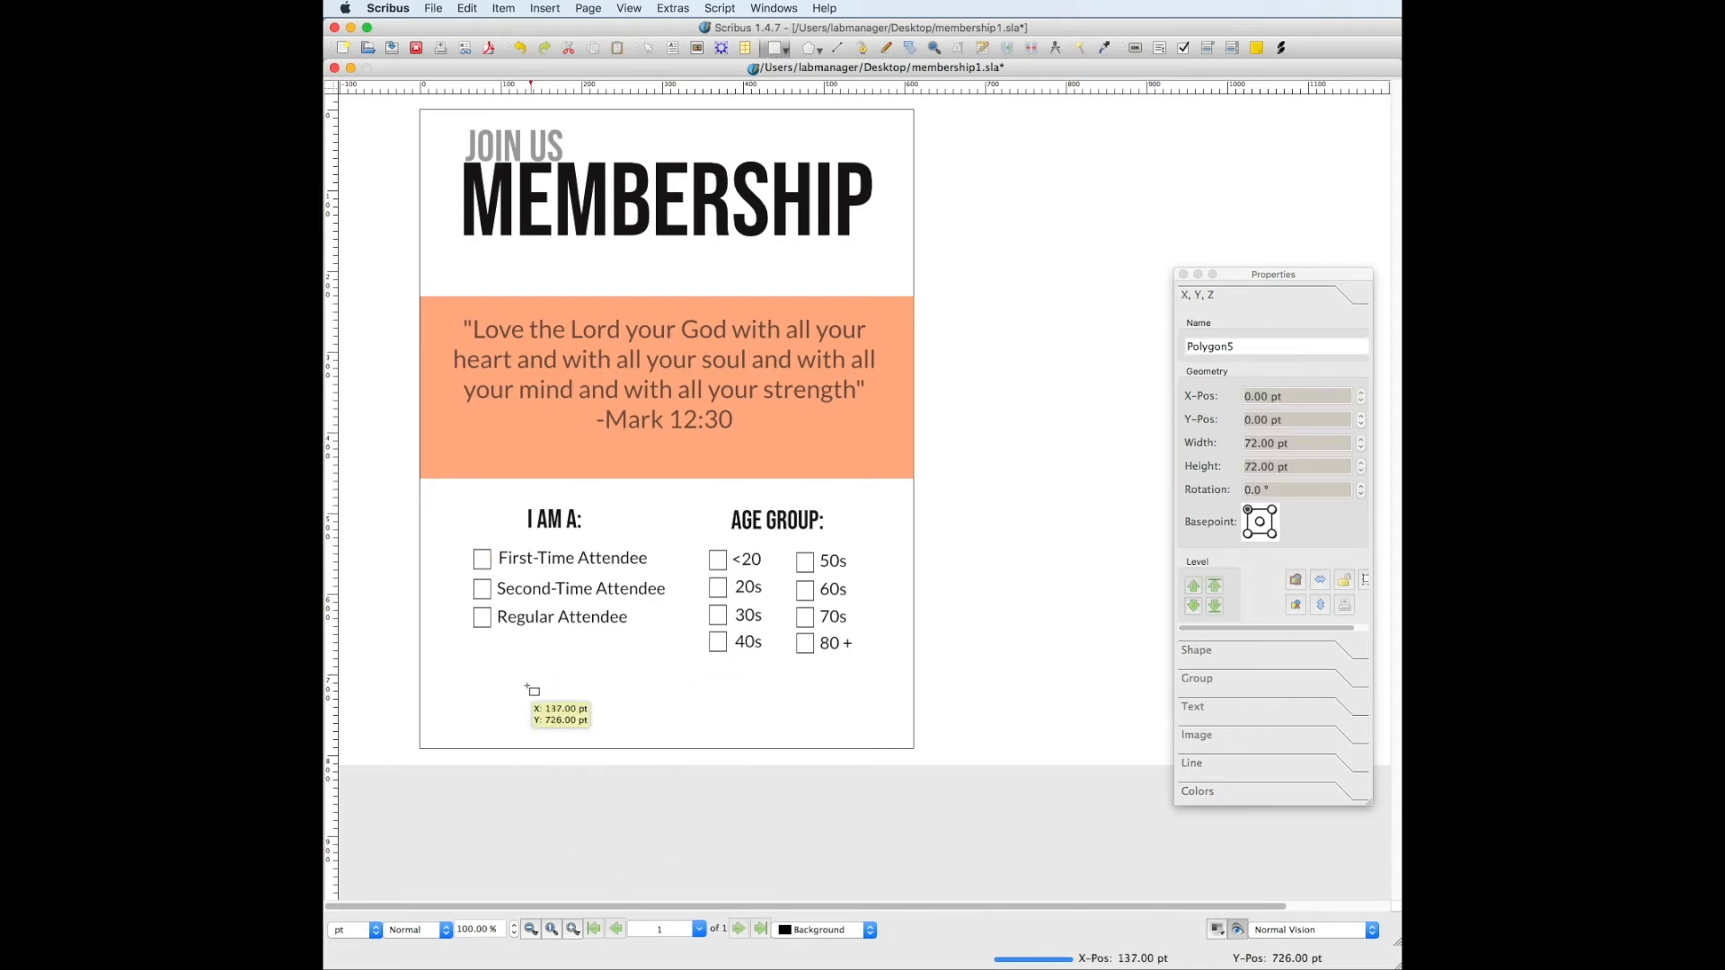
drag(531, 687, 487, 699)
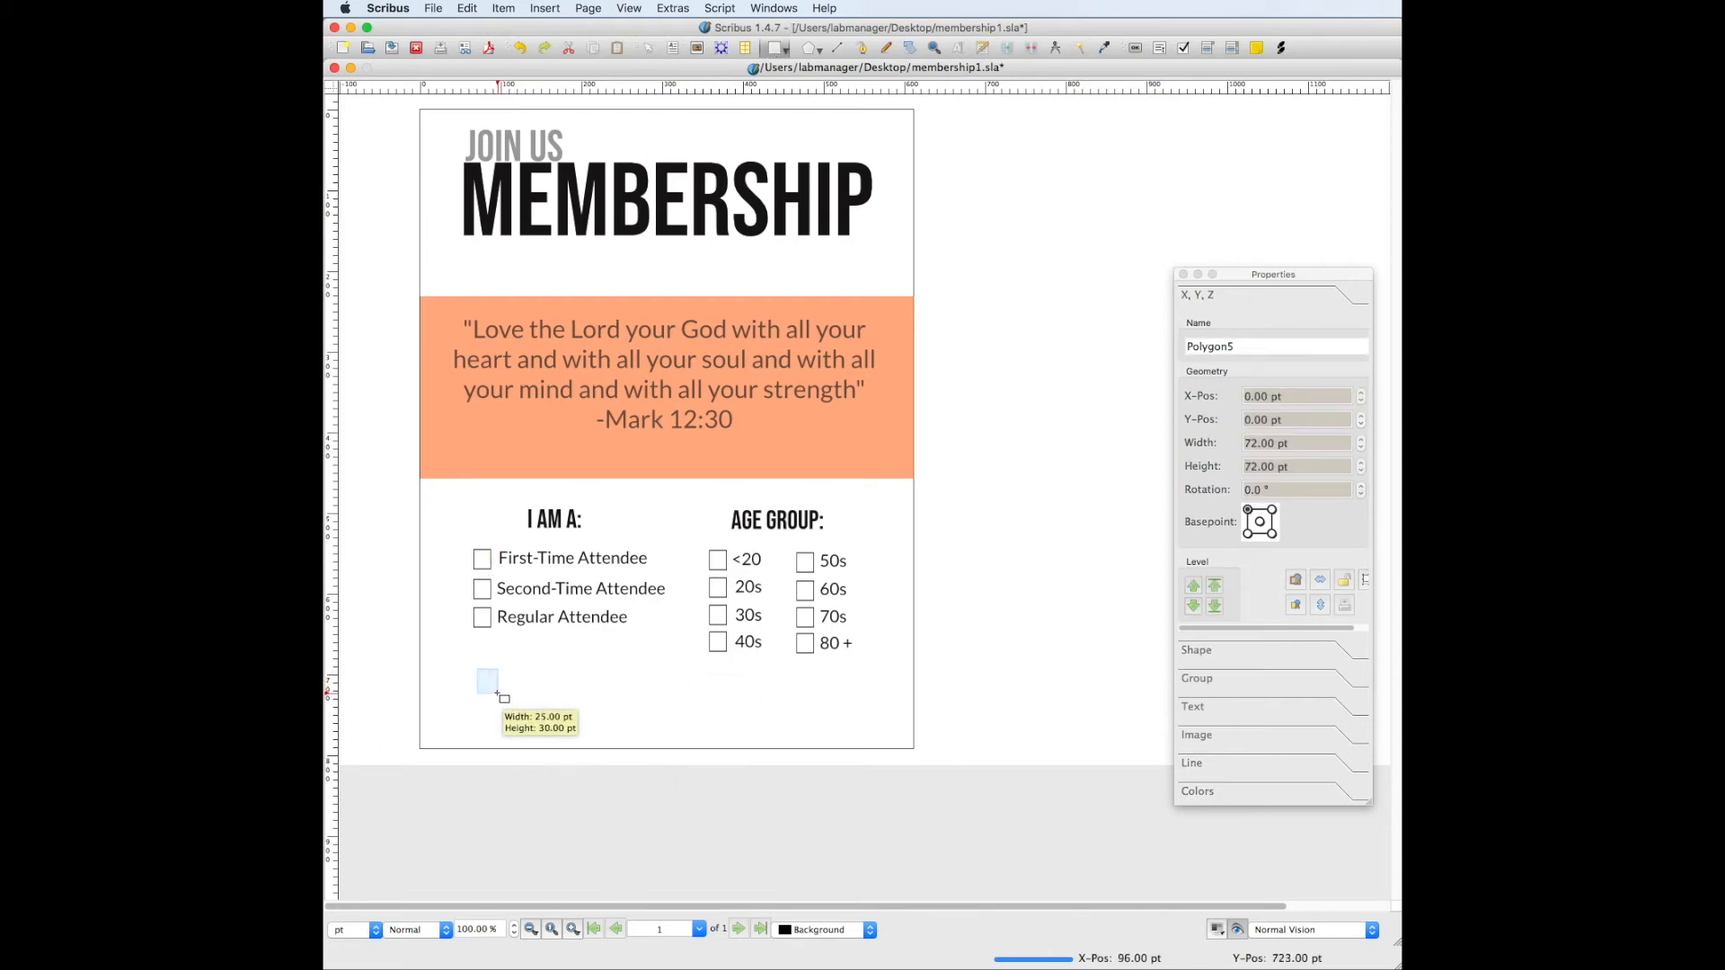
drag(487, 669, 503, 696)
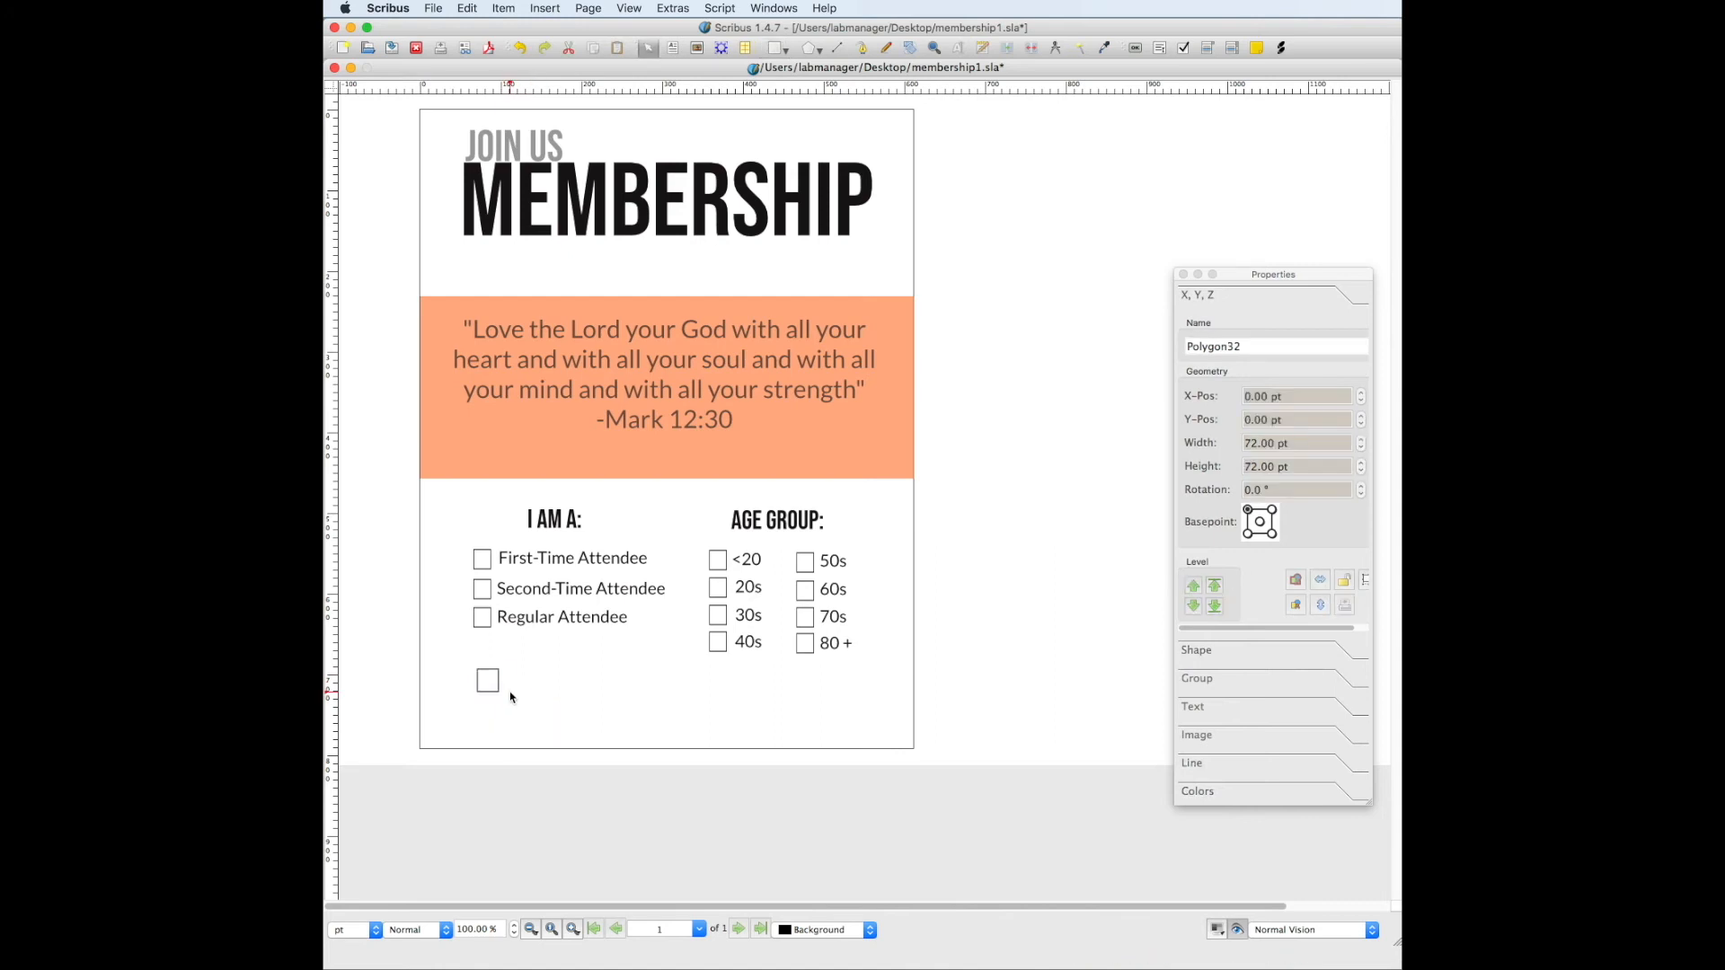
click(488, 680)
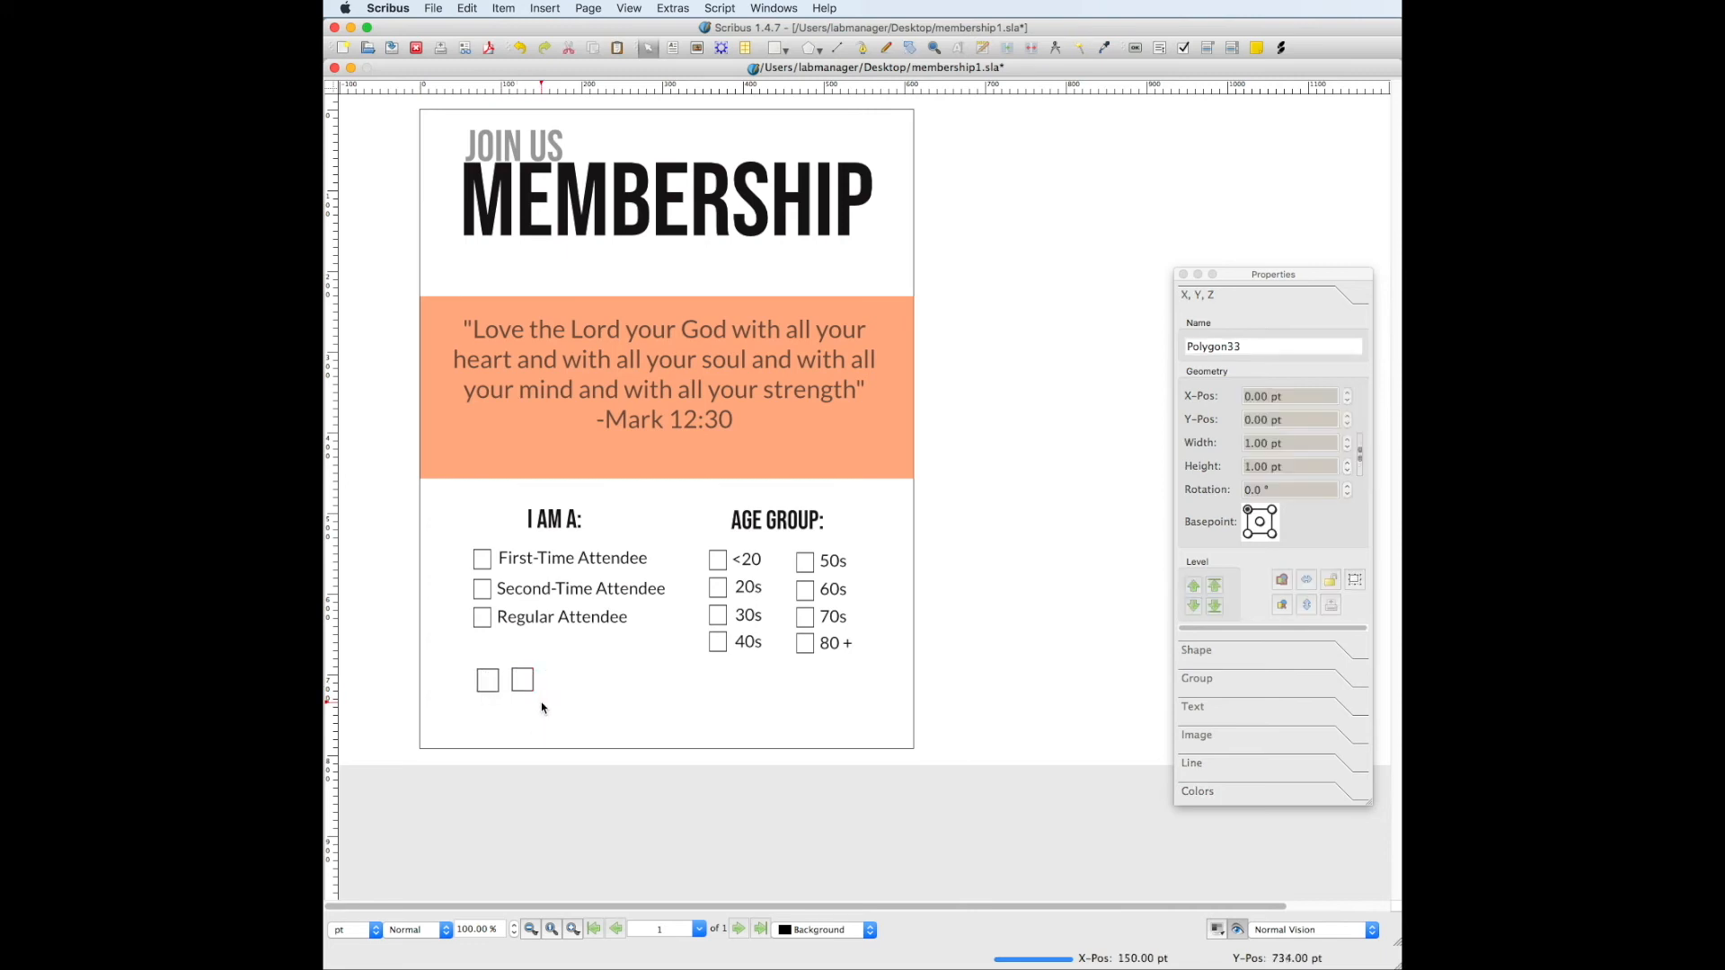
mouse_move(775, 616)
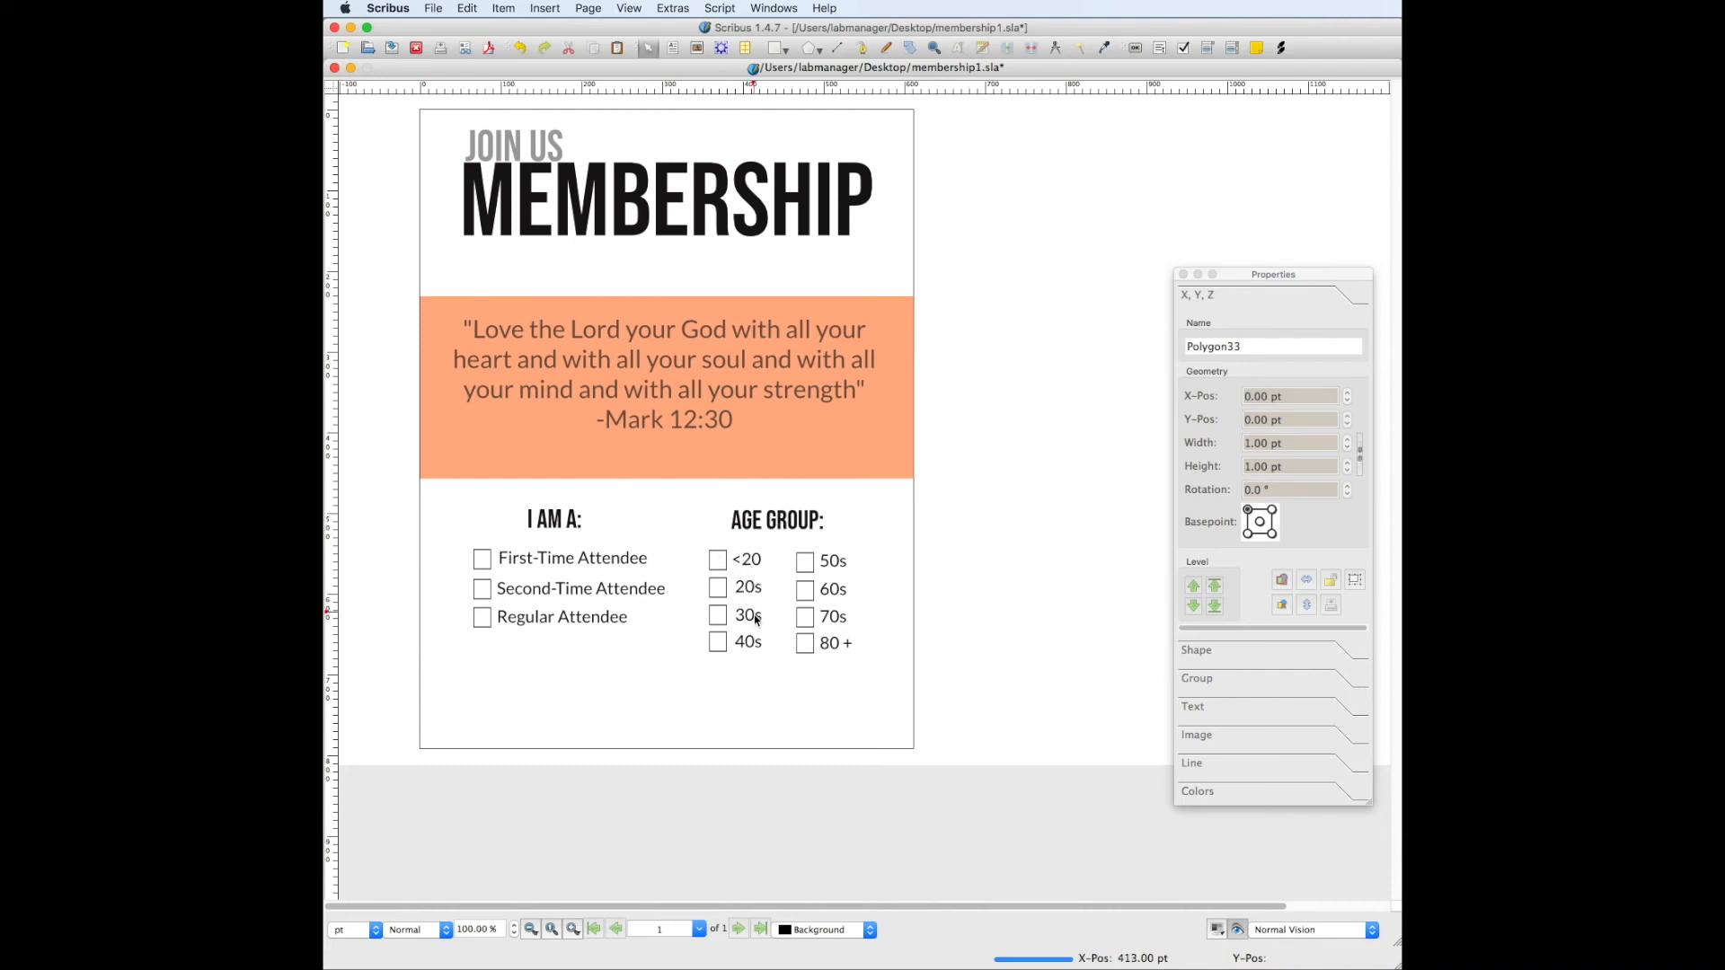
mouse_move(726, 653)
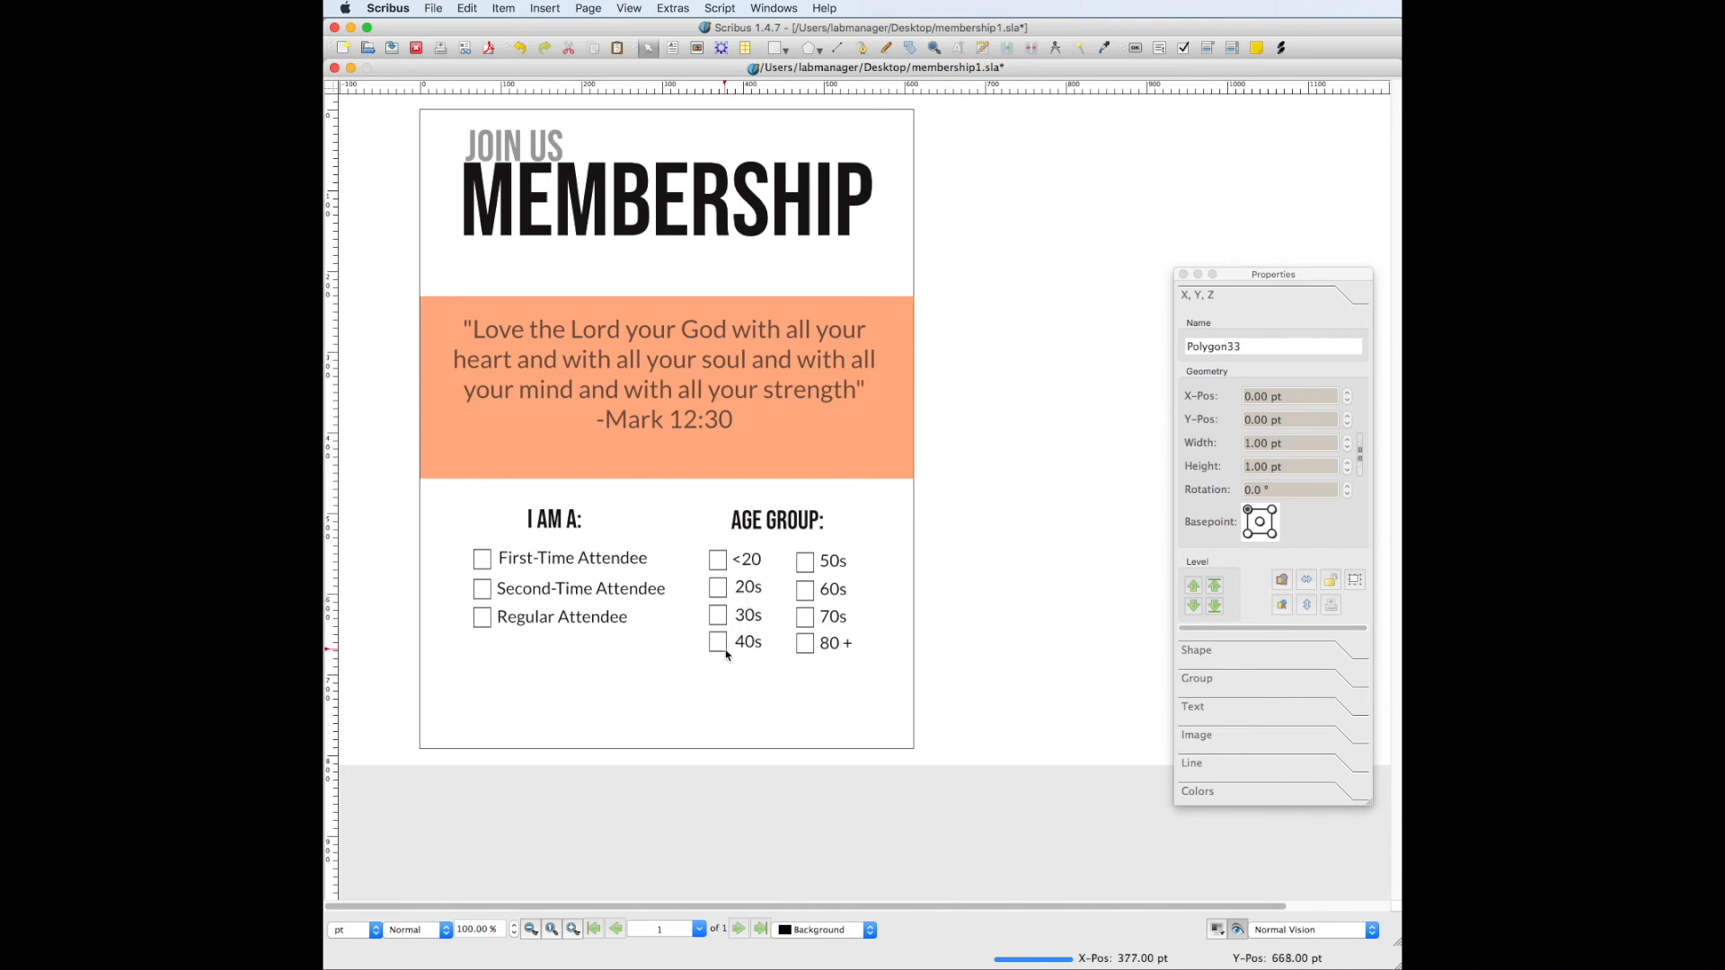
mouse_move(745, 669)
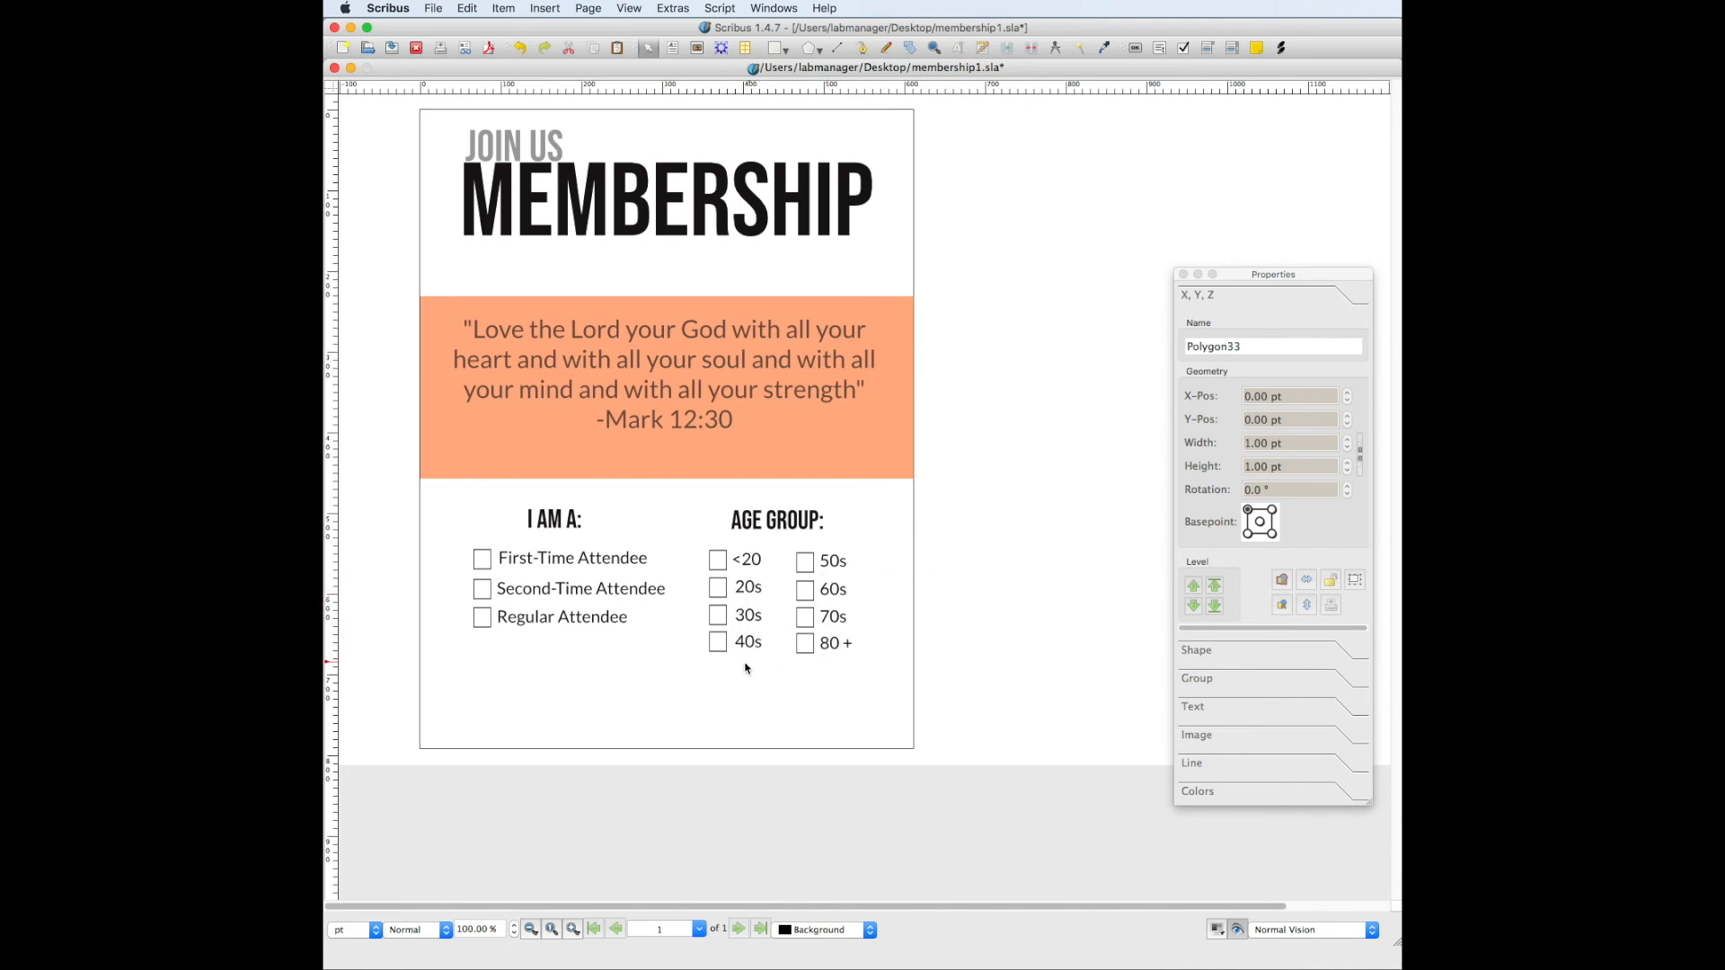
click(572, 558)
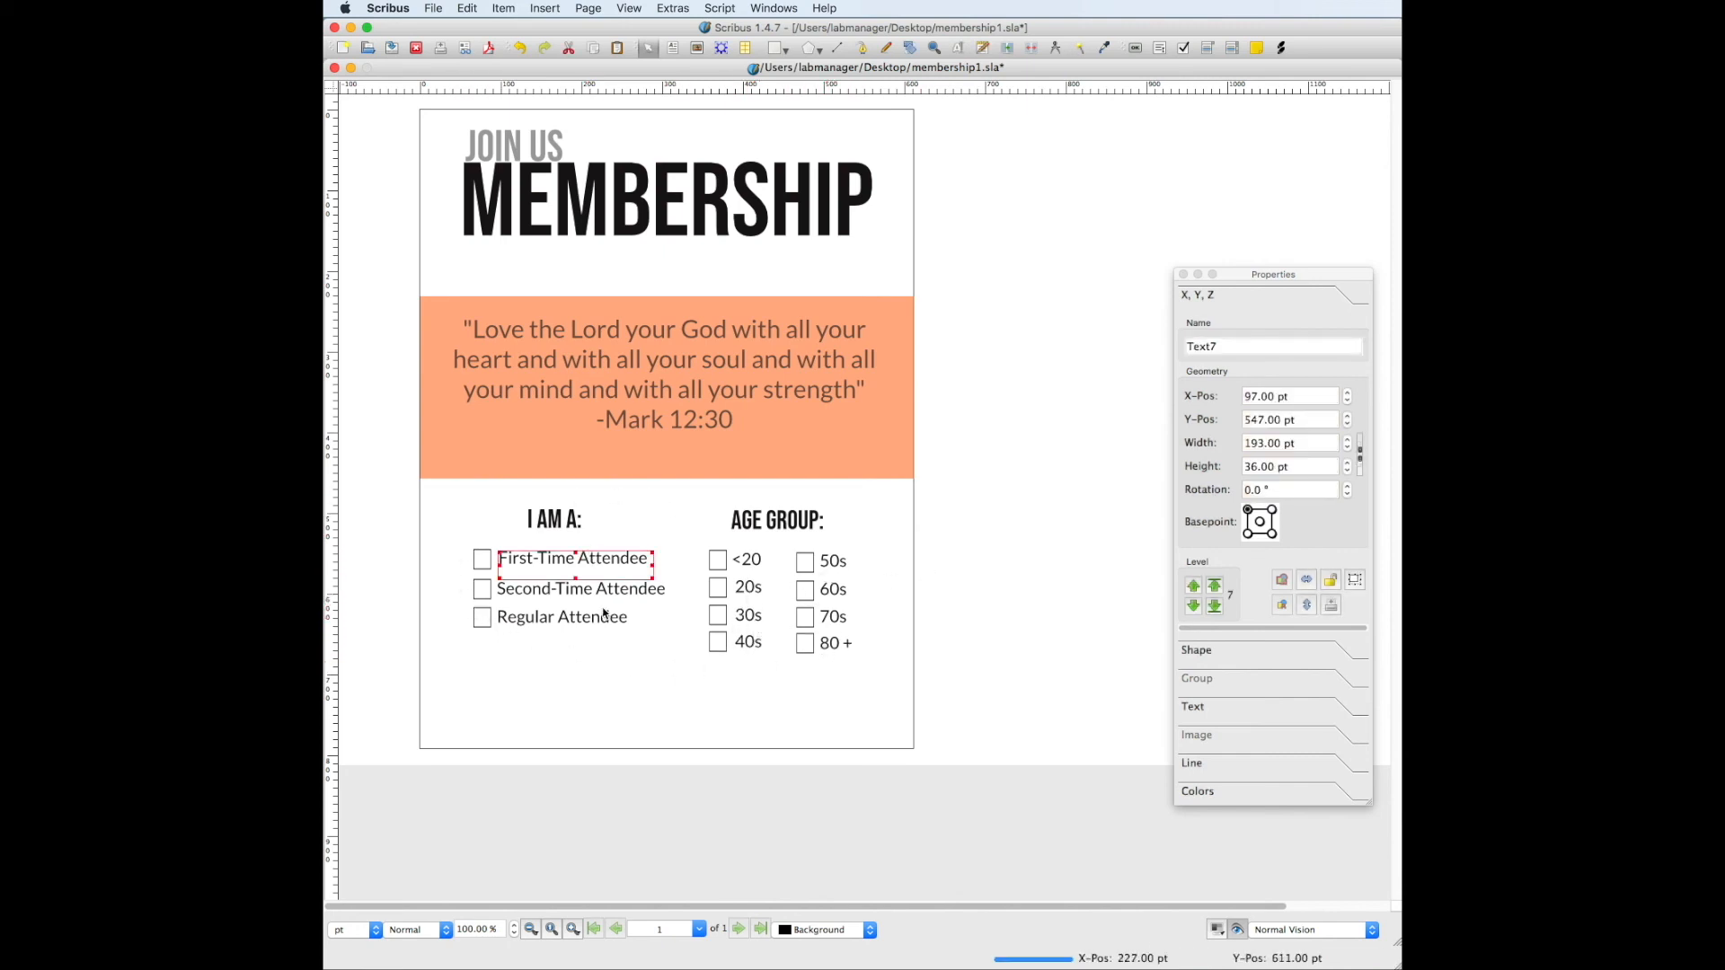
click(747, 559)
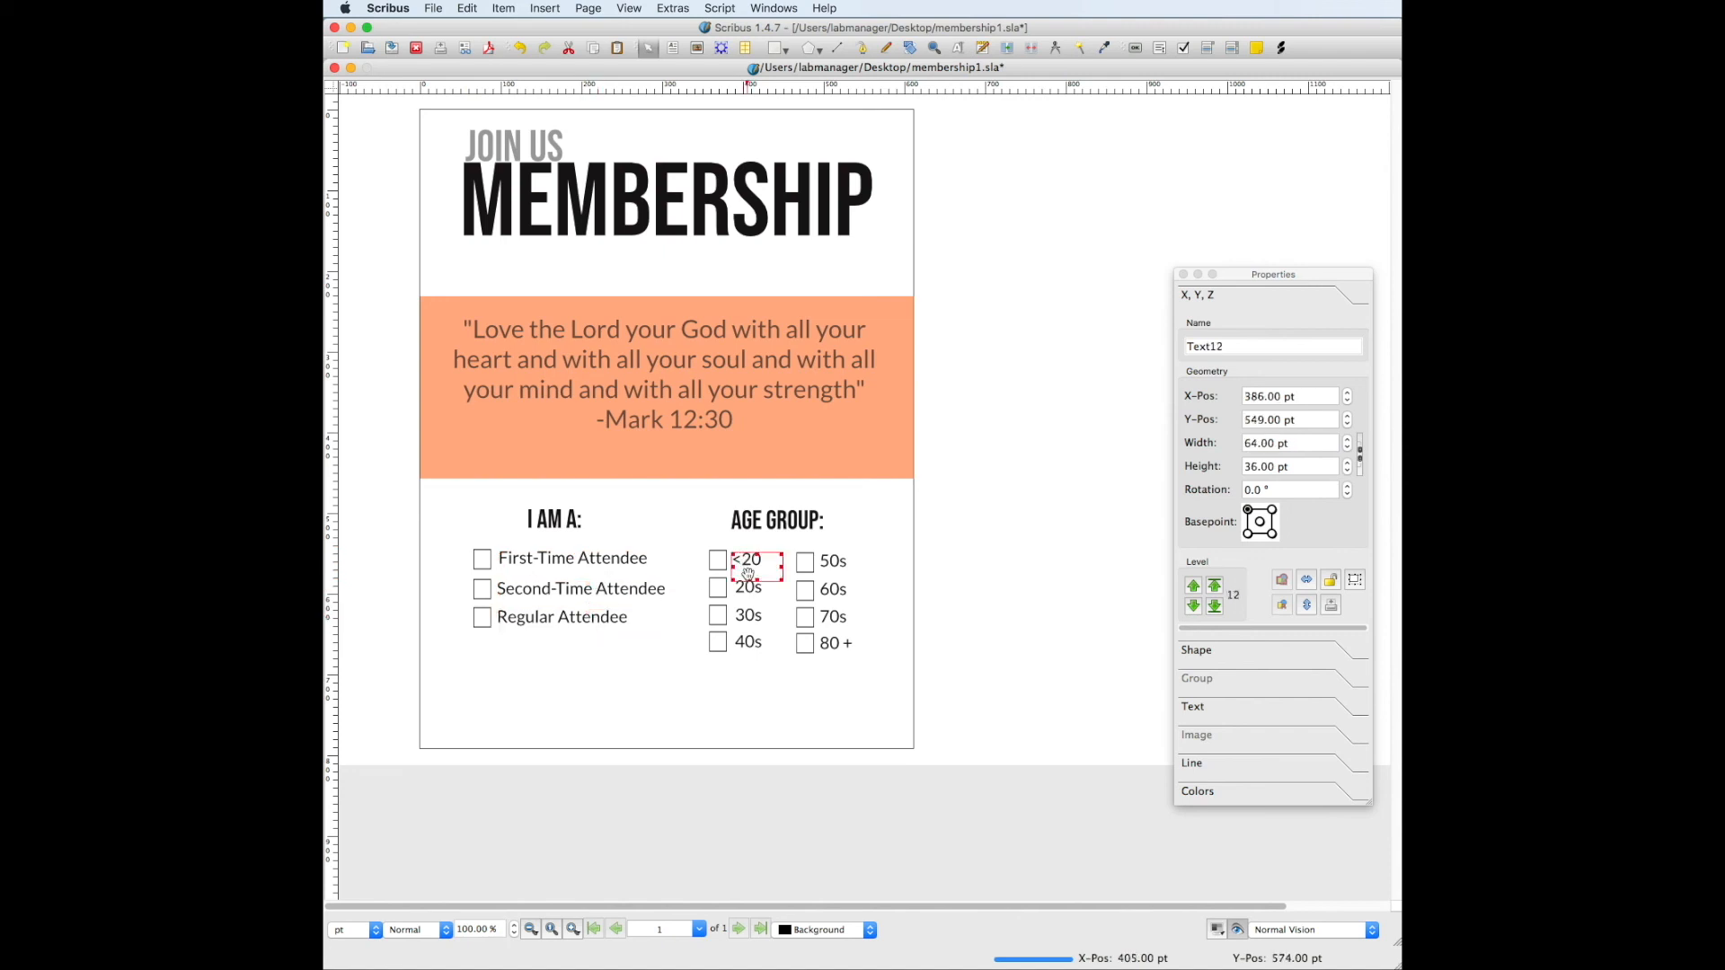
click(747, 642)
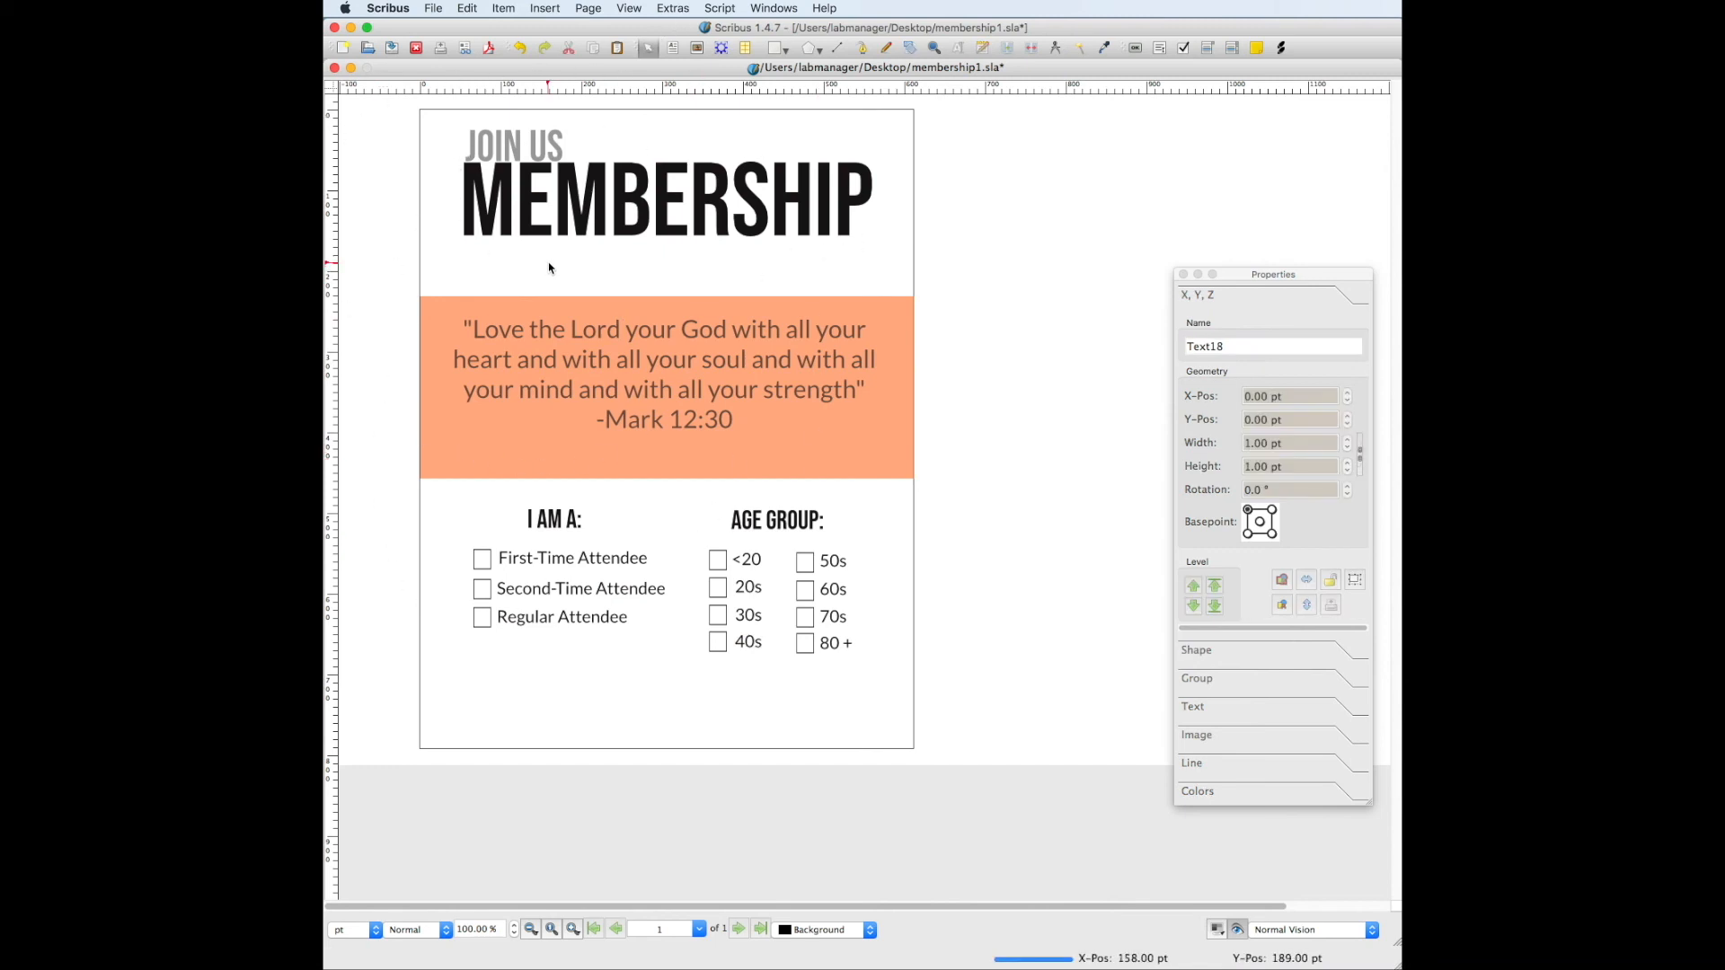
mouse_move(553, 265)
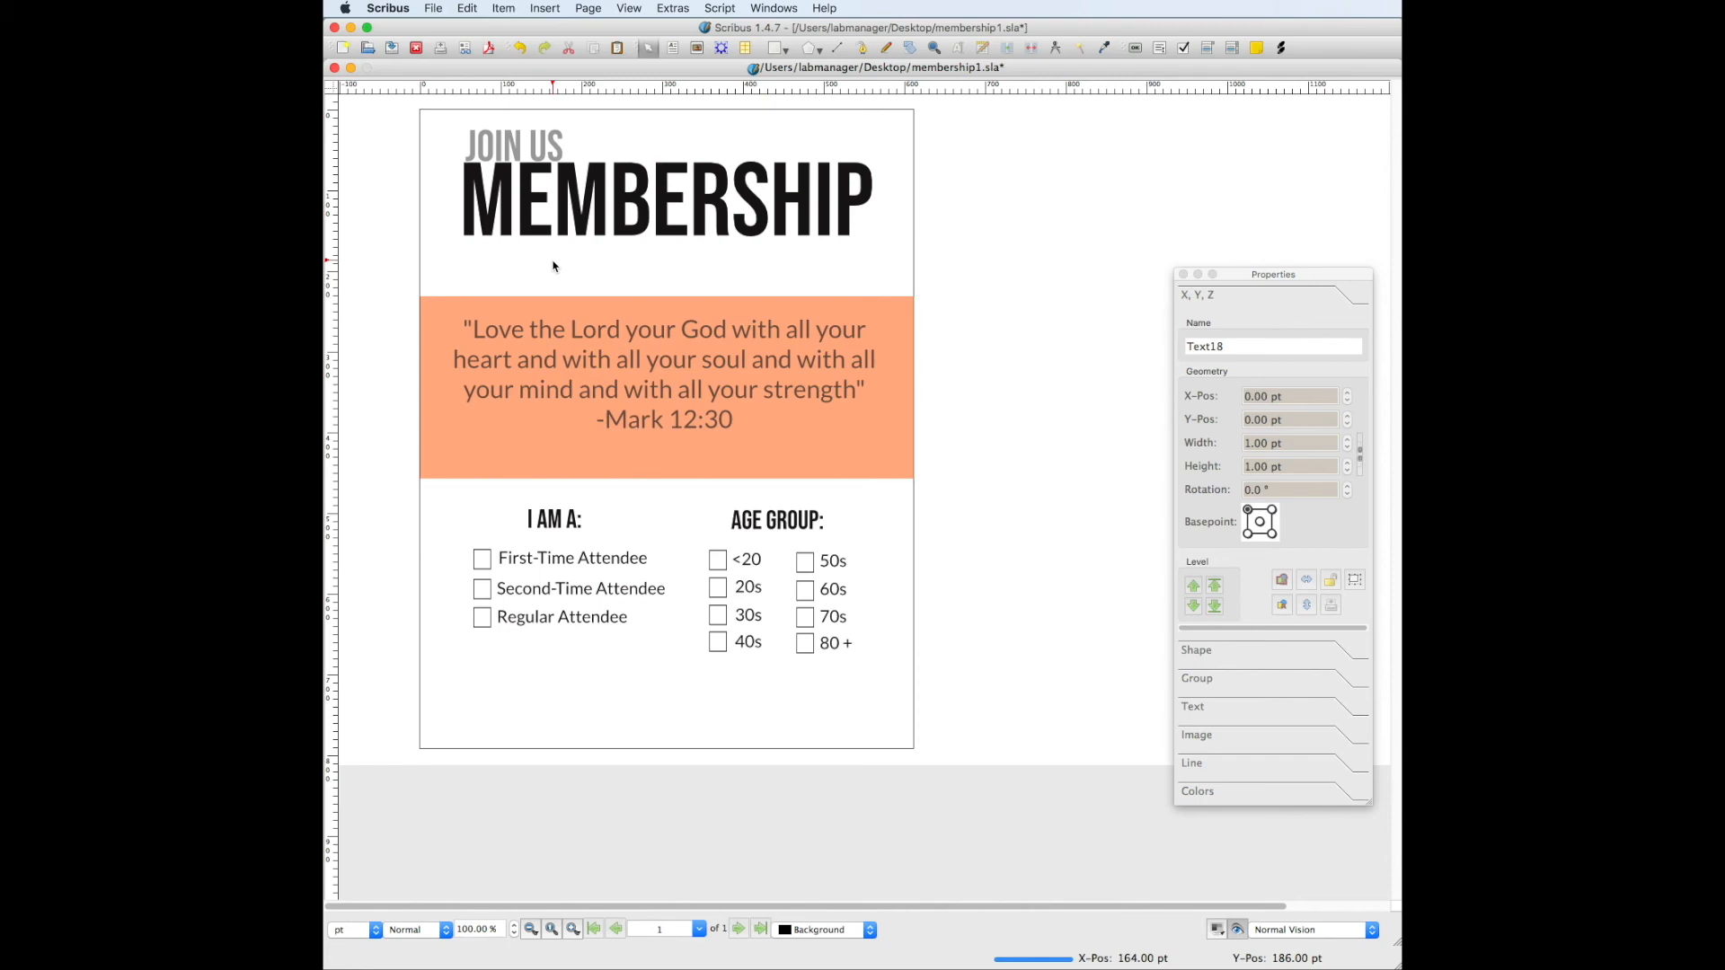